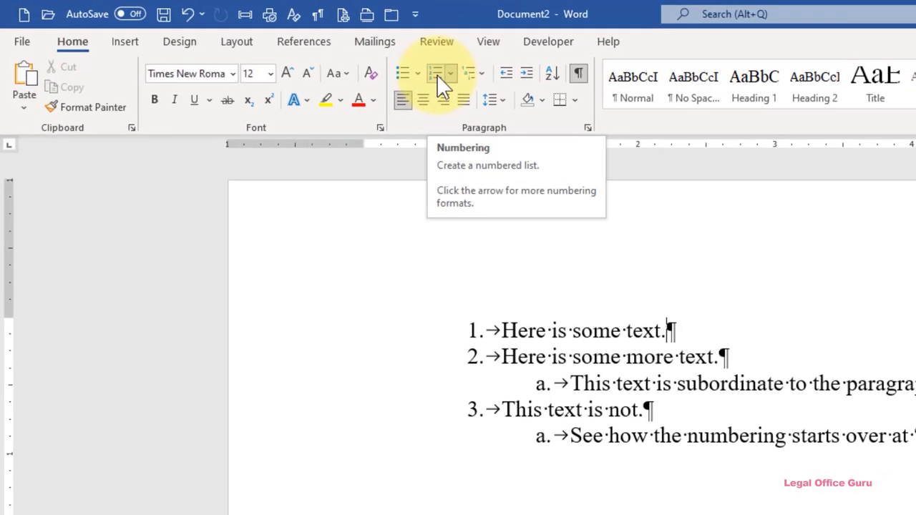
pyautogui.moveTo(472, 74)
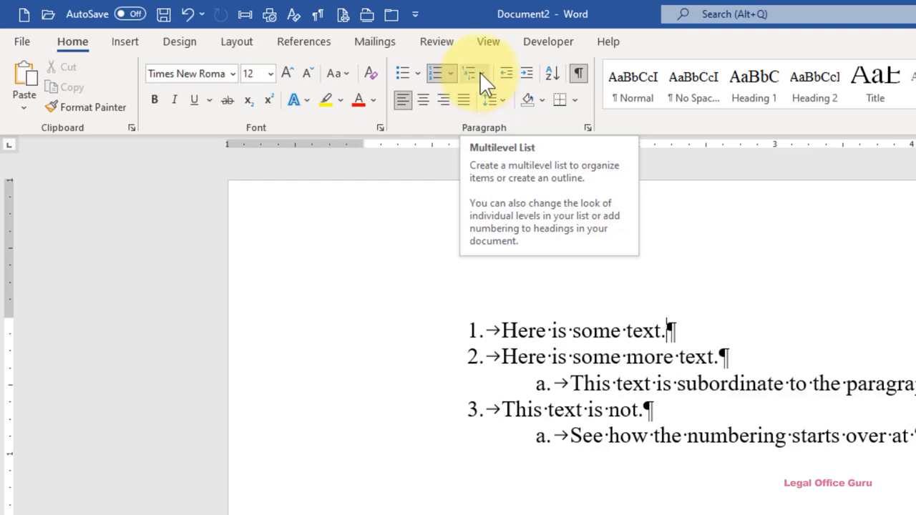
# Start defining a new multilevel list from the Multilevel List gallery
pyautogui.click(469, 73)
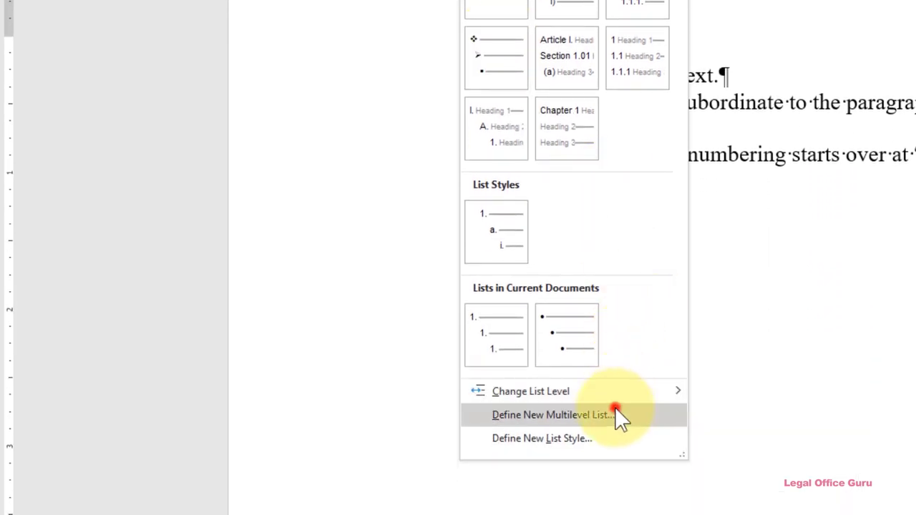
pyautogui.click(551, 415)
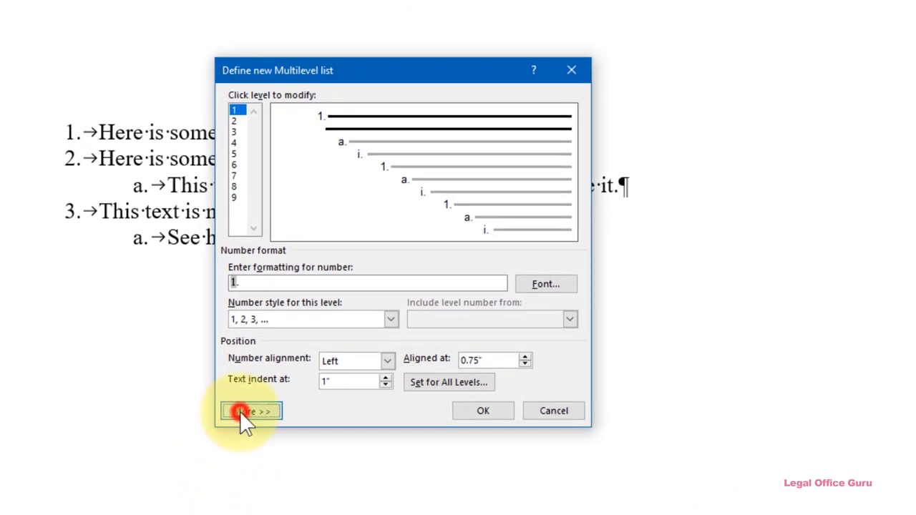
# Expand the level options, review Link level to style and keep 1, 2, 3 numbering for level 1
pyautogui.click(249, 411)
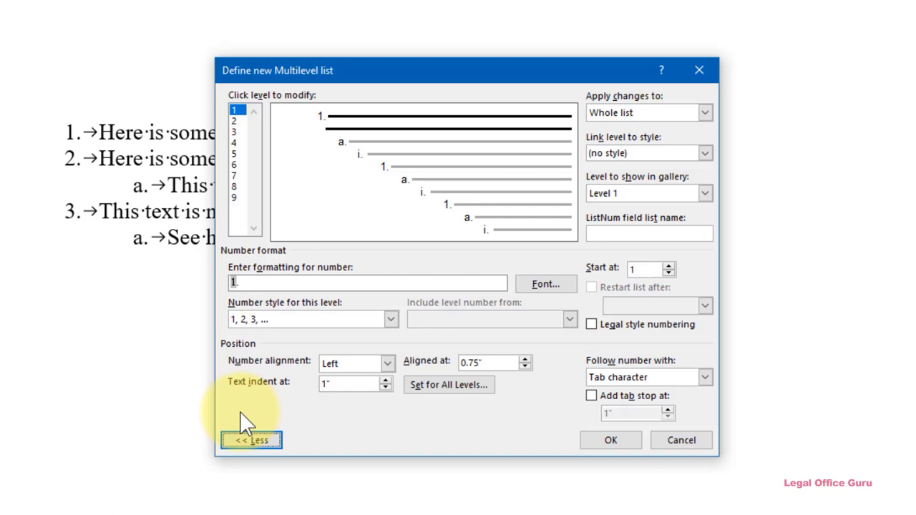
pyautogui.moveTo(733, 275)
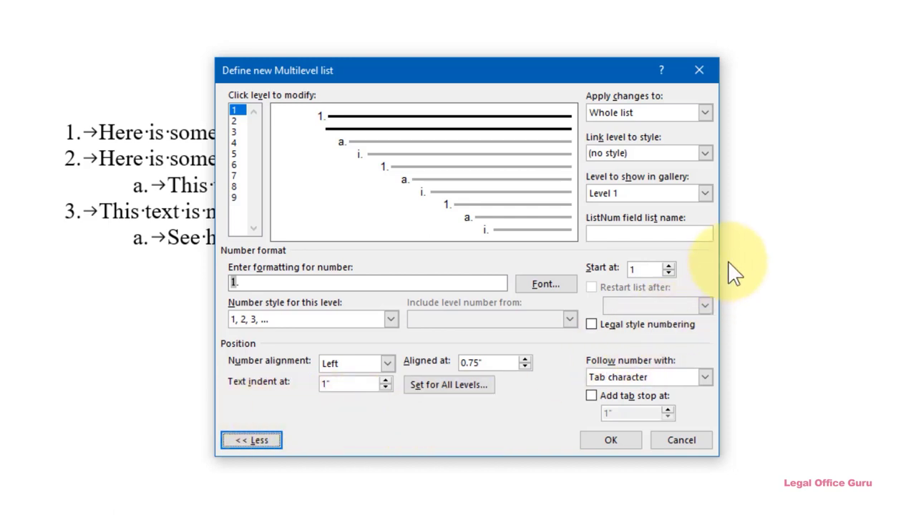
pyautogui.moveTo(709, 155)
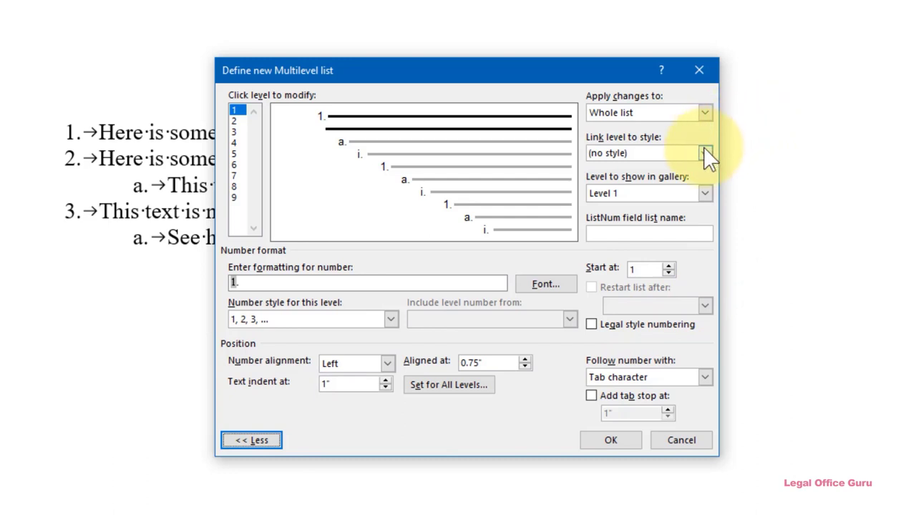
pyautogui.click(705, 152)
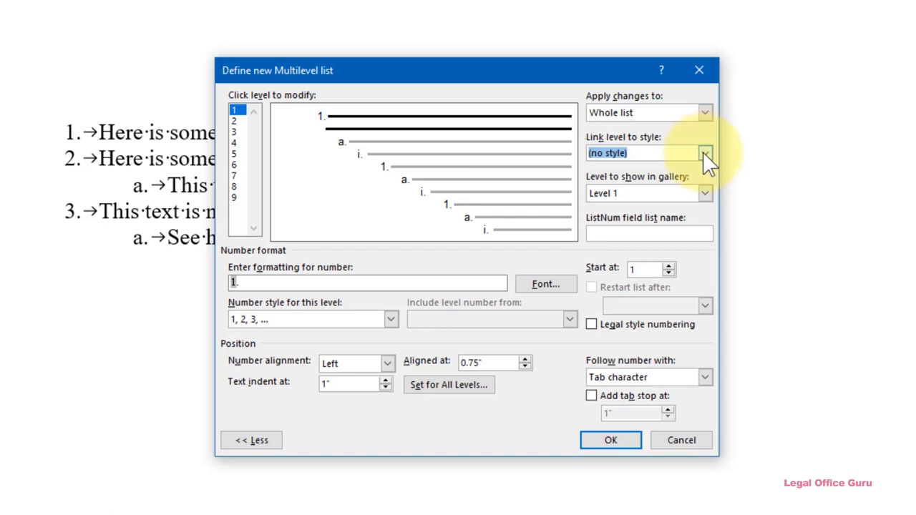
pyautogui.moveTo(390, 319)
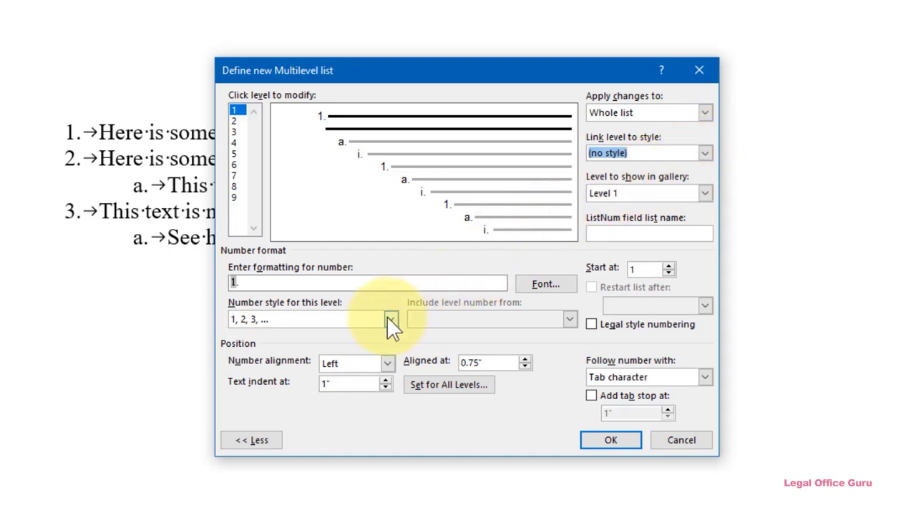
pyautogui.click(389, 319)
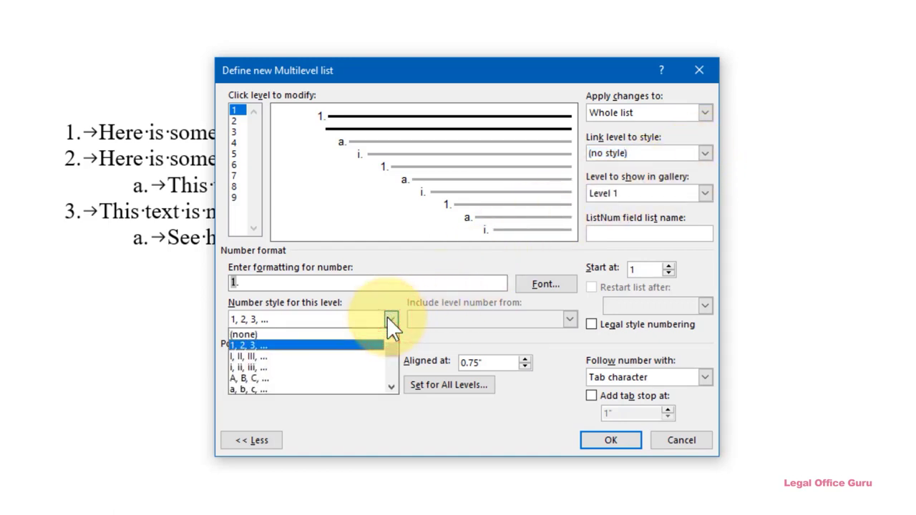
pyautogui.click(249, 345)
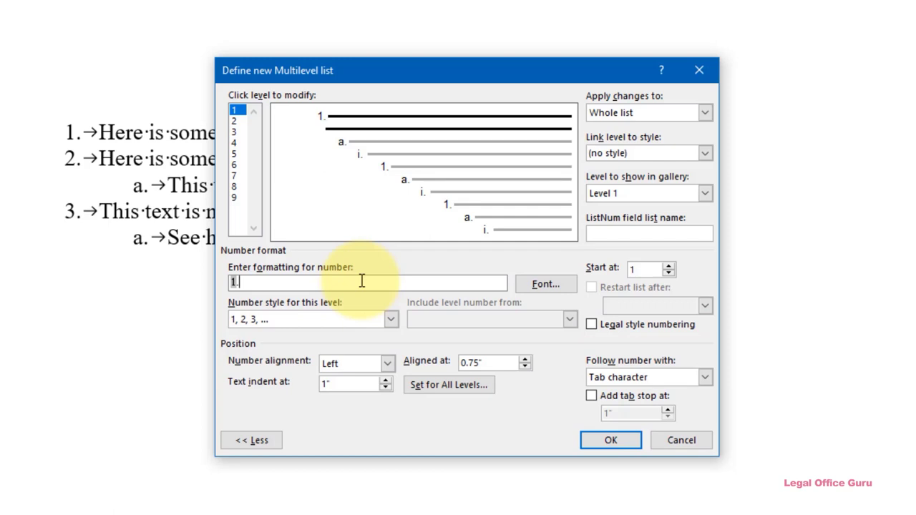
pyautogui.moveTo(365, 306)
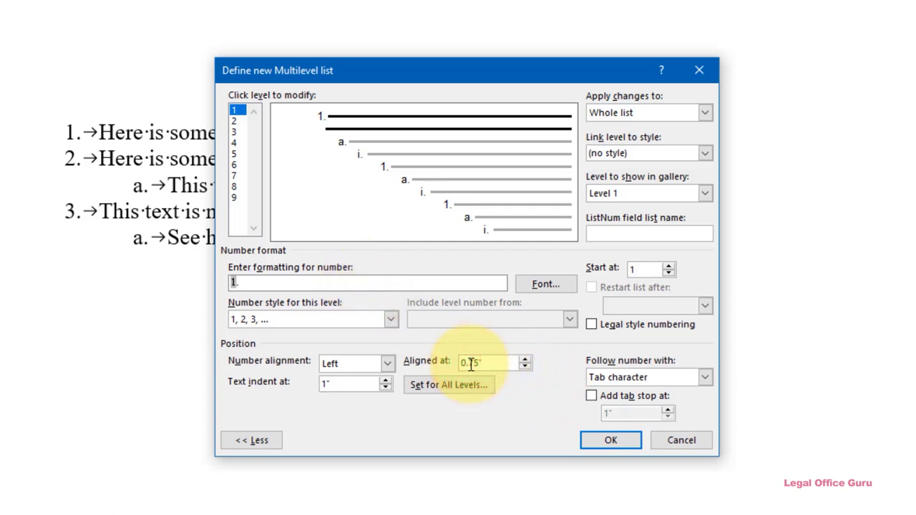
# Align the level 1 number at 0.5" with 0" text indent, followed by a tab character
pyautogui.click(524, 367)
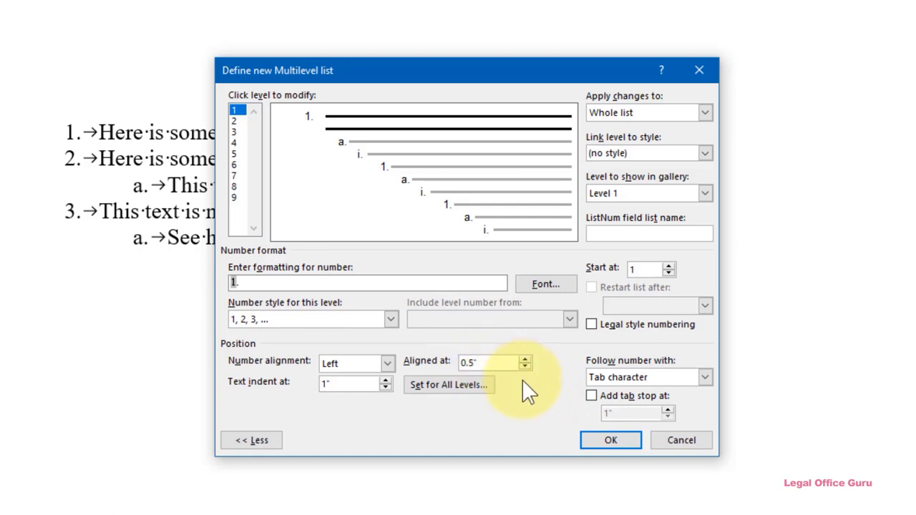
pyautogui.moveTo(523, 389)
pyautogui.write('0')
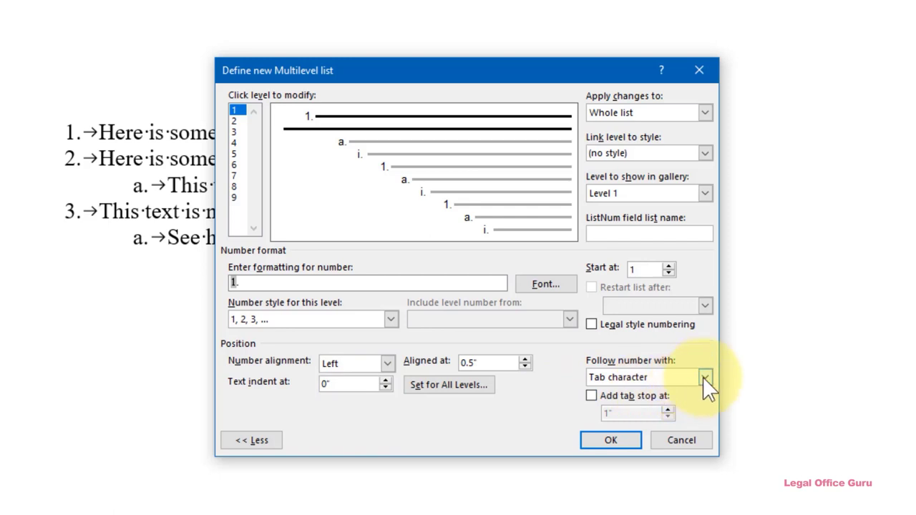
pyautogui.click(704, 378)
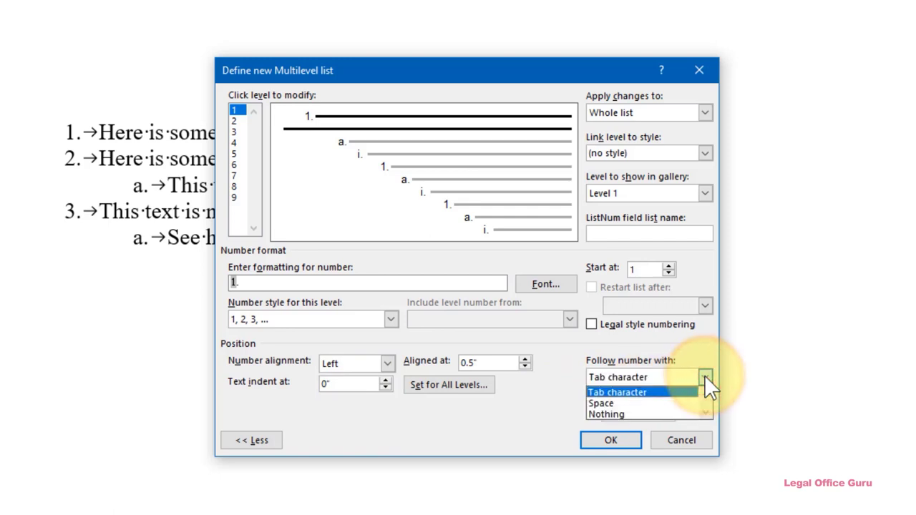
pyautogui.click(617, 392)
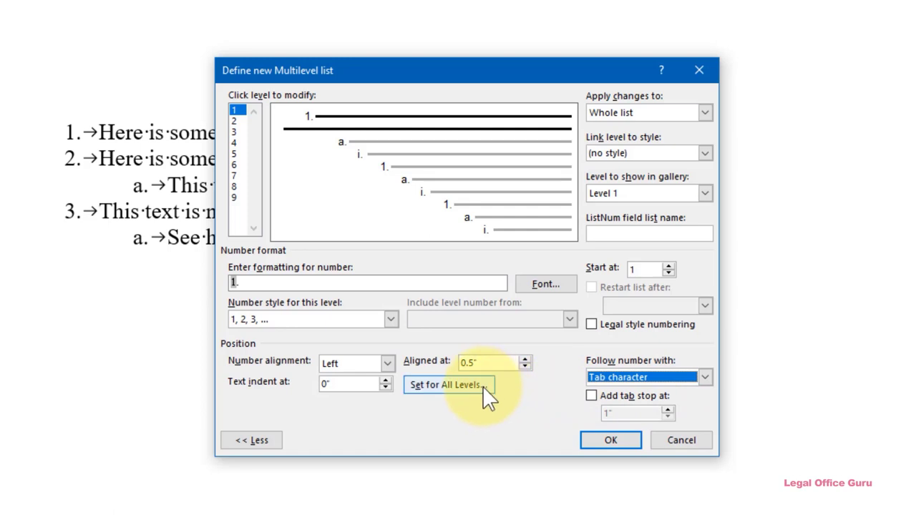
# Set all levels to start at 0.5" and 0", each stepping in an additional 0.5"
pyautogui.click(447, 386)
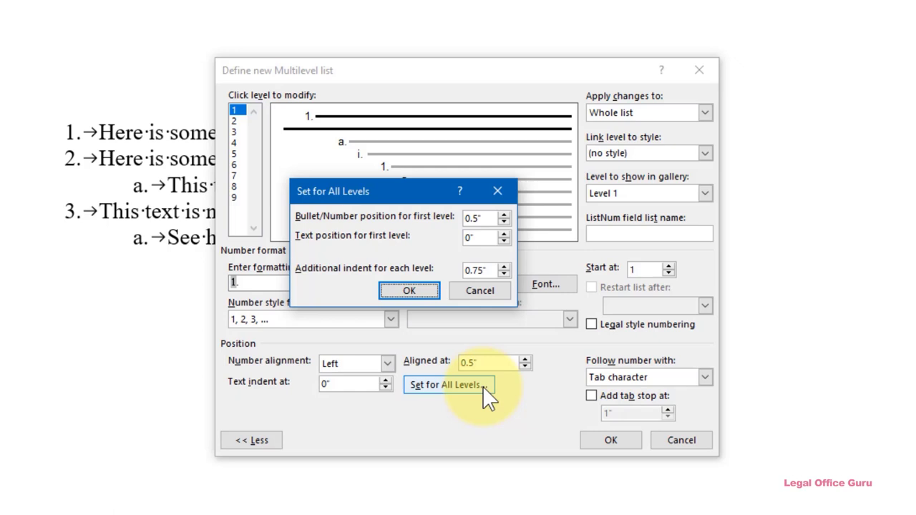
pyautogui.moveTo(489, 379)
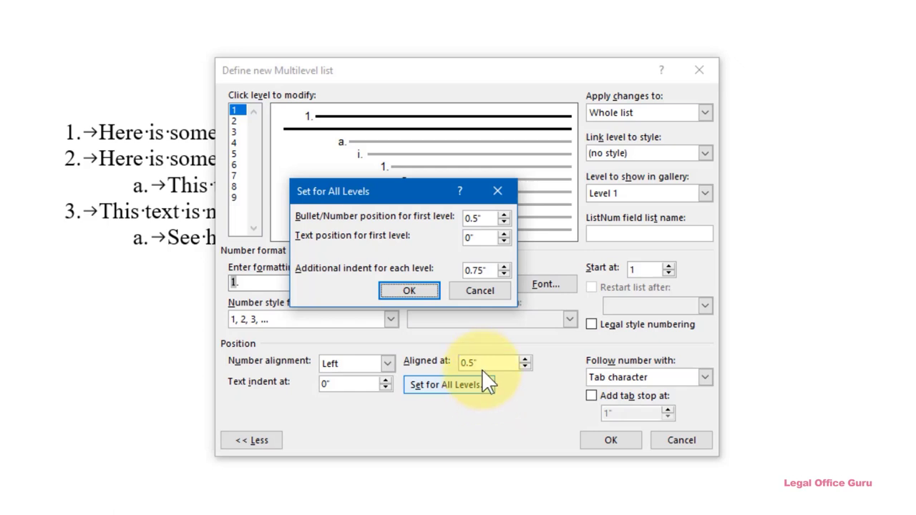
pyautogui.moveTo(487, 231)
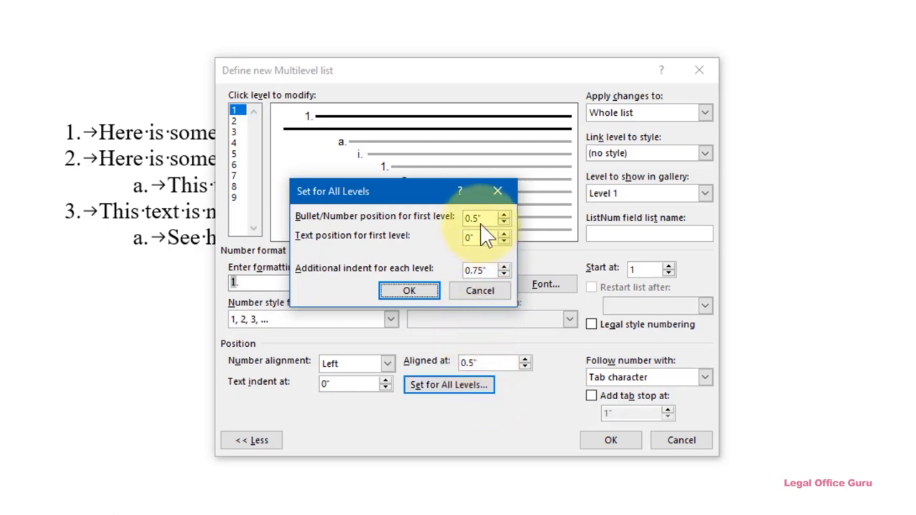
pyautogui.moveTo(436, 230)
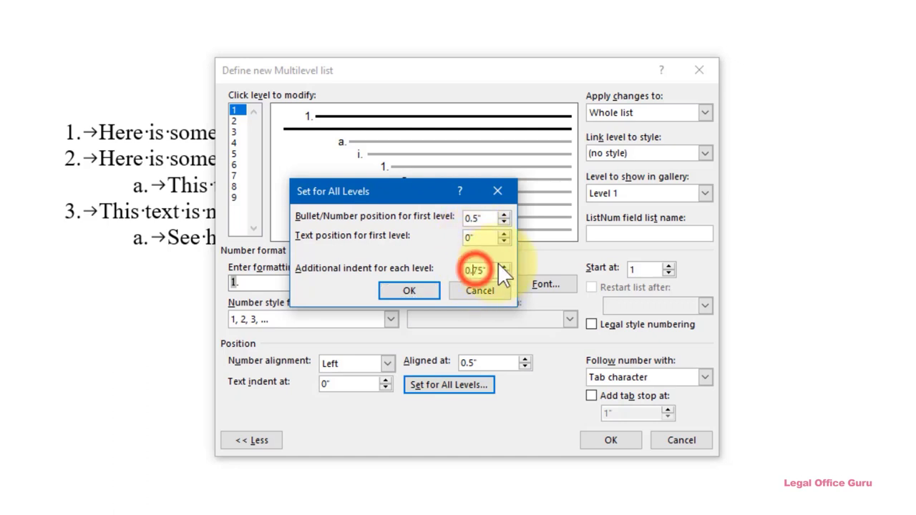
pyautogui.click(504, 272)
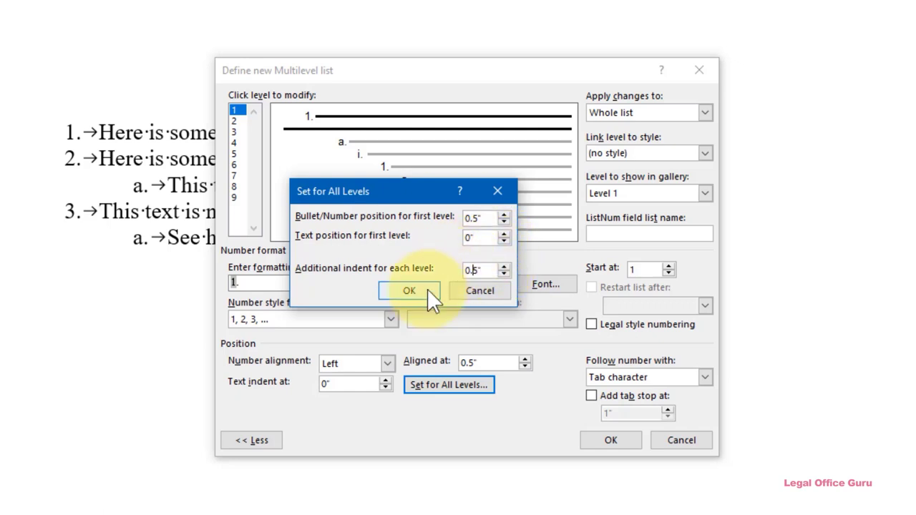
pyautogui.click(409, 291)
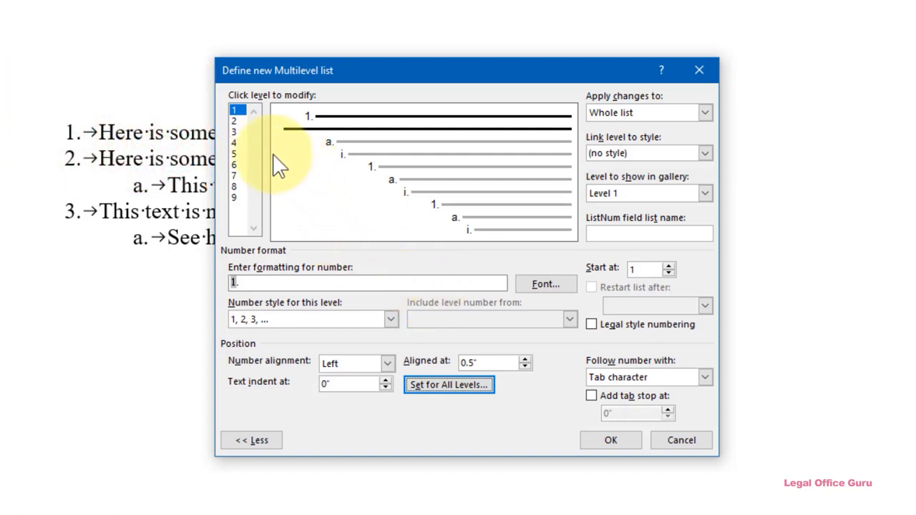
pyautogui.moveTo(241, 132)
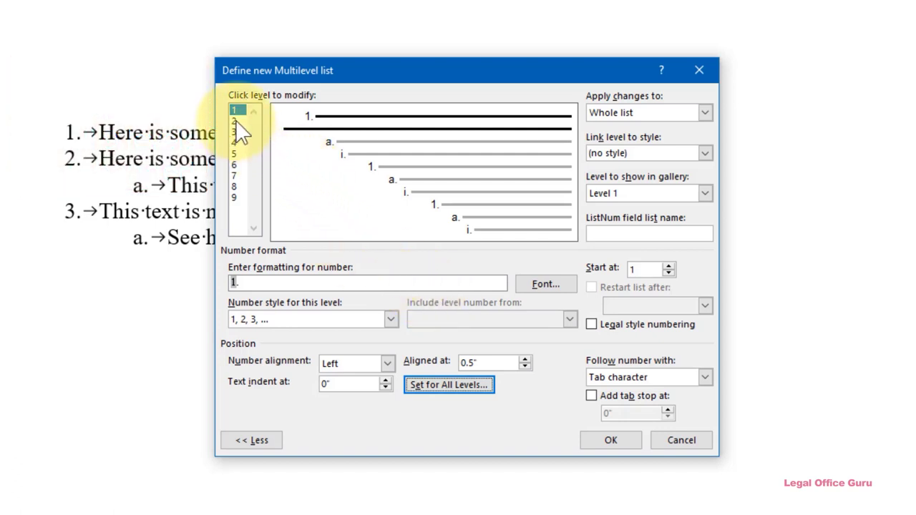
# Review level 2's settings and confirm the new multilevel list definition
pyautogui.click(234, 120)
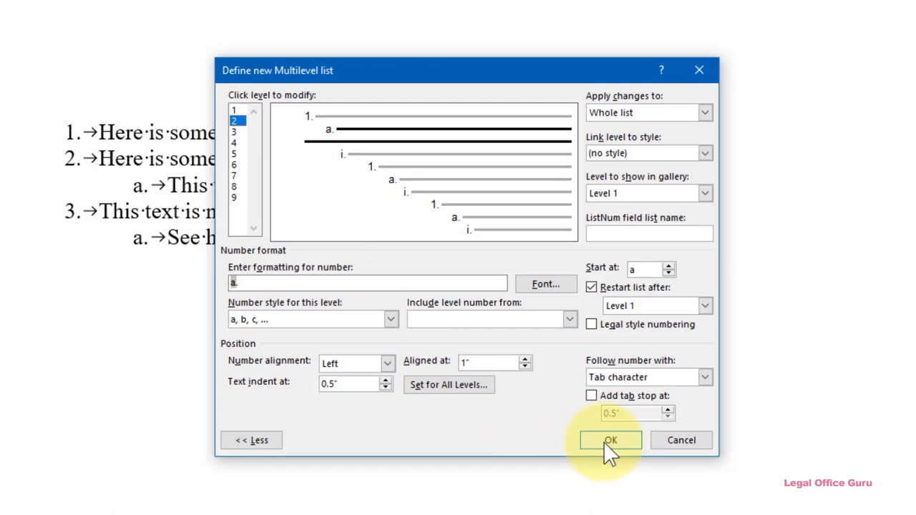
pyautogui.click(610, 441)
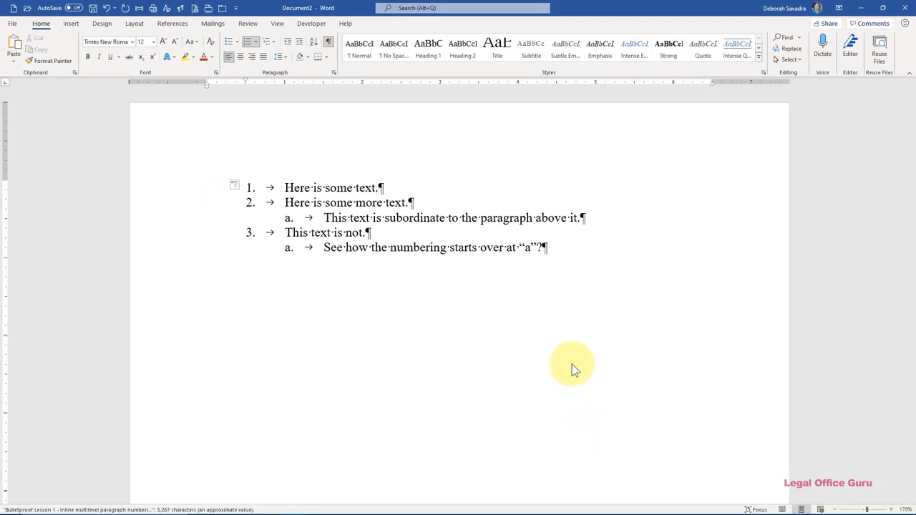
# Add an empty paragraph after item 1 and demote it to a lettered 'a.' sub-item
pyautogui.click(311, 23)
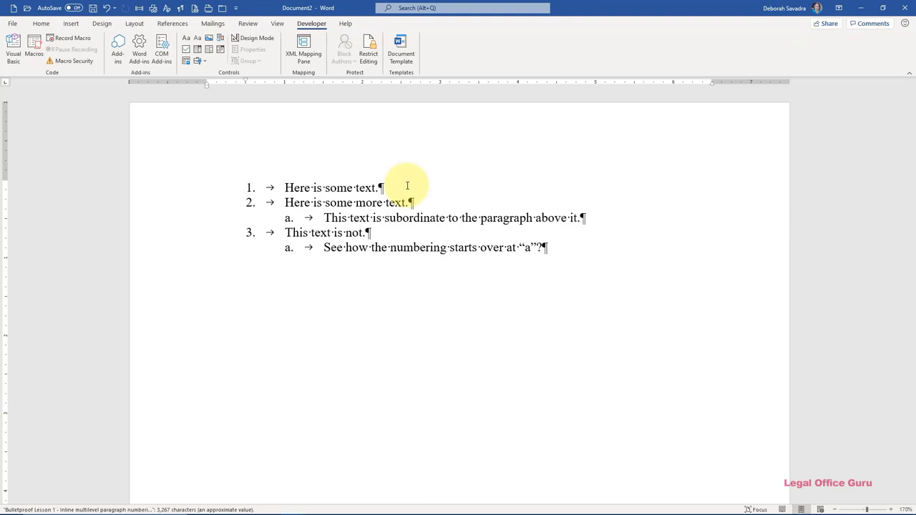
pyautogui.press('enter')
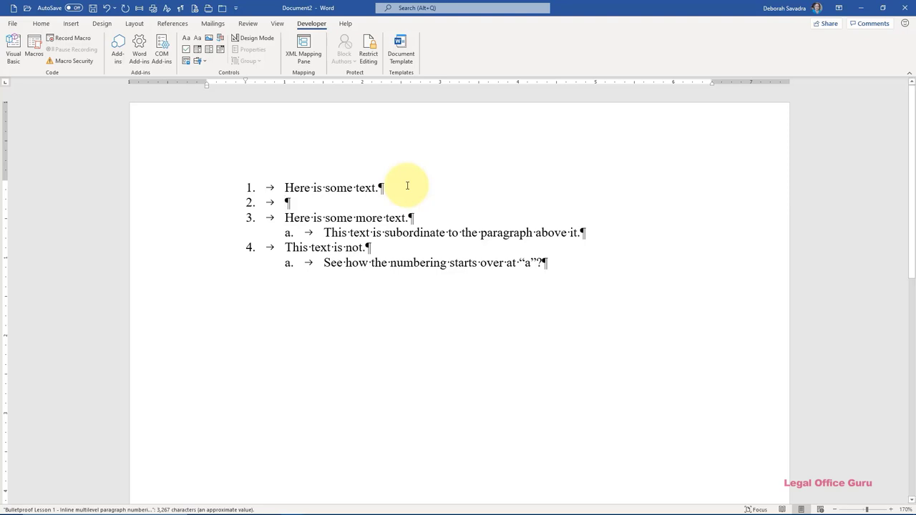
pyautogui.moveTo(40, 23)
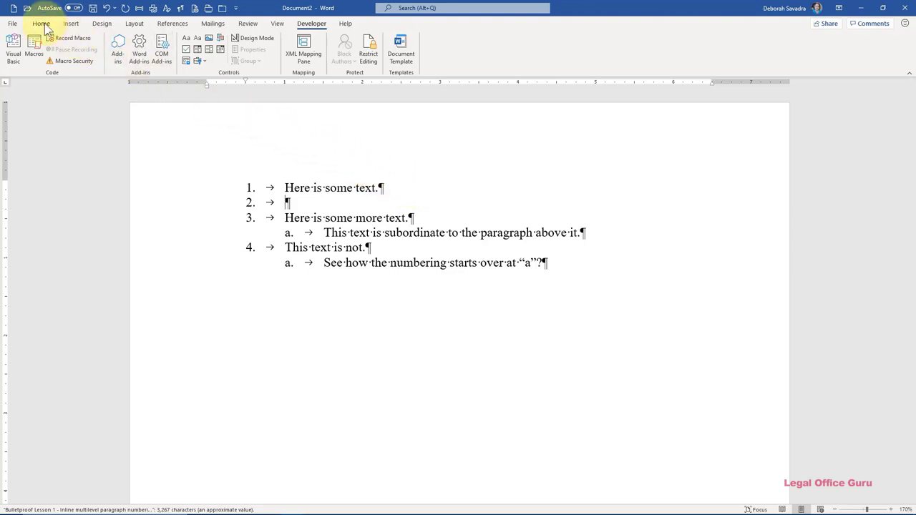
pyautogui.click(41, 23)
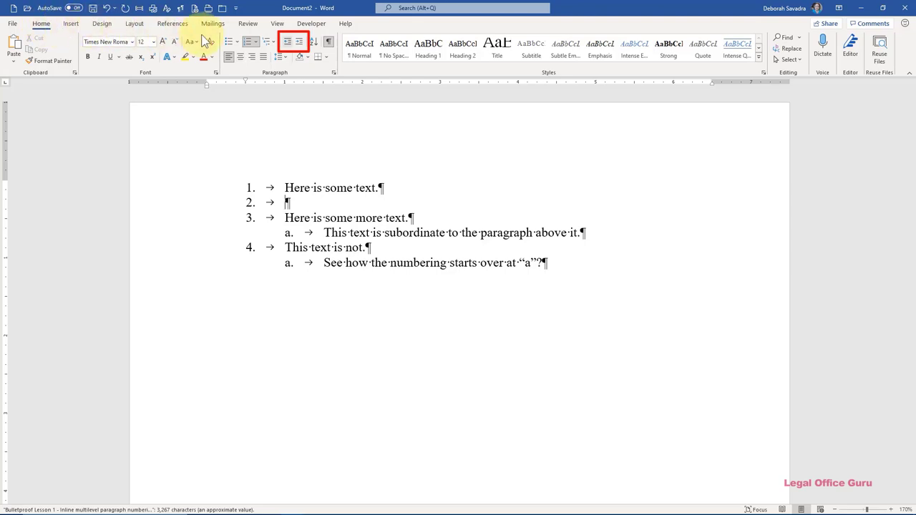
pyautogui.click(298, 40)
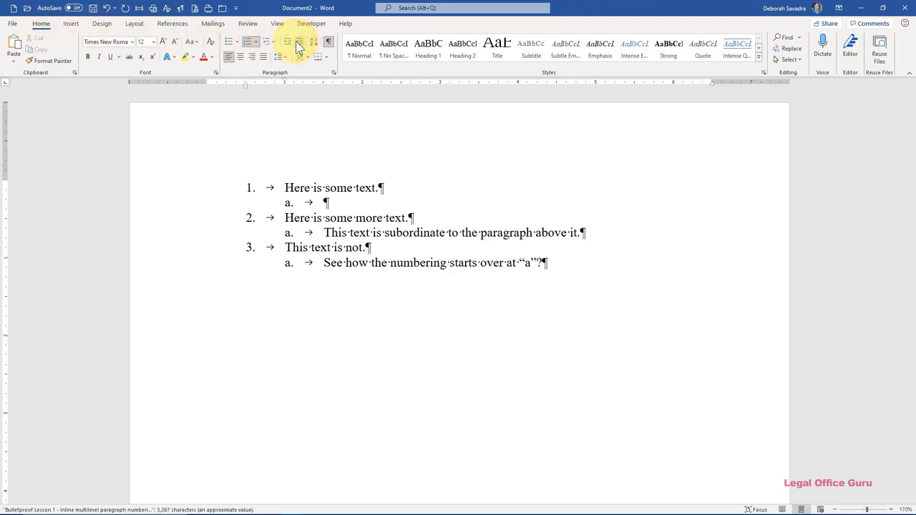
pyautogui.moveTo(266, 49)
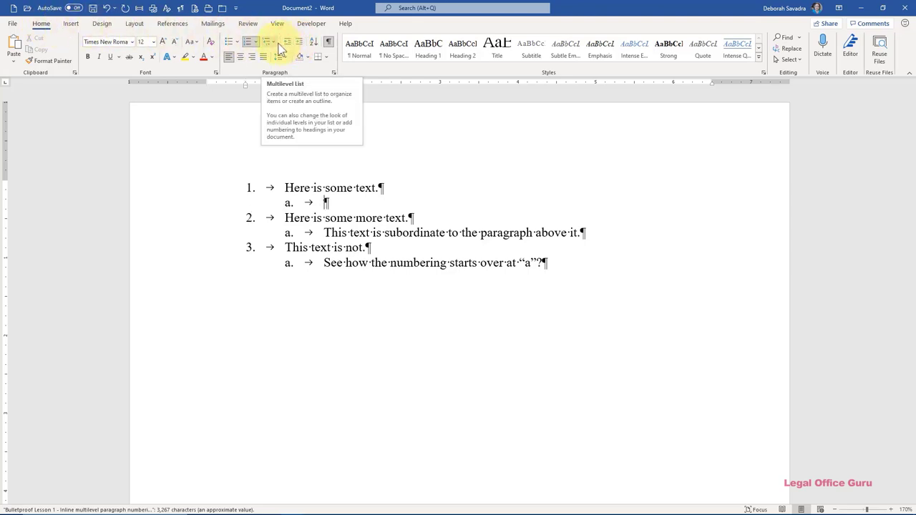
# Move the empty sub-item to list level 3, then demote it once more to level 4
pyautogui.click(270, 40)
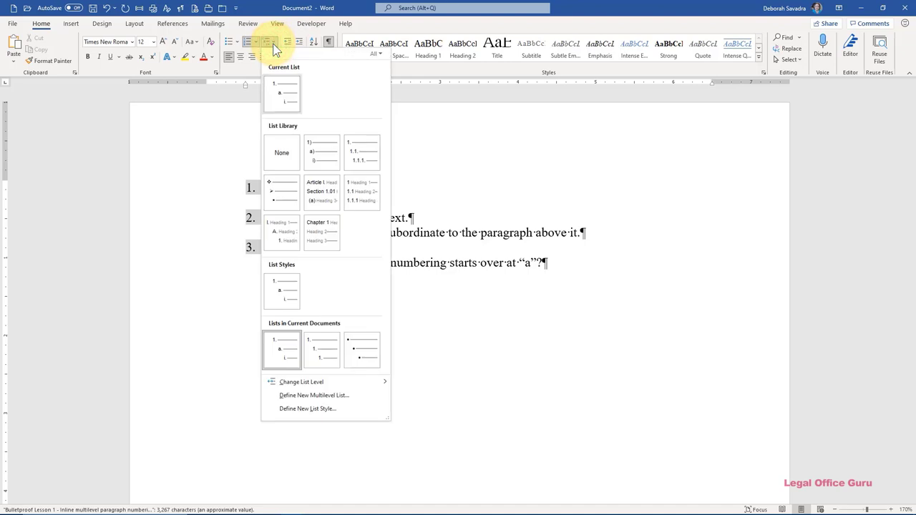
pyautogui.moveTo(300, 381)
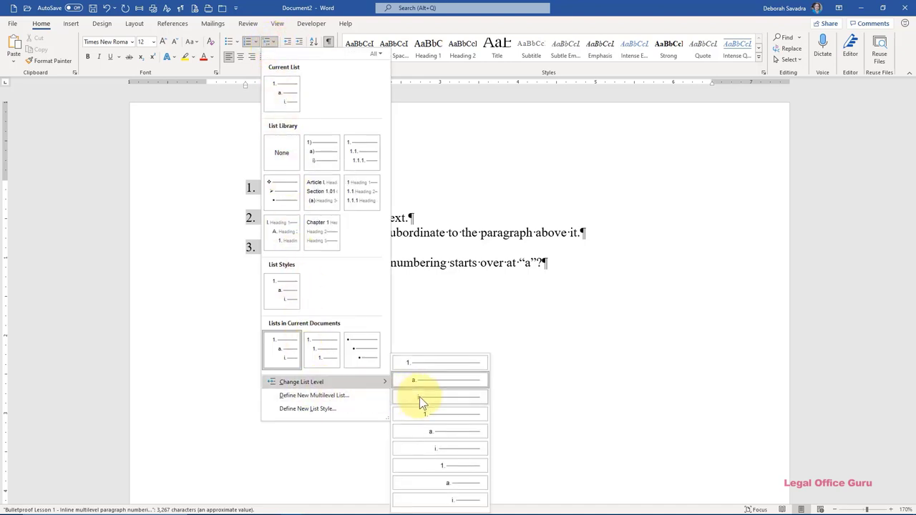
pyautogui.click(440, 397)
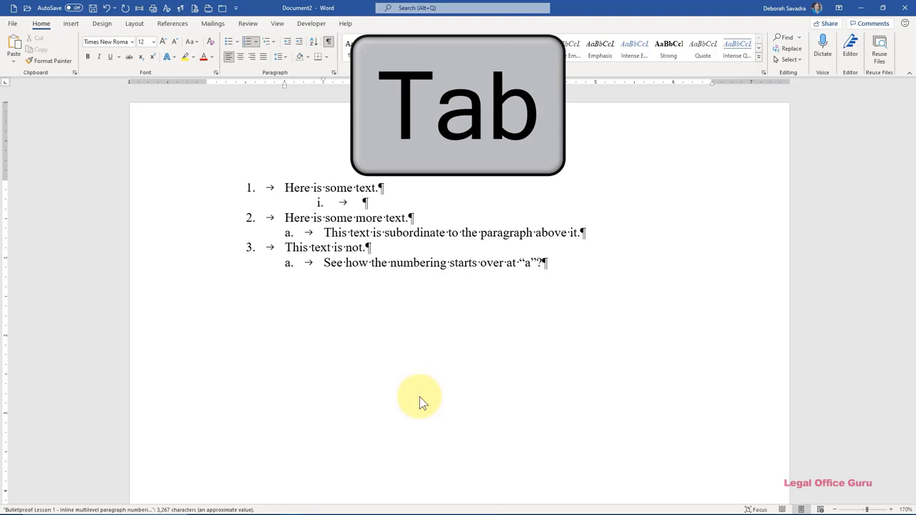
pyautogui.press('Tab')
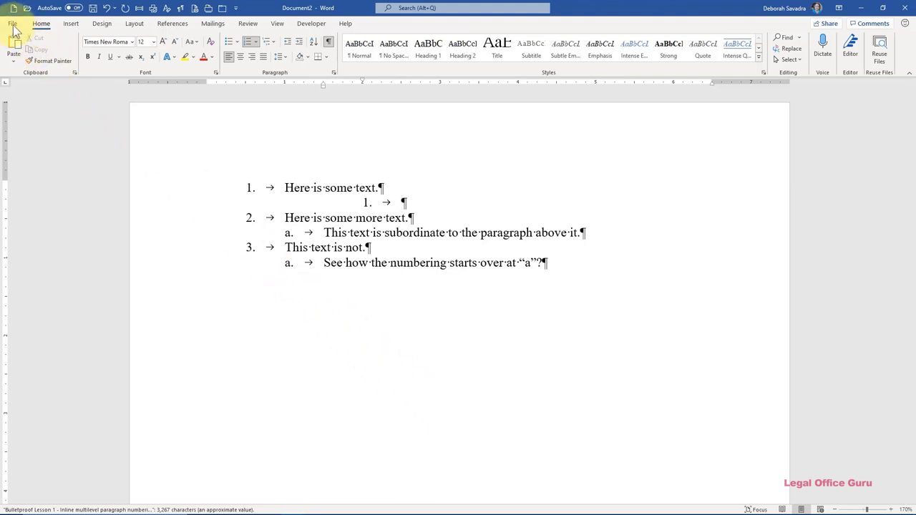
# Confirm the AutoFormat As You Type option to set indents with tabs and backspaces is on
pyautogui.click(12, 23)
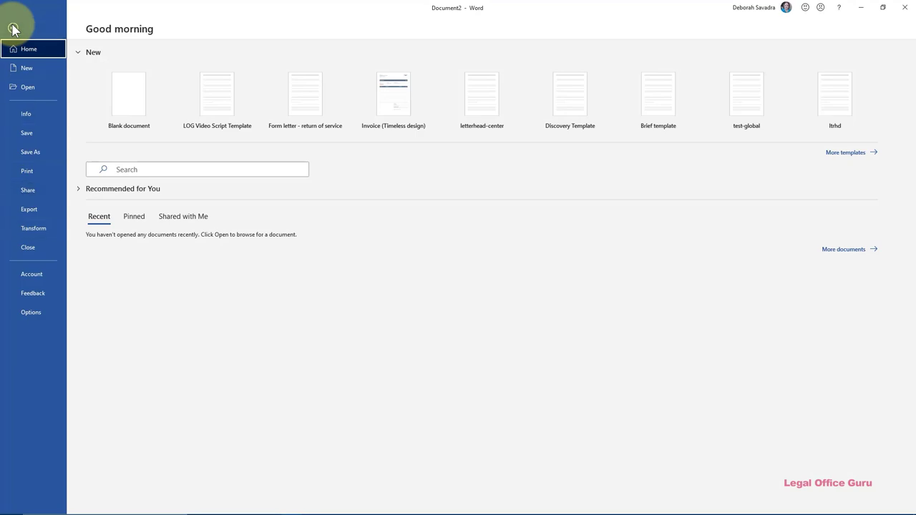
pyautogui.click(31, 312)
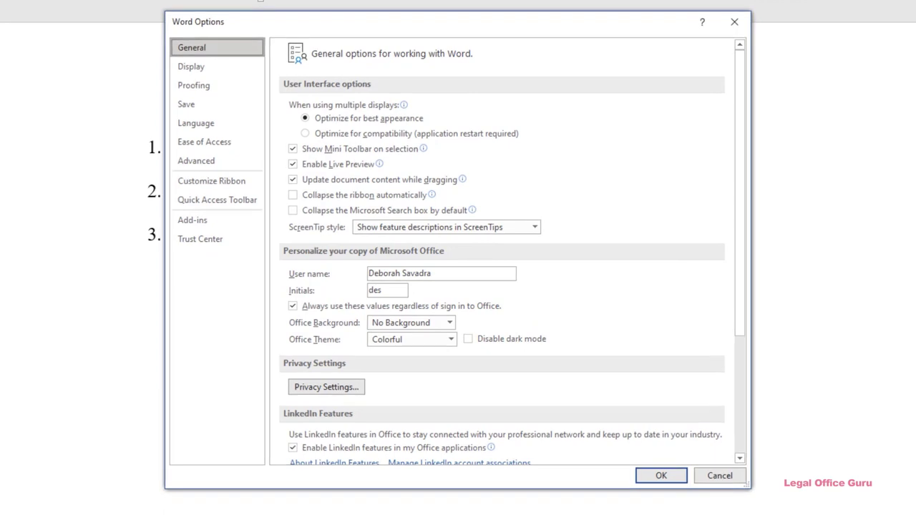
pyautogui.moveTo(193, 86)
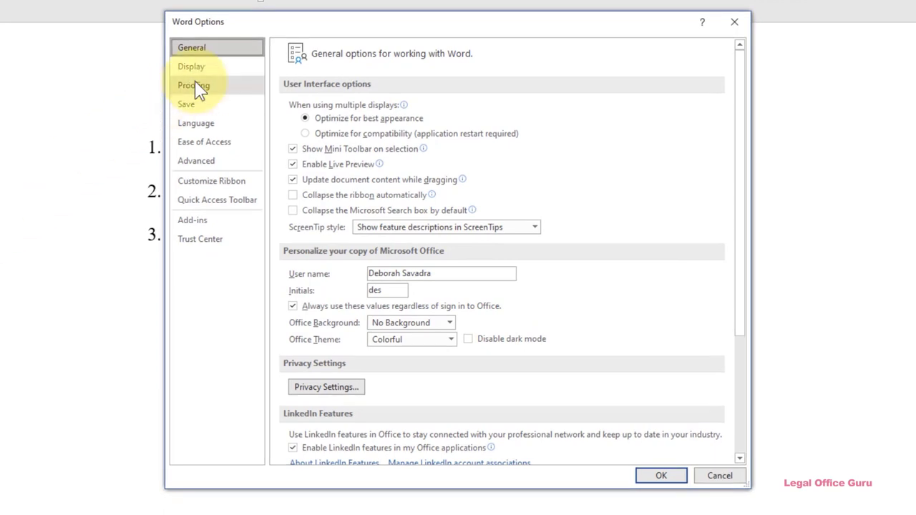
pyautogui.click(193, 85)
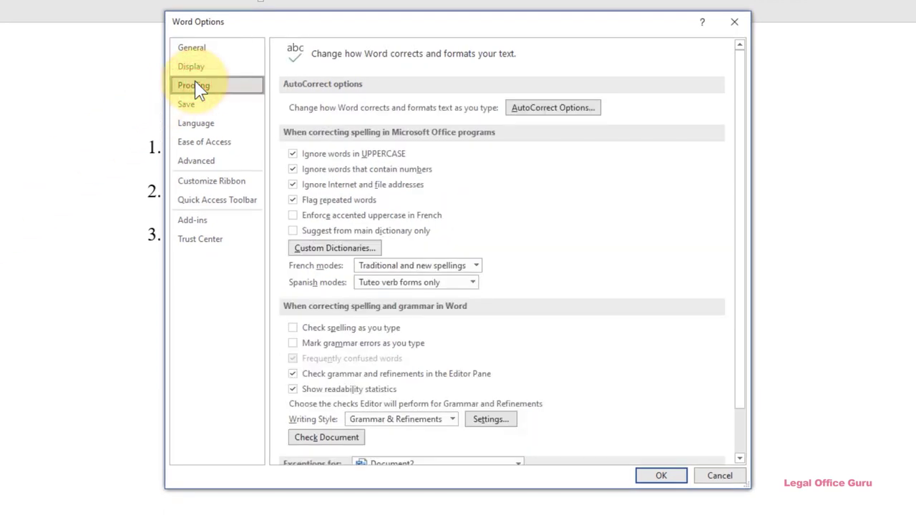
pyautogui.moveTo(553, 108)
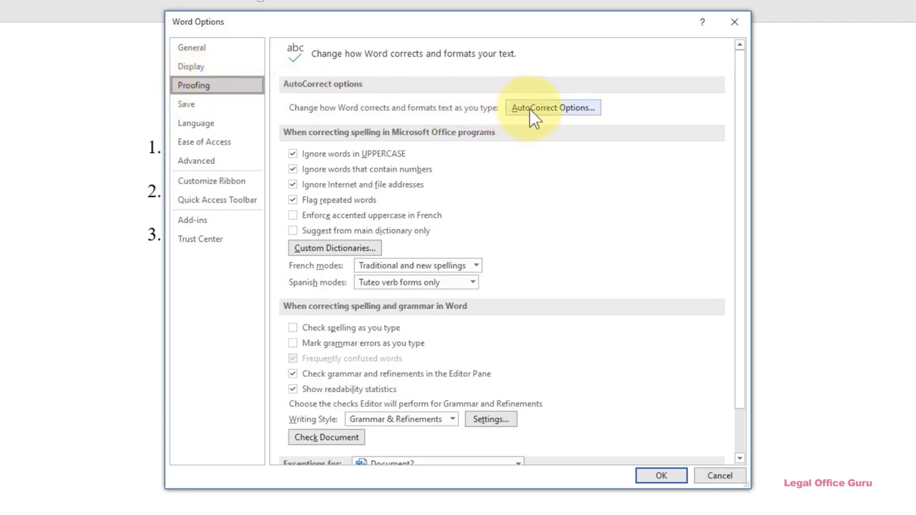
pyautogui.click(553, 107)
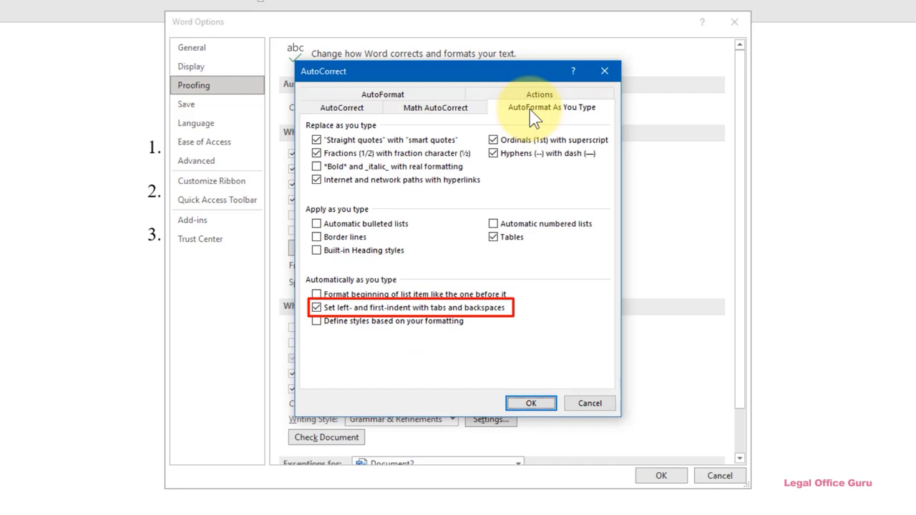
pyautogui.moveTo(533, 150)
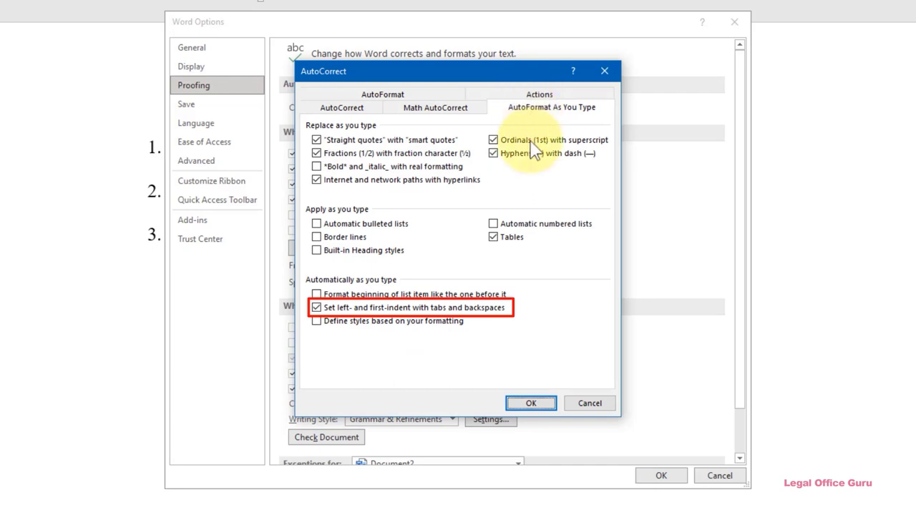
pyautogui.click(530, 404)
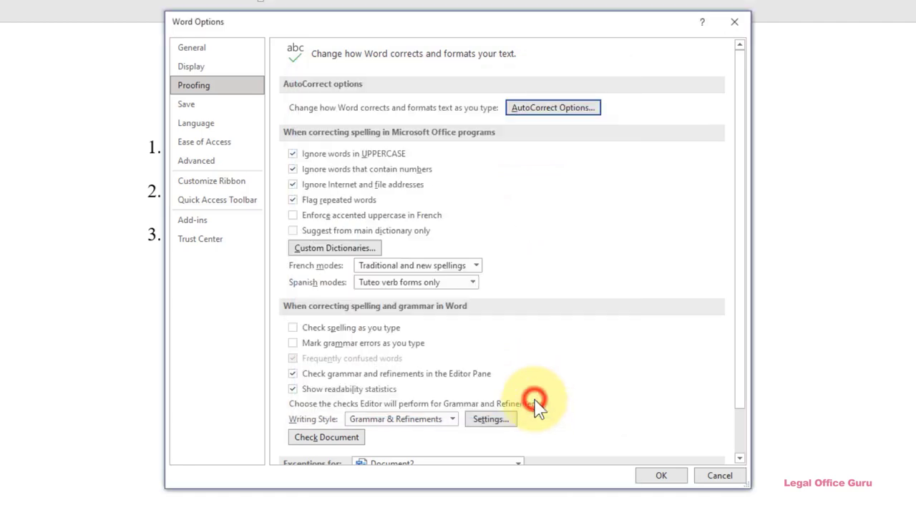
pyautogui.click(660, 476)
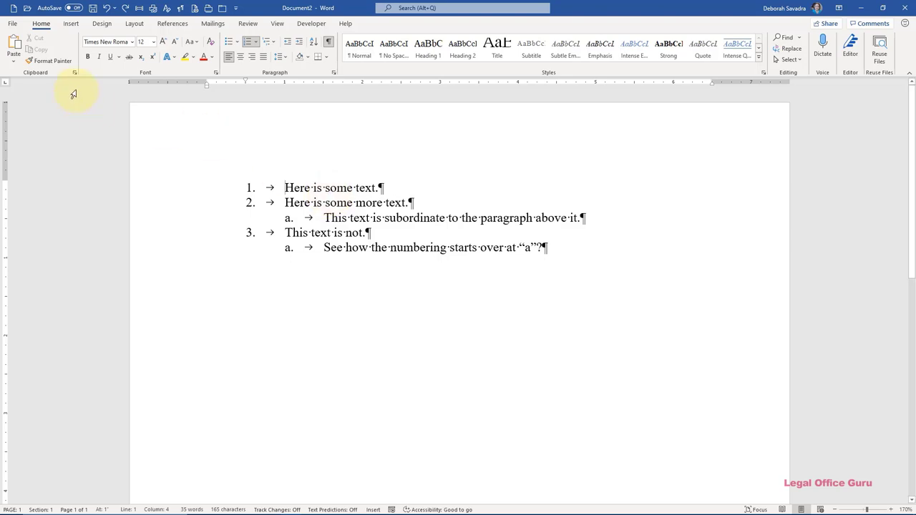
# Save the document's current multilevel list into the List Library and verify it appears there
pyautogui.click(303, 41)
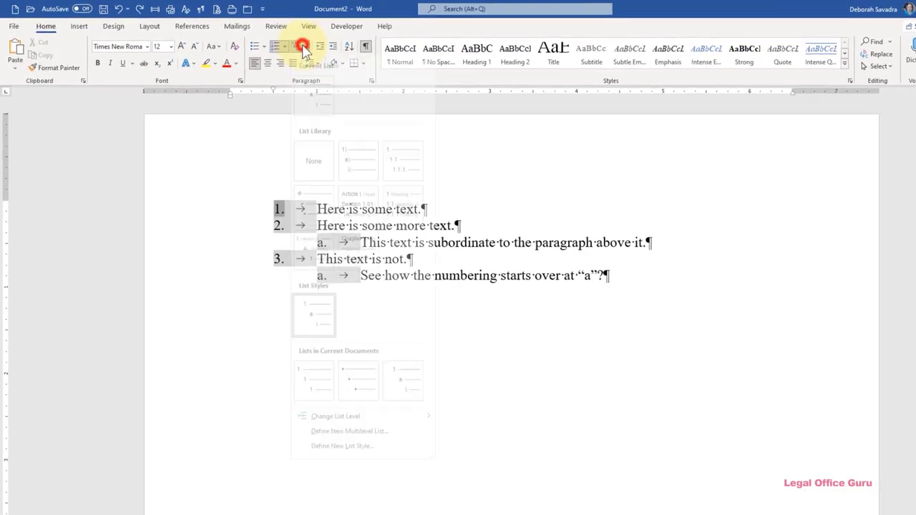
pyautogui.click(303, 46)
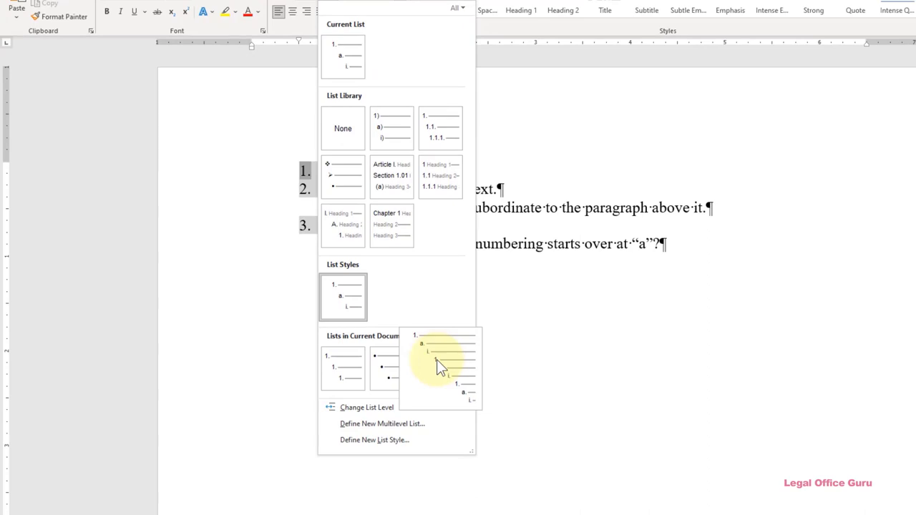
pyautogui.rightClick(441, 369)
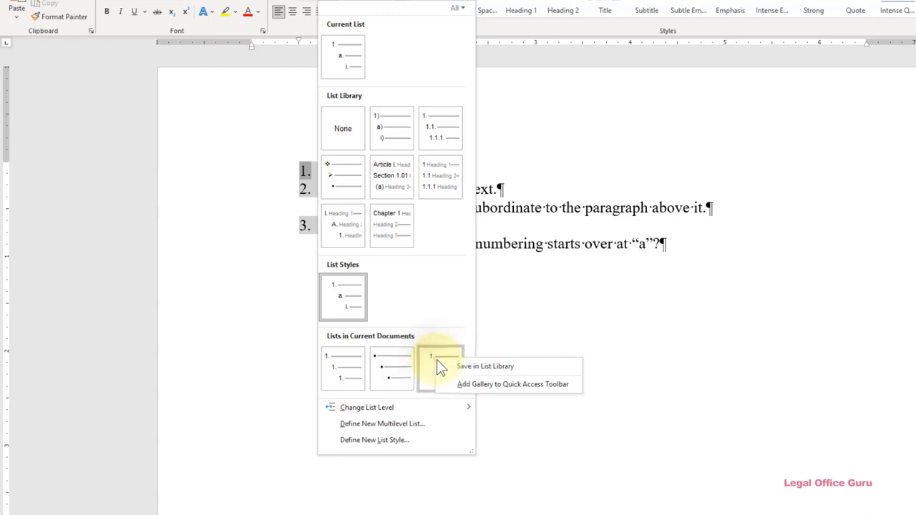
pyautogui.moveTo(480, 369)
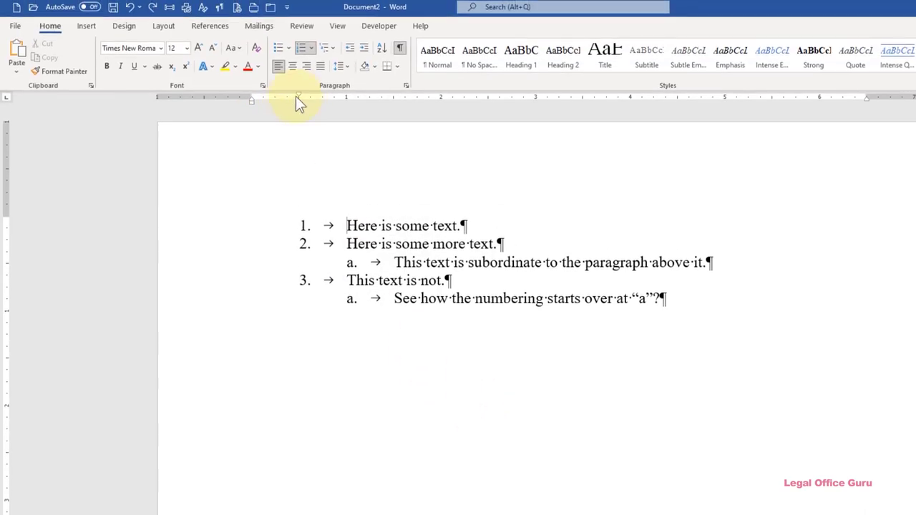
pyautogui.click(327, 48)
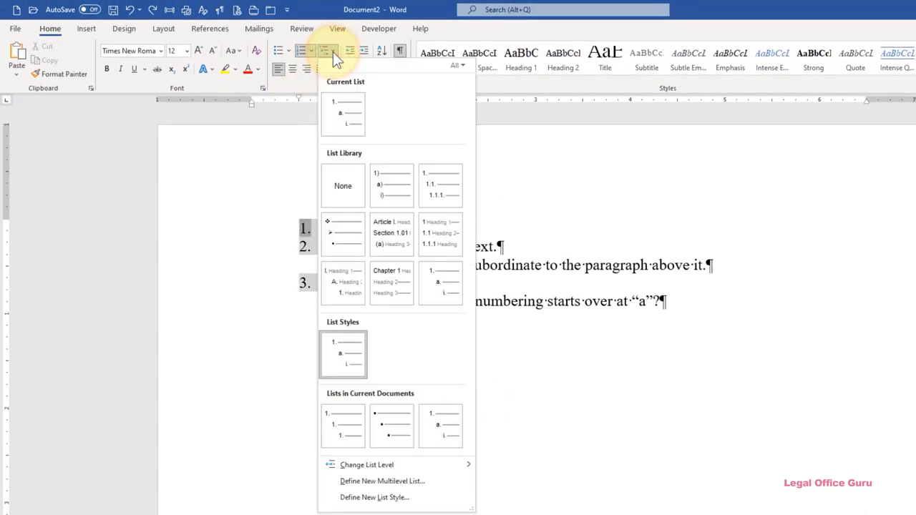
pyautogui.moveTo(393, 184)
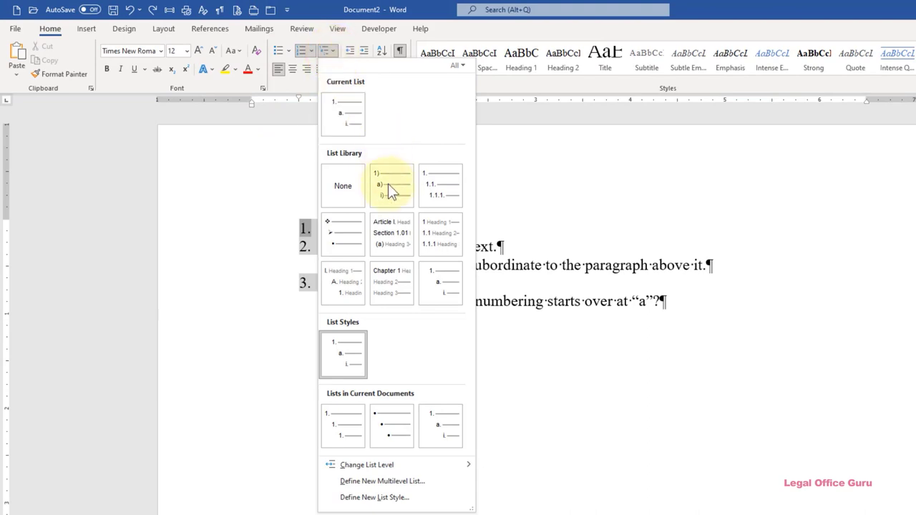
pyautogui.moveTo(458, 280)
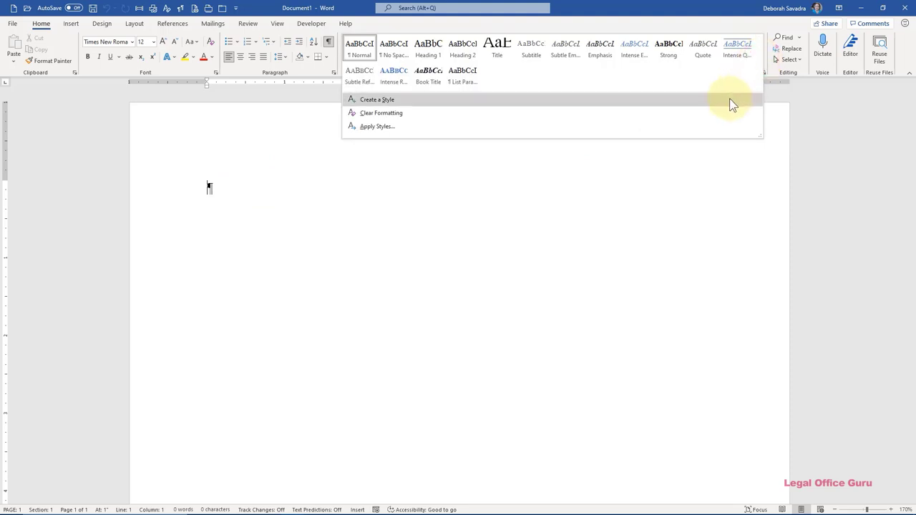
# Create a new style named Paranum1 and set its type to Paragraph
pyautogui.click(729, 99)
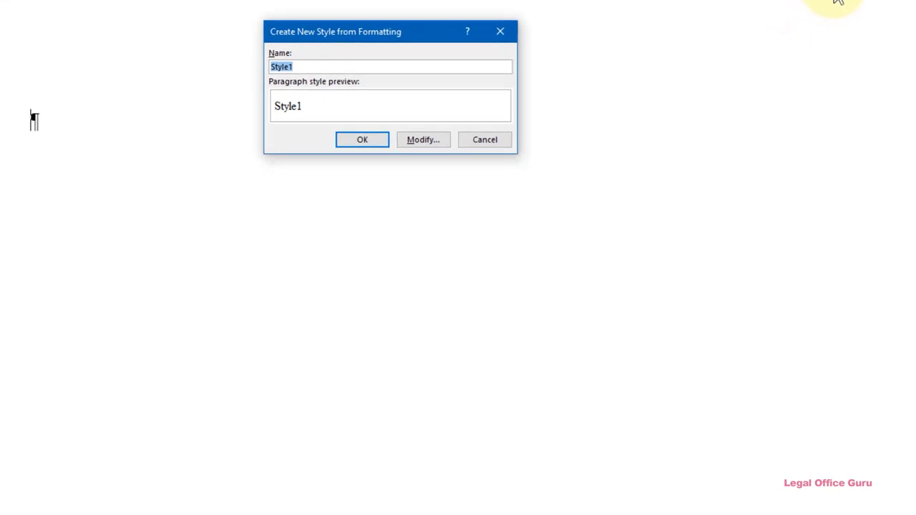
pyautogui.moveTo(642, 94)
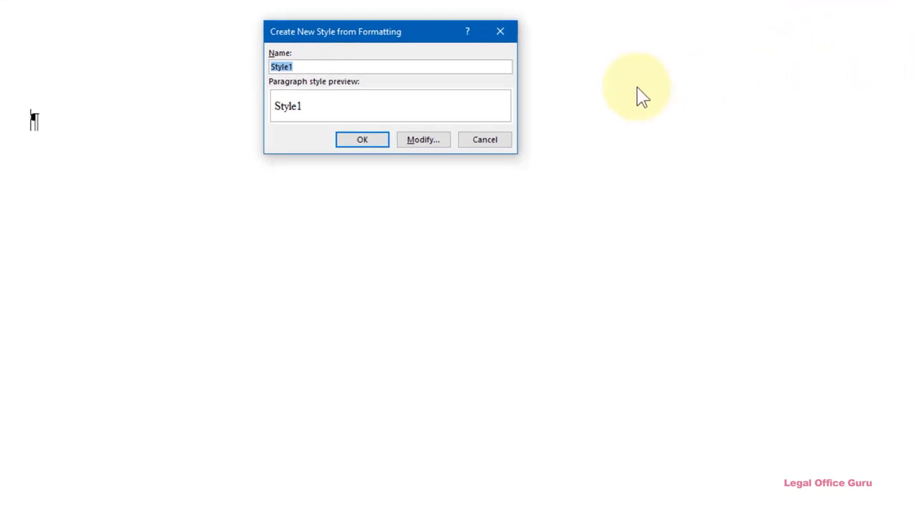
pyautogui.moveTo(423, 140)
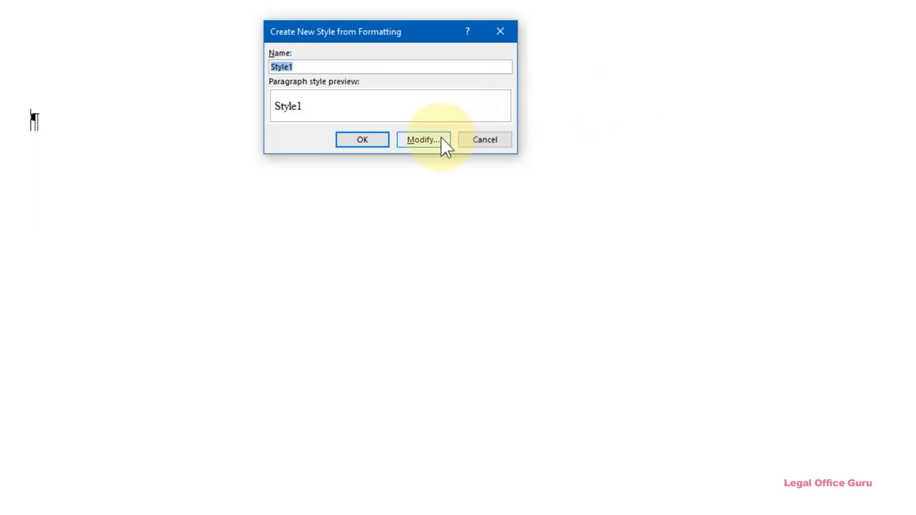
pyautogui.click(422, 141)
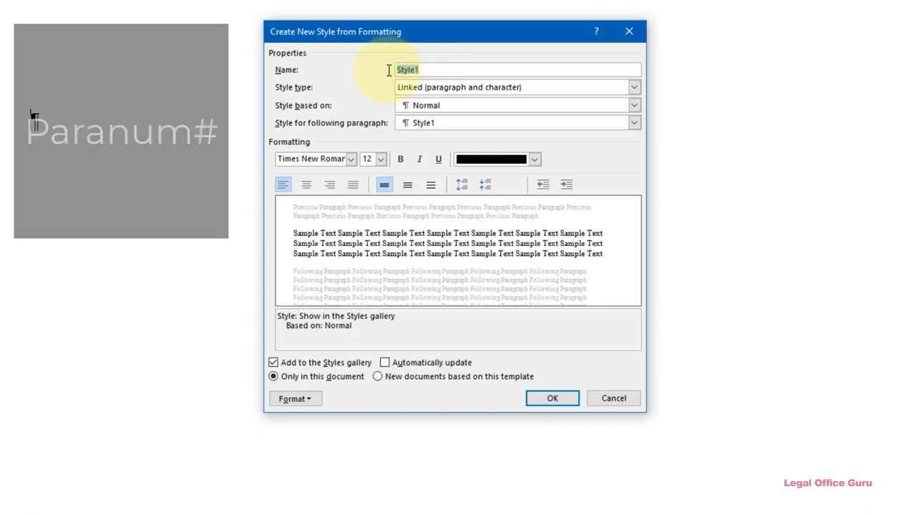
pyautogui.write('Paranum1')
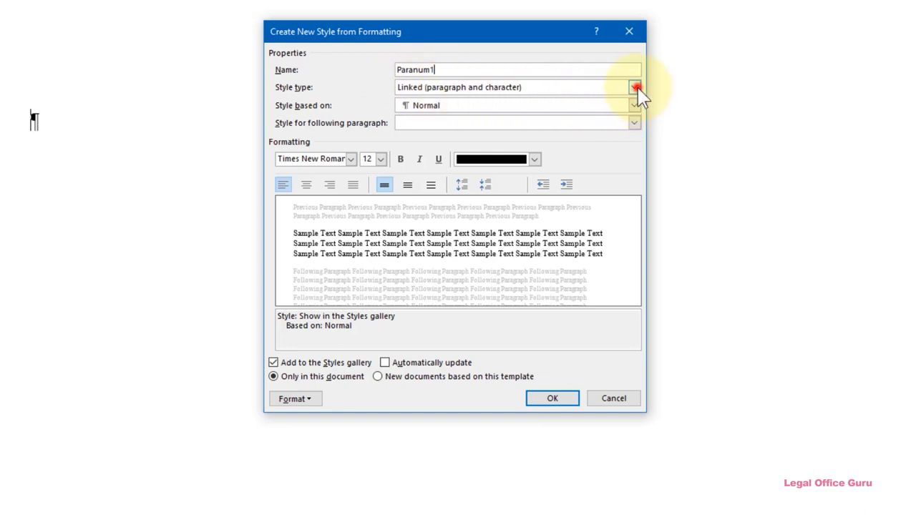
pyautogui.click(633, 88)
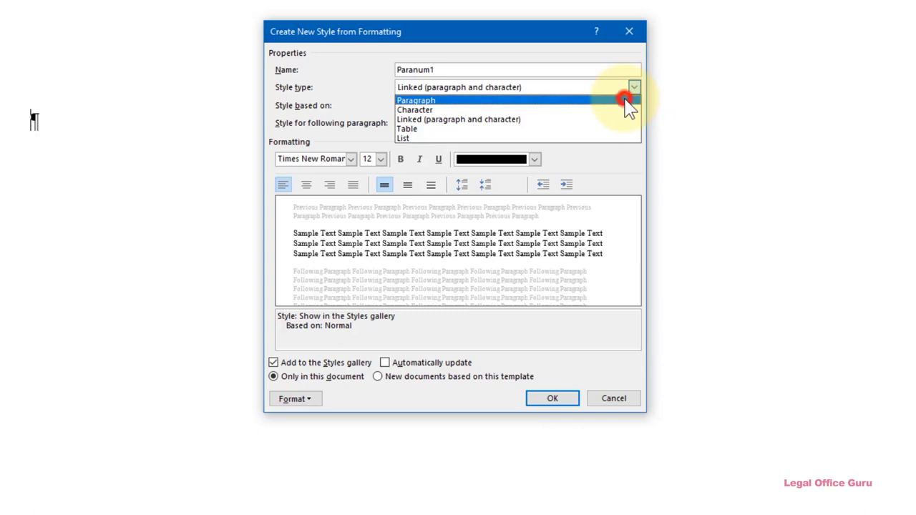
pyautogui.click(415, 100)
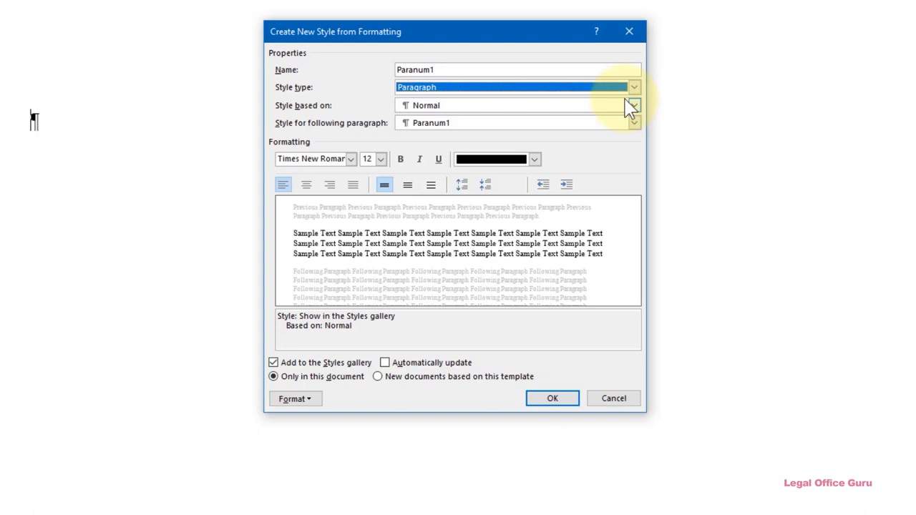
pyautogui.moveTo(632, 106)
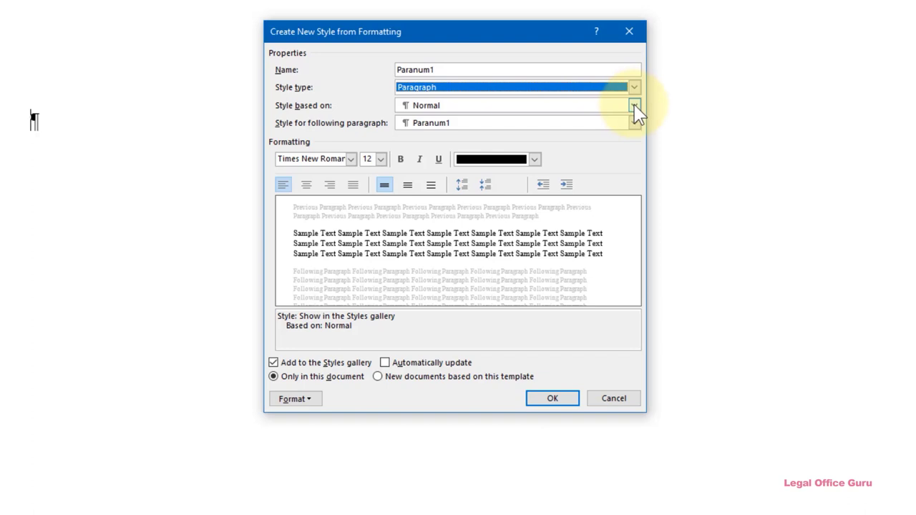
# Confirm Paranum1 is based on Normal and followed by Paranum1
pyautogui.click(633, 106)
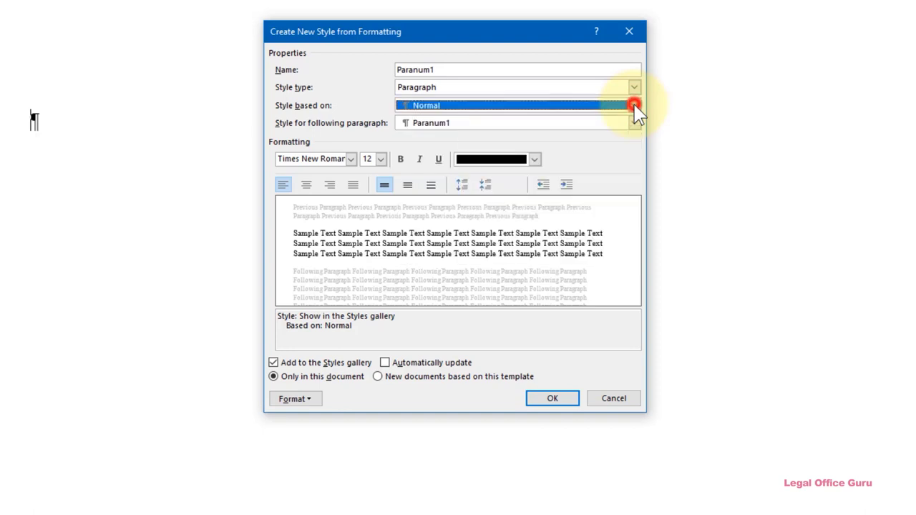
pyautogui.moveTo(633, 123)
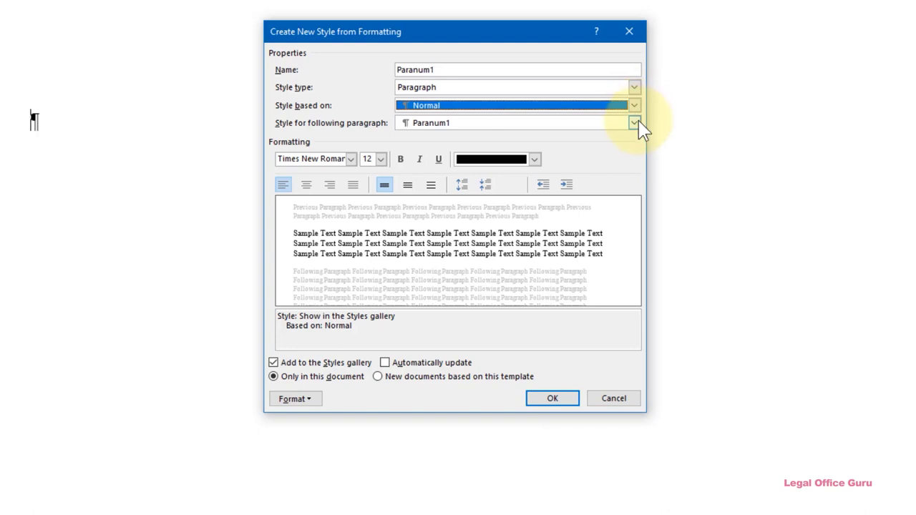
pyautogui.moveTo(636, 123)
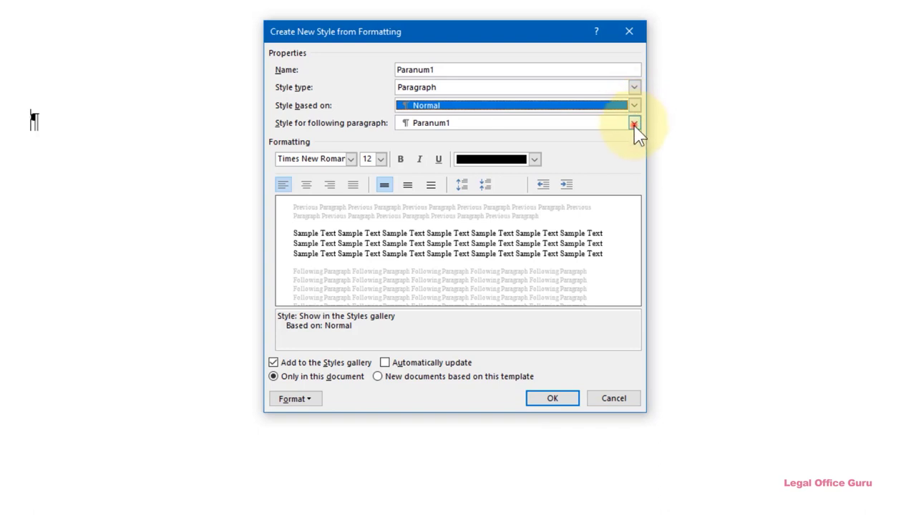
pyautogui.click(633, 123)
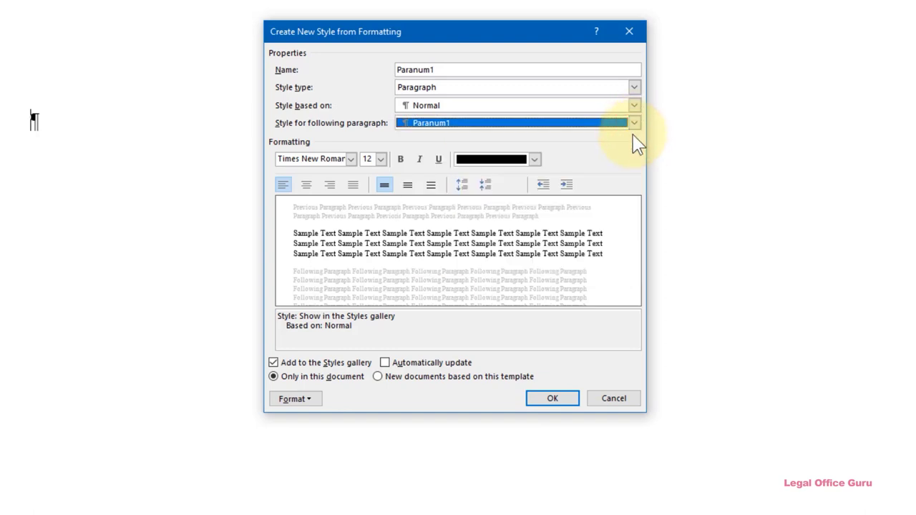
pyautogui.moveTo(401, 158)
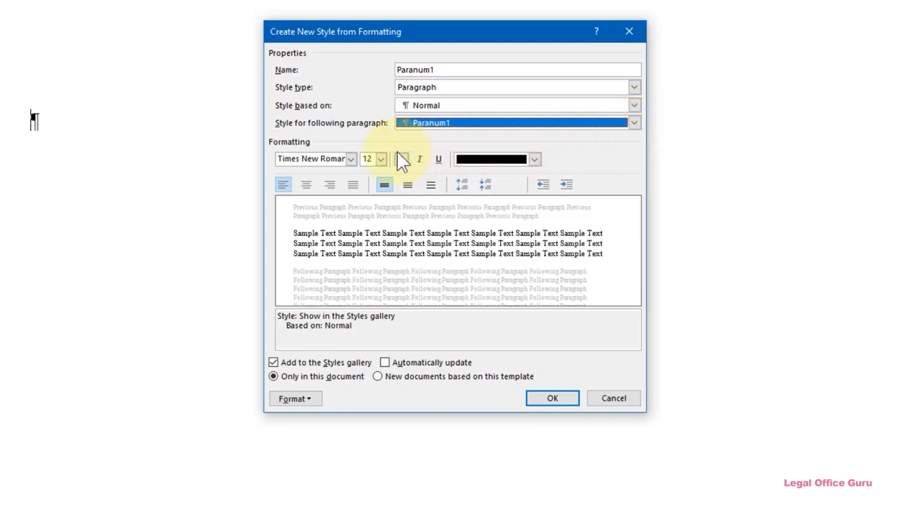
pyautogui.moveTo(351, 169)
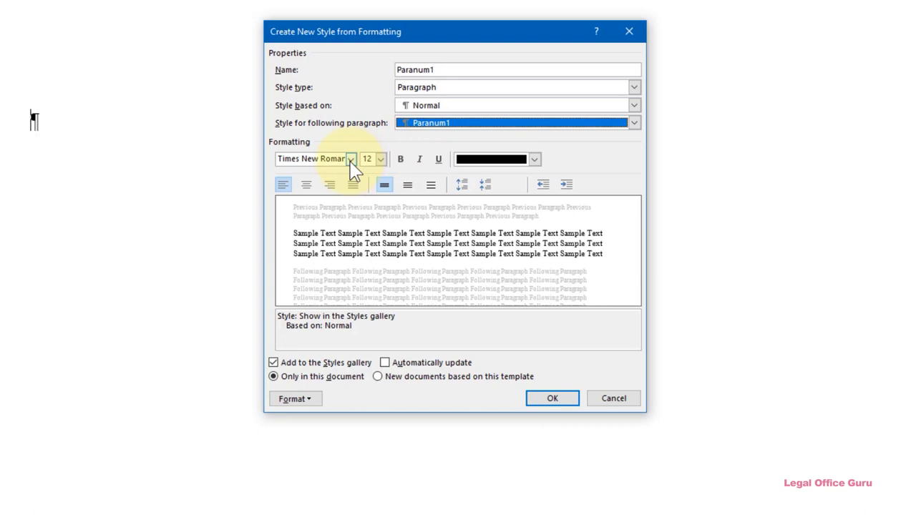
# Set Paranum1's font to the body theme font, Times New Roman, at 12 points
pyautogui.click(351, 159)
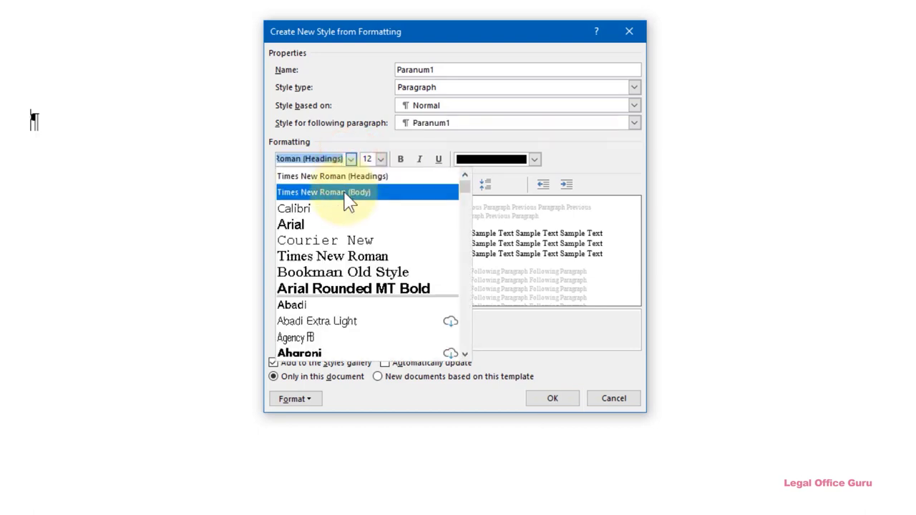
pyautogui.click(324, 192)
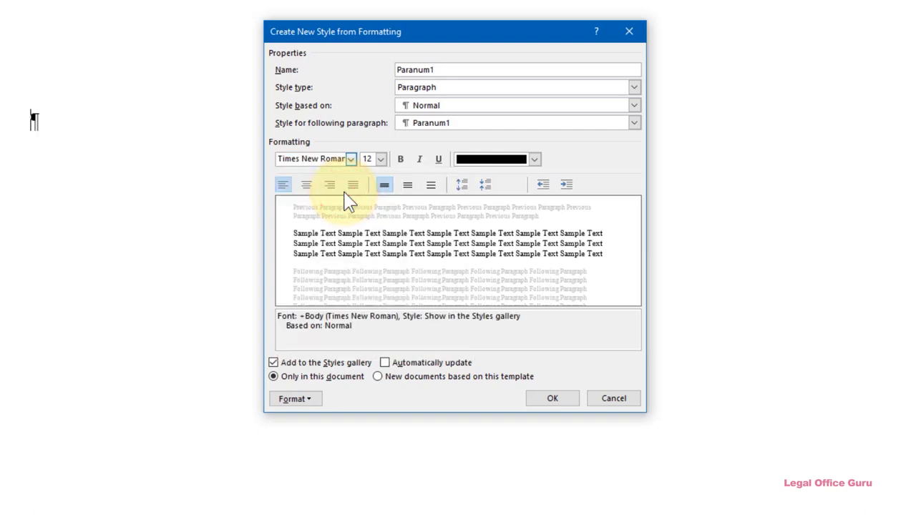
pyautogui.moveTo(351, 175)
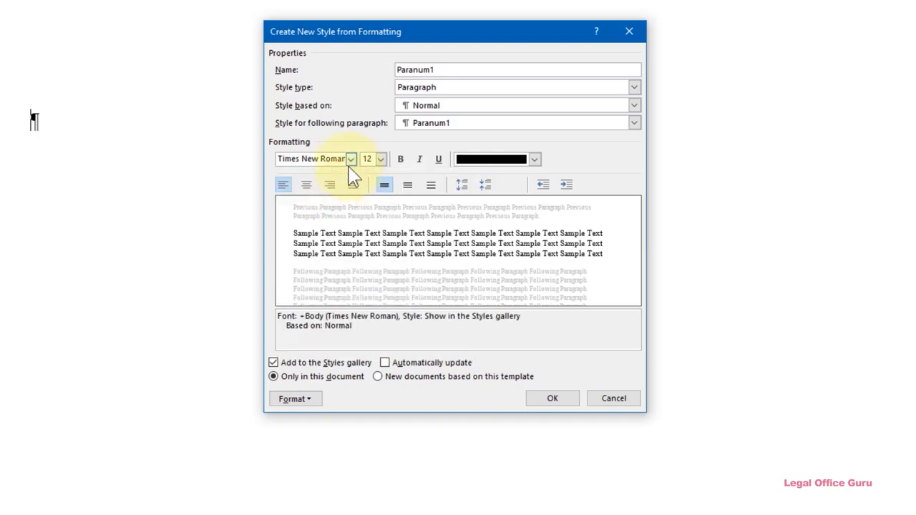
pyautogui.click(349, 159)
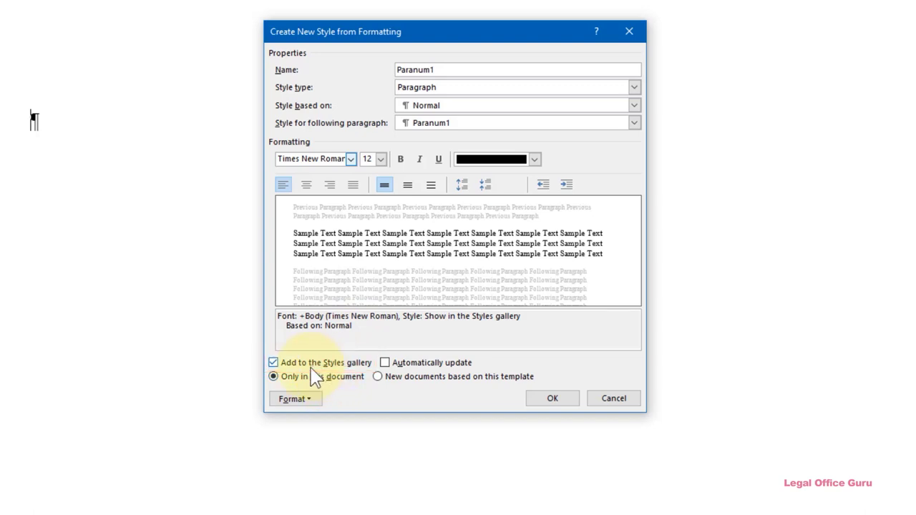
pyautogui.moveTo(412, 378)
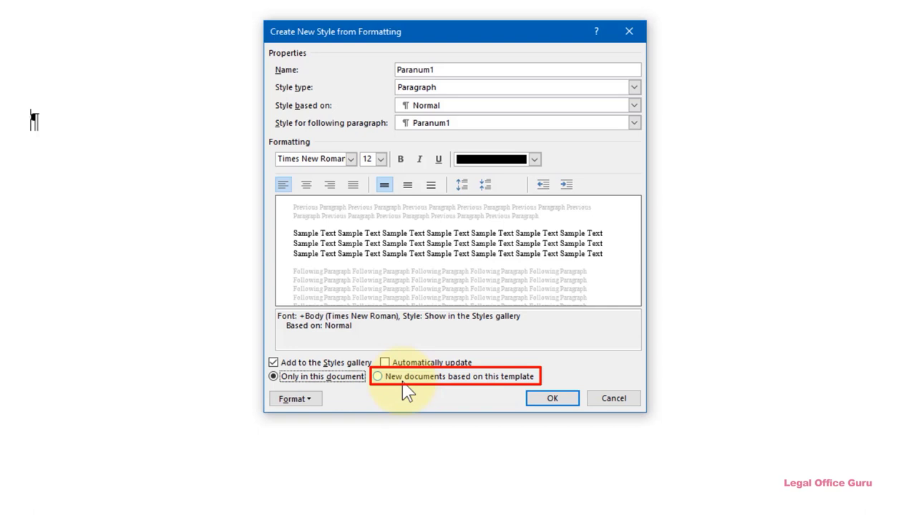
# Store Paranum1 in new documents based on this template and go to its formatting options
pyautogui.click(378, 377)
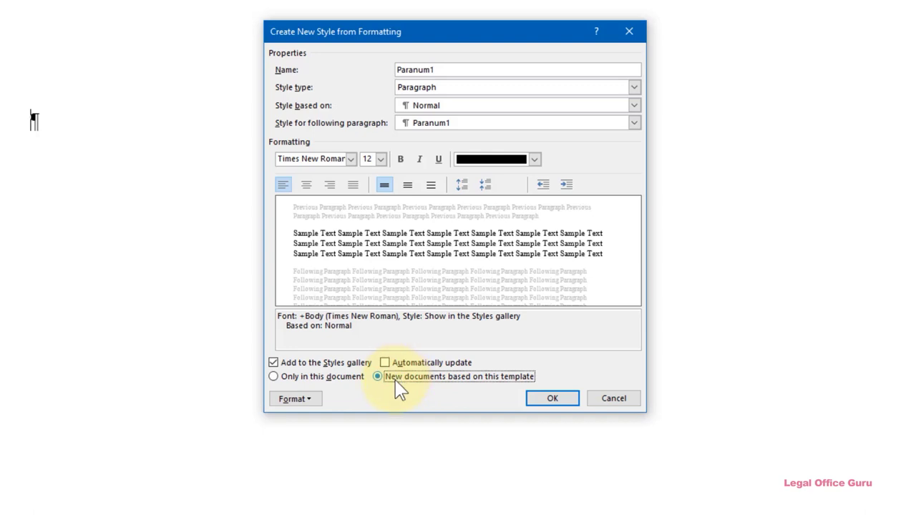
pyautogui.moveTo(373, 418)
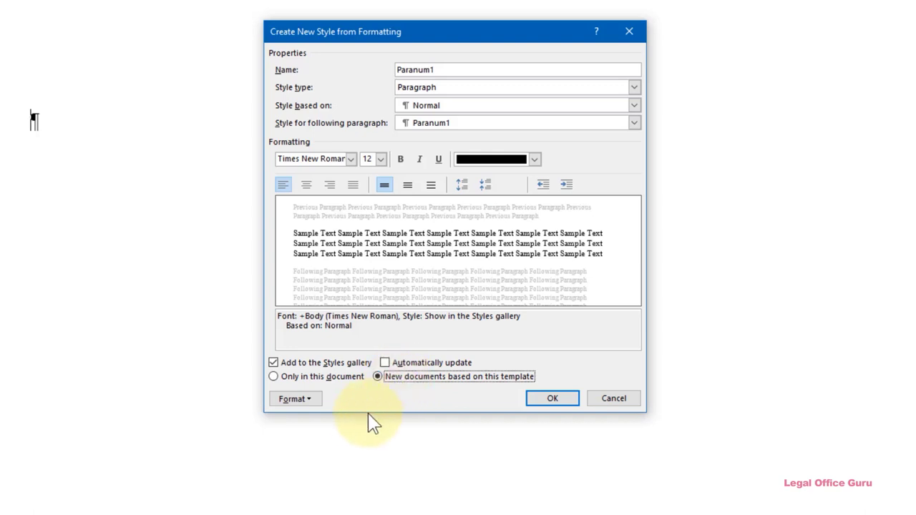
pyautogui.click(295, 398)
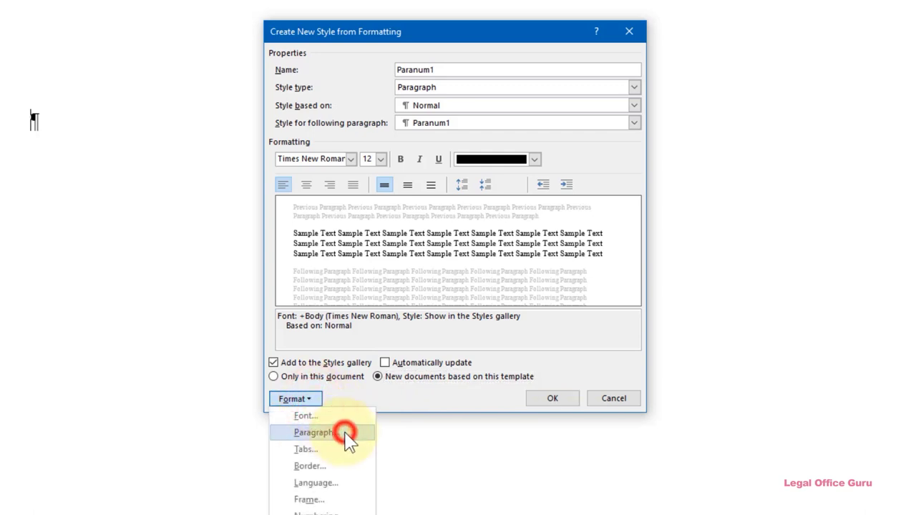
# In Paranum1's paragraph settings, review the outline levels and keep Body Text
pyautogui.click(313, 433)
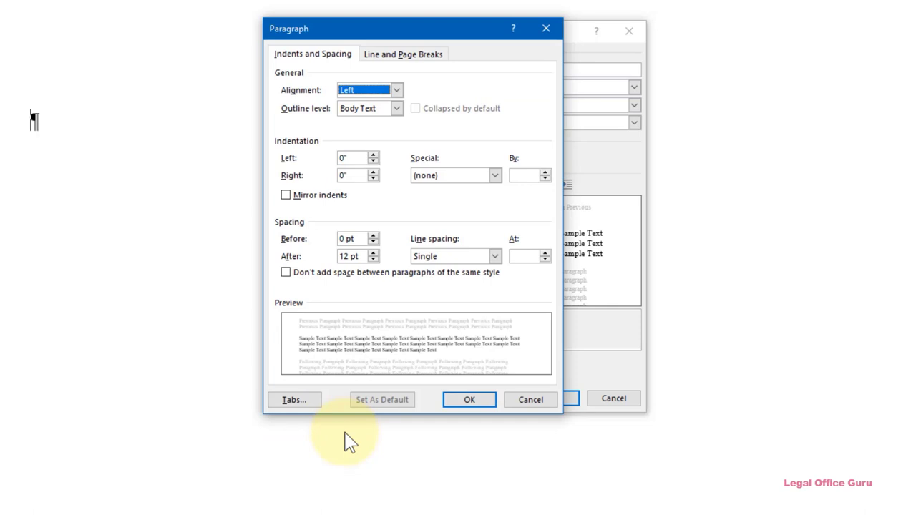
pyautogui.moveTo(394, 146)
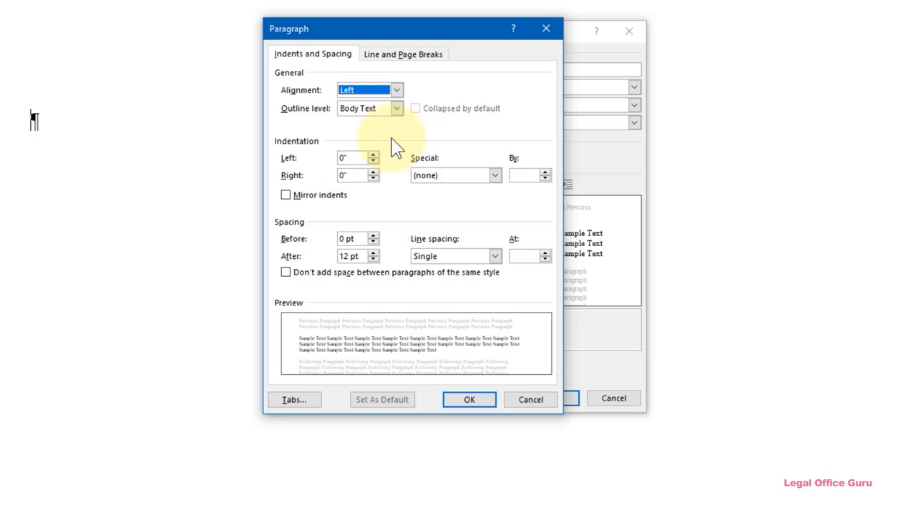
pyautogui.click(397, 109)
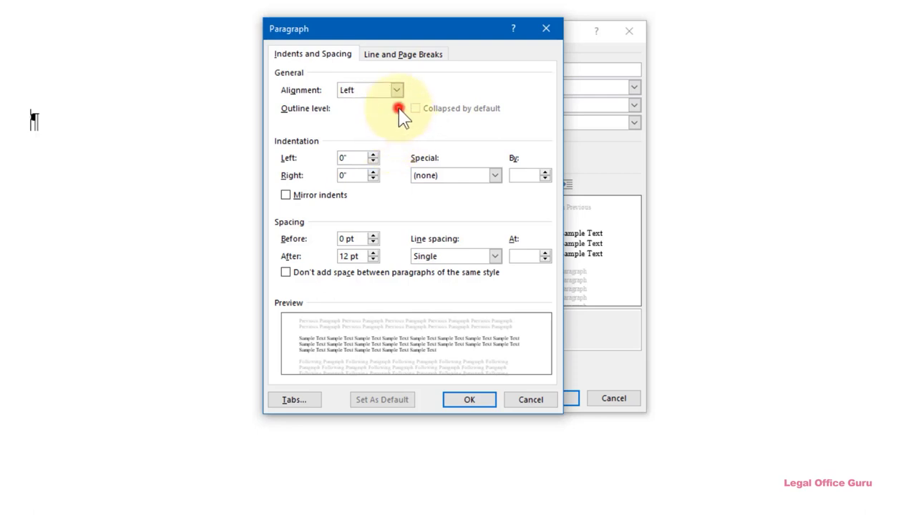
pyautogui.click(398, 108)
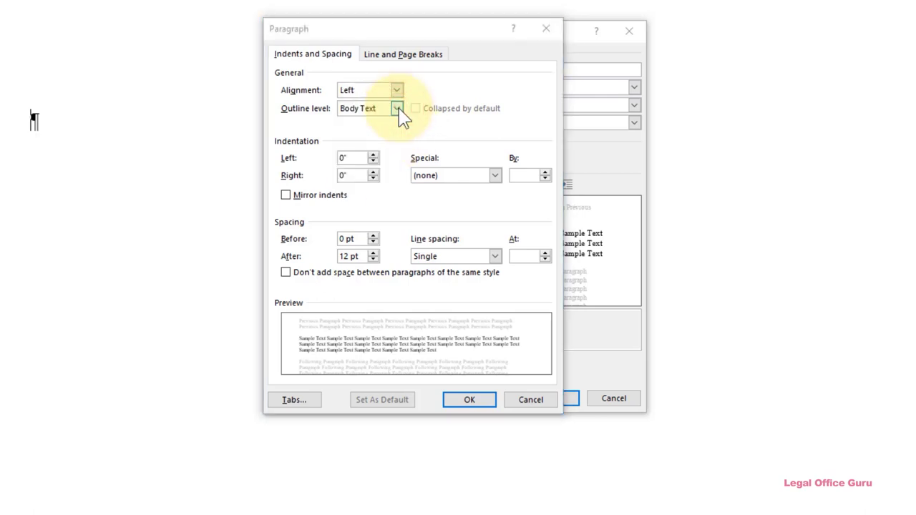
pyautogui.click(398, 108)
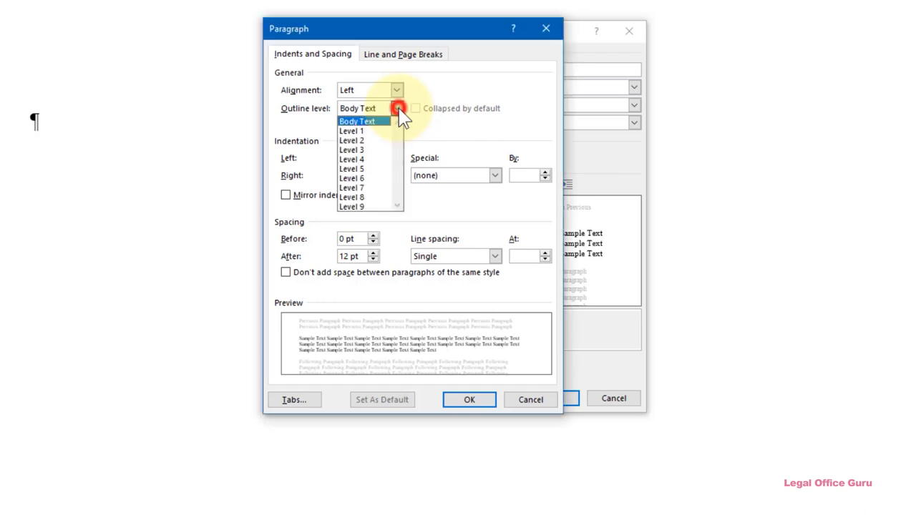
pyautogui.moveTo(380, 131)
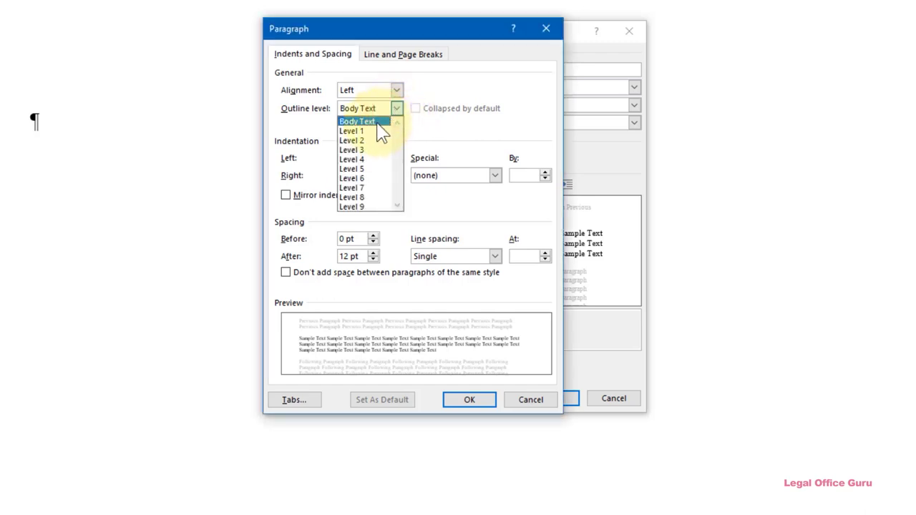
pyautogui.moveTo(361, 132)
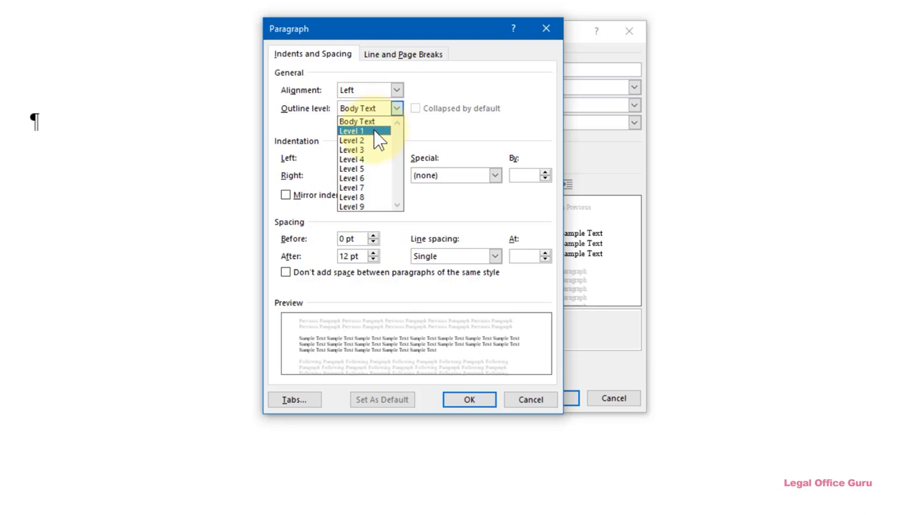
pyautogui.moveTo(358, 120)
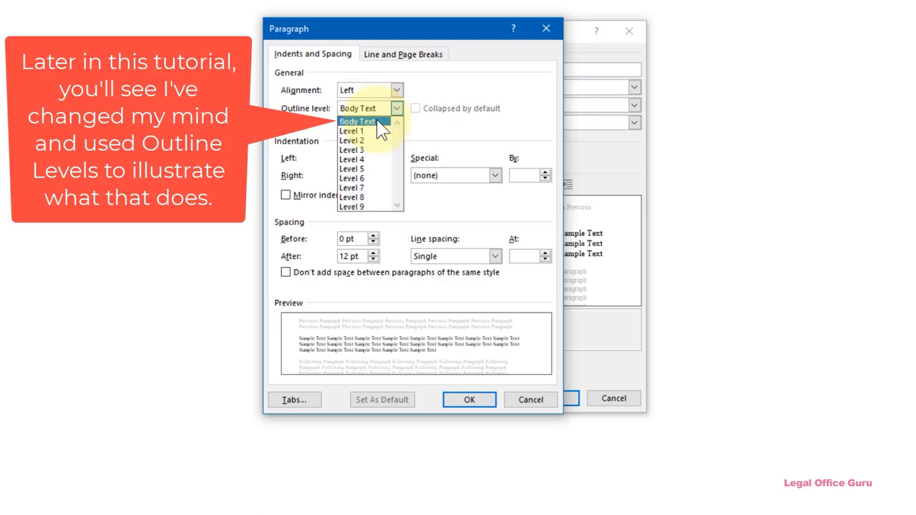
pyautogui.click(358, 120)
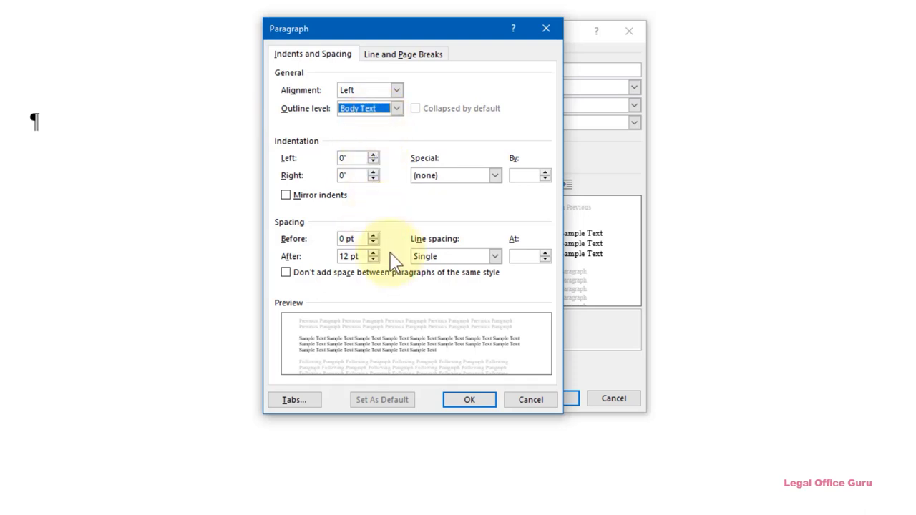
# Give Paranum1 12 pt space after and single line spacing, and confirm
pyautogui.click(372, 254)
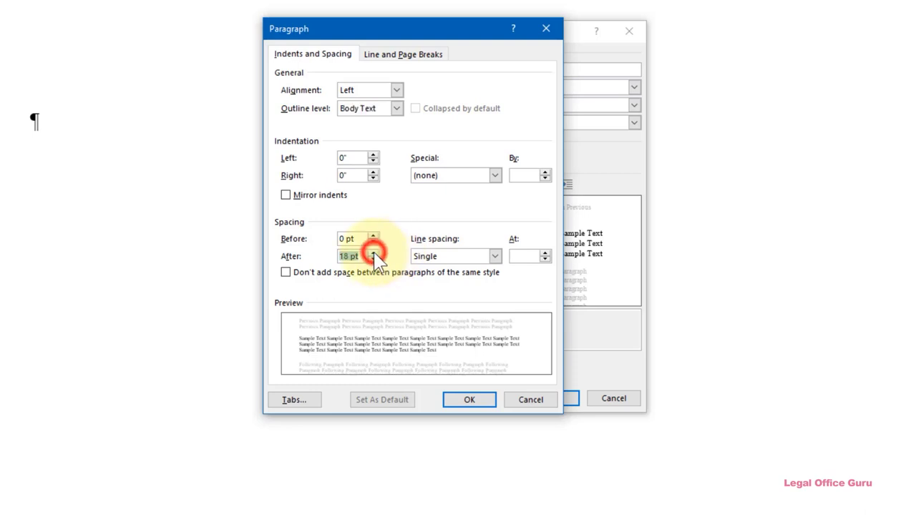
pyautogui.click(372, 259)
pyautogui.write('14')
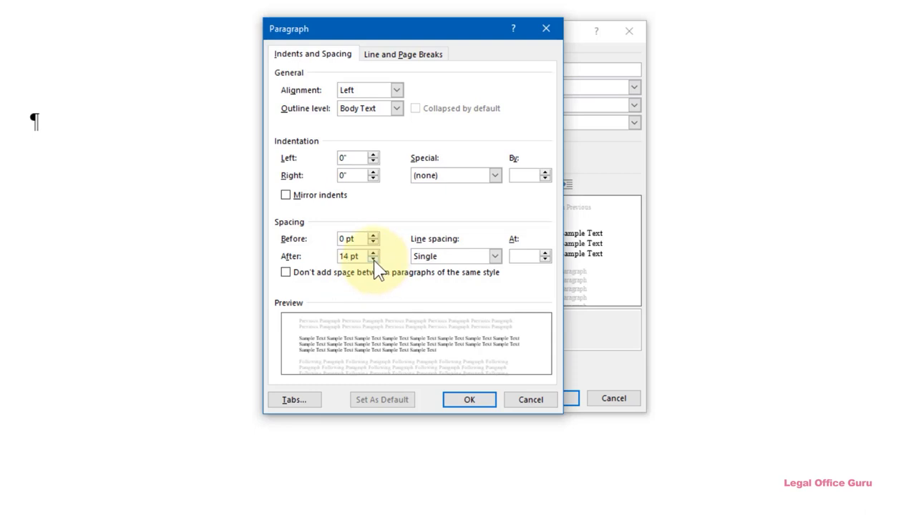
pyautogui.click(373, 259)
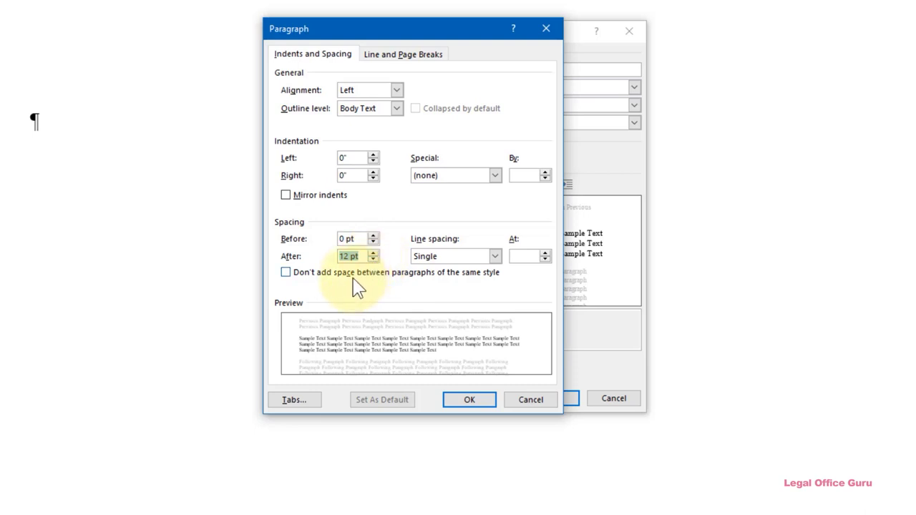
pyautogui.moveTo(298, 285)
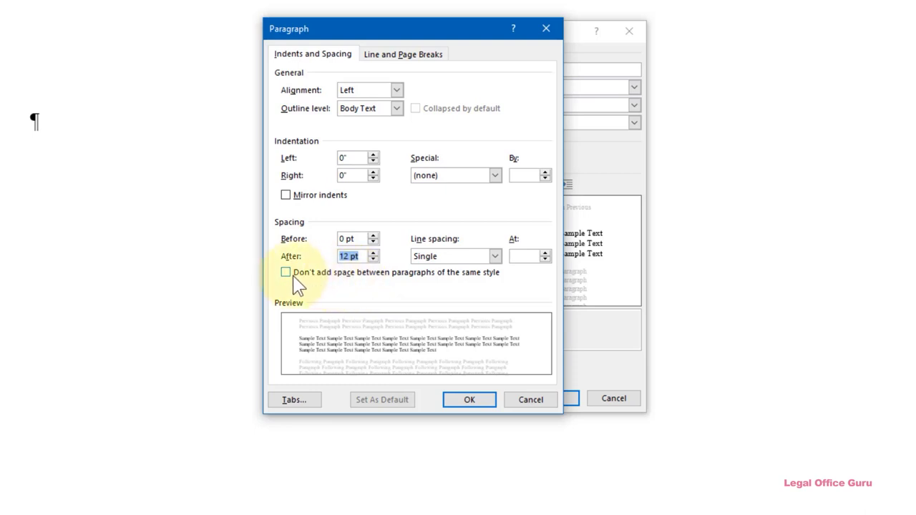
pyautogui.moveTo(342, 265)
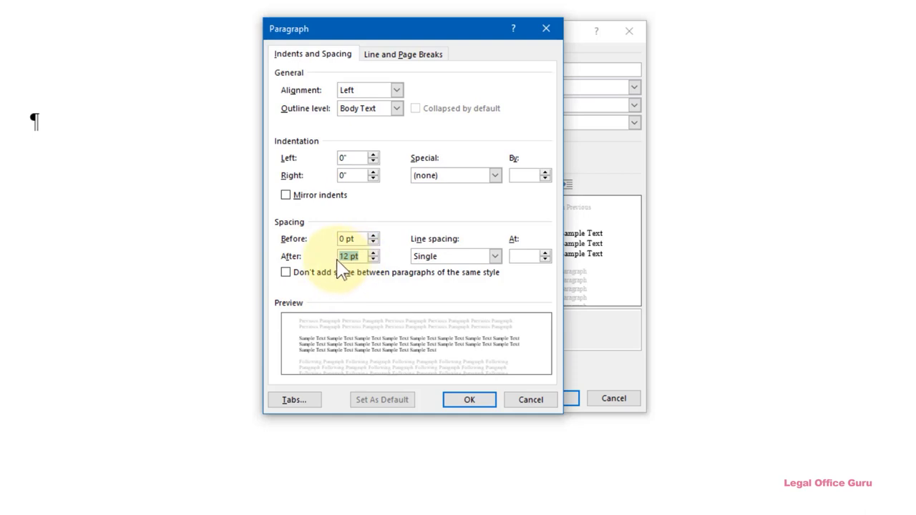
pyautogui.moveTo(353, 259)
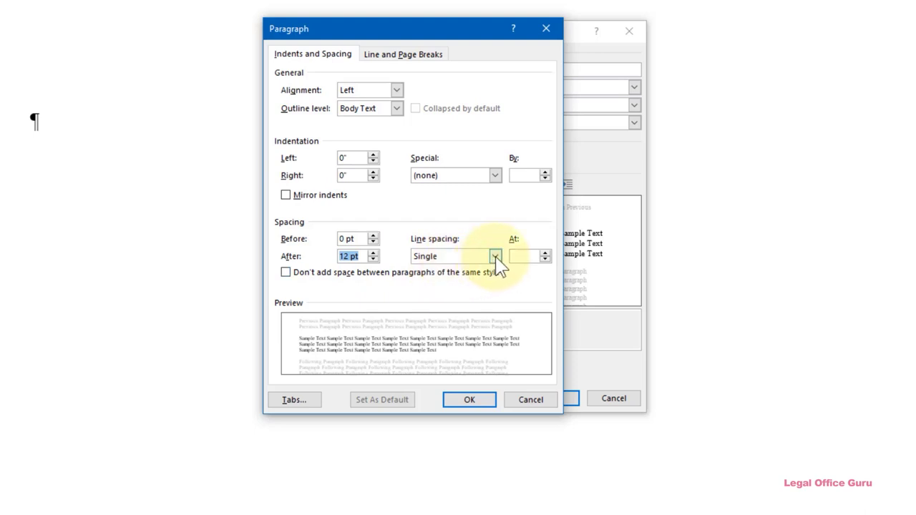
pyautogui.click(496, 255)
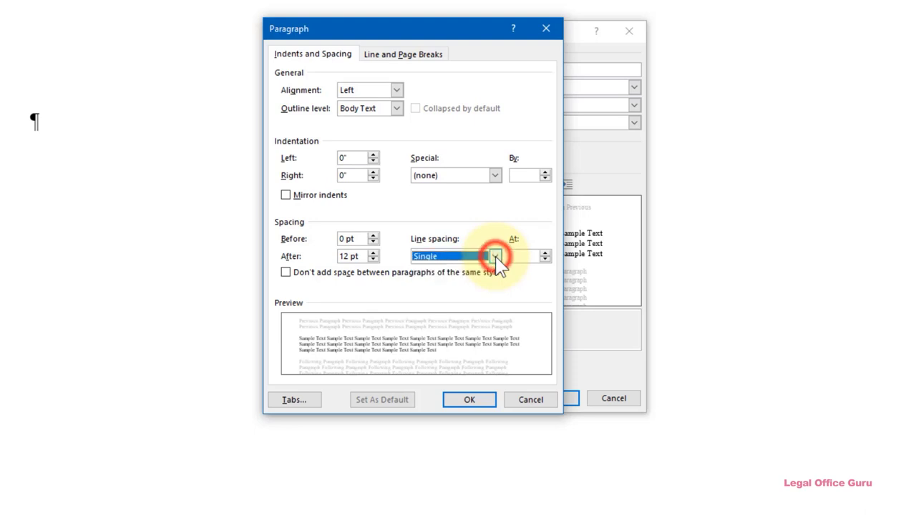
pyautogui.moveTo(470, 399)
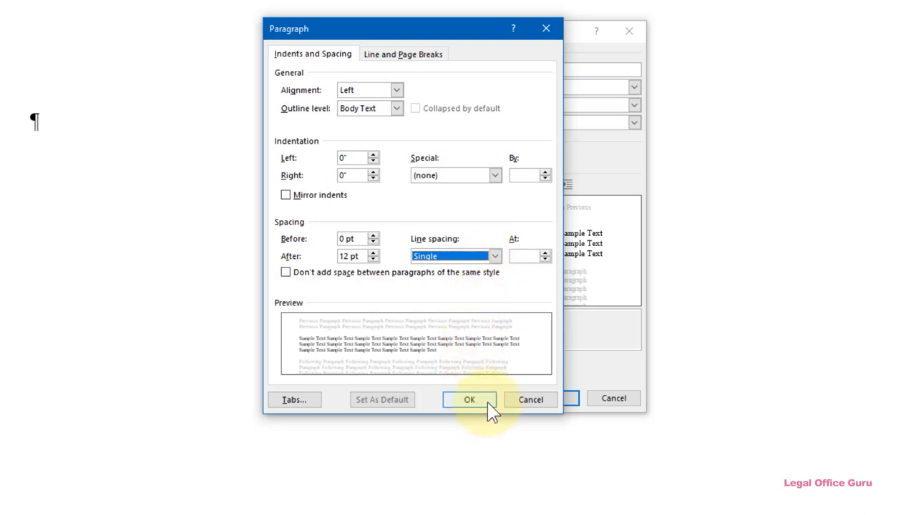
pyautogui.click(470, 399)
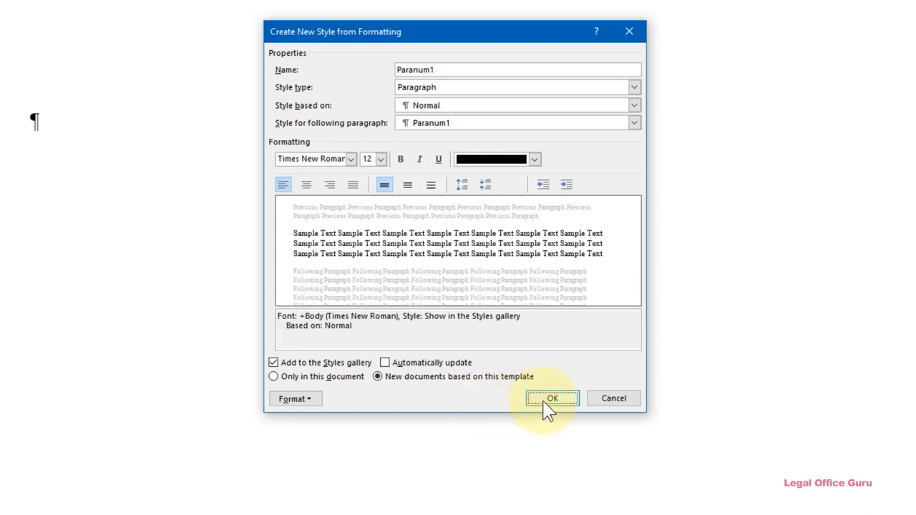
pyautogui.click(553, 398)
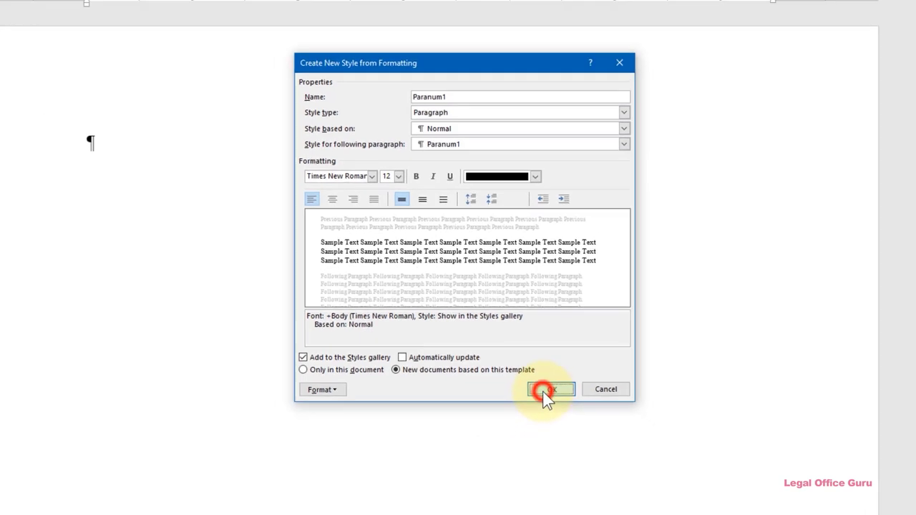
# Save Paranum1, then create paragraph style Paranum2 based on Paranum1
pyautogui.click(550, 390)
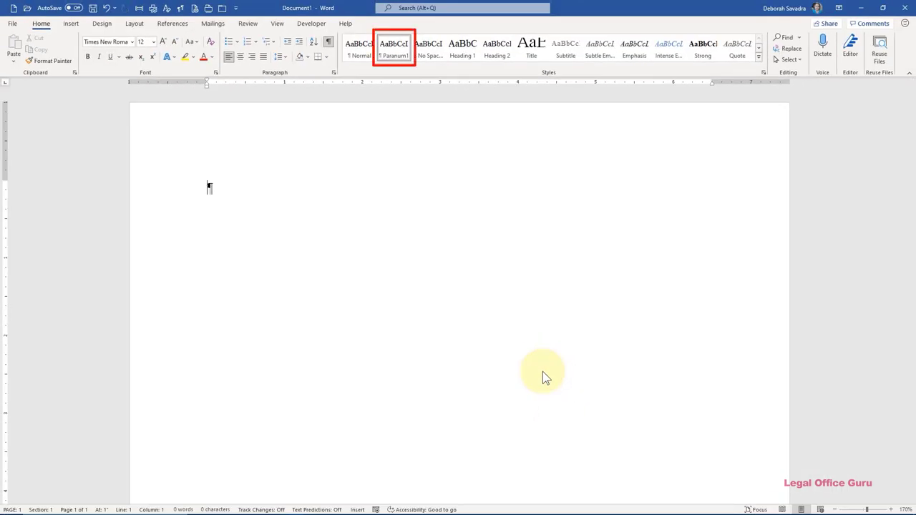
pyautogui.moveTo(674, 229)
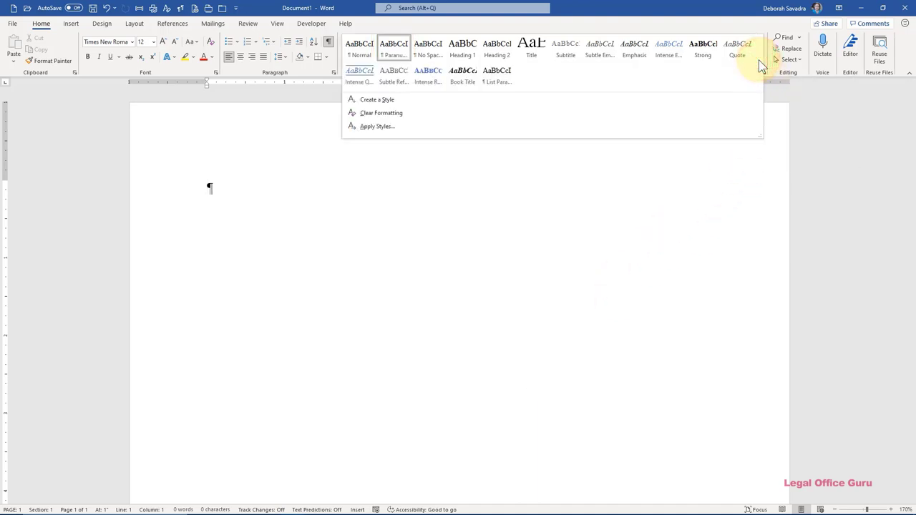
pyautogui.moveTo(647, 93)
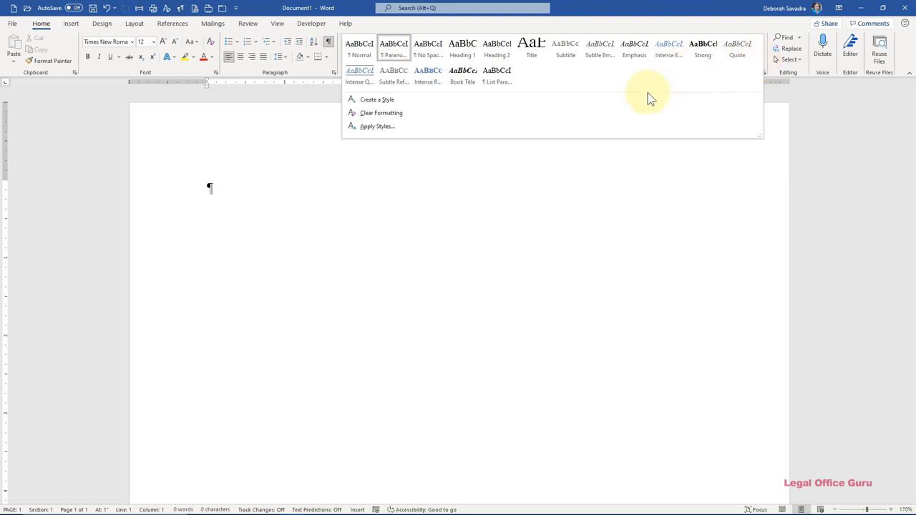
pyautogui.click(376, 99)
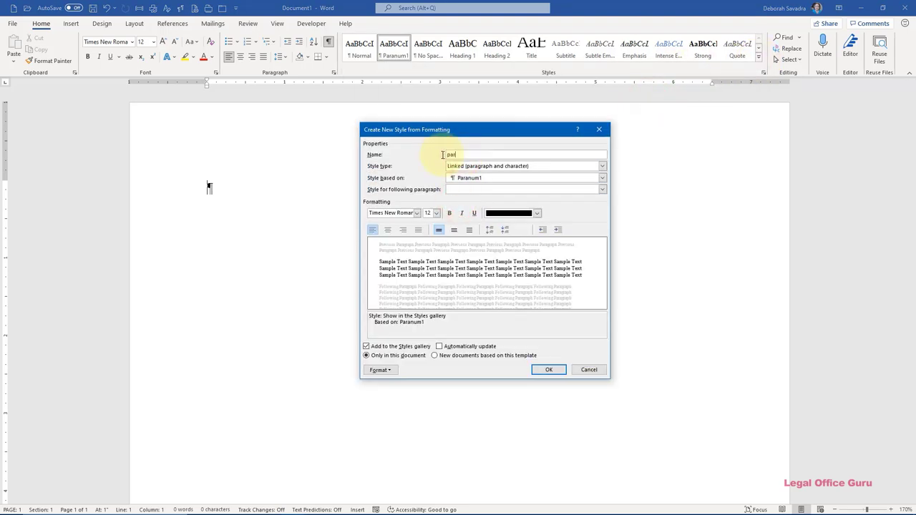
pyautogui.write('Paranum')
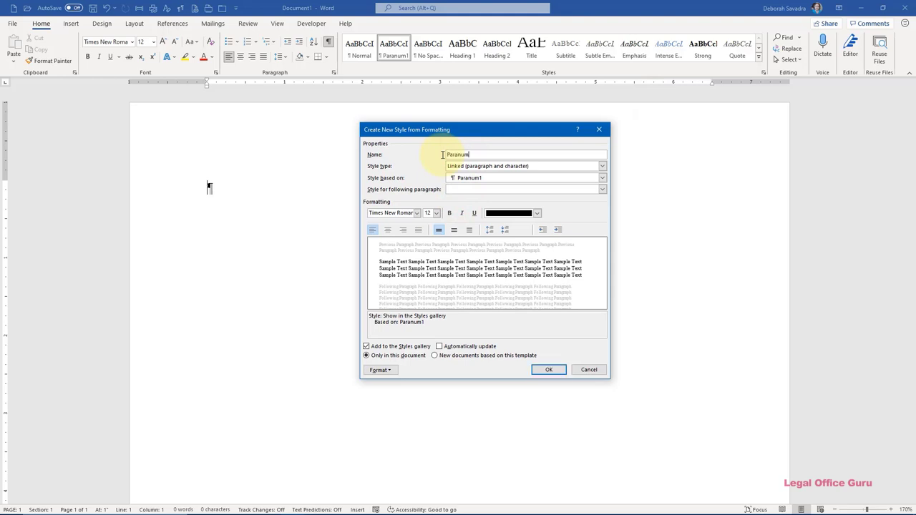
pyautogui.click(601, 166)
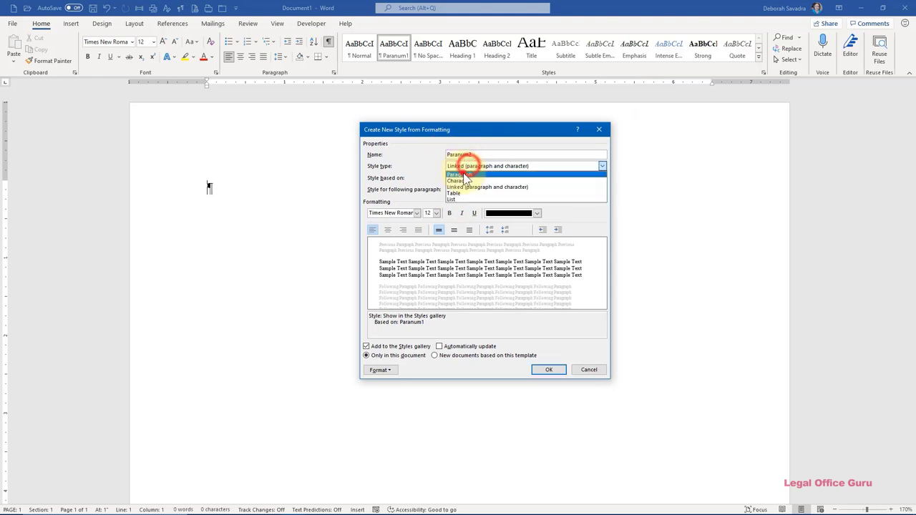
pyautogui.click(458, 175)
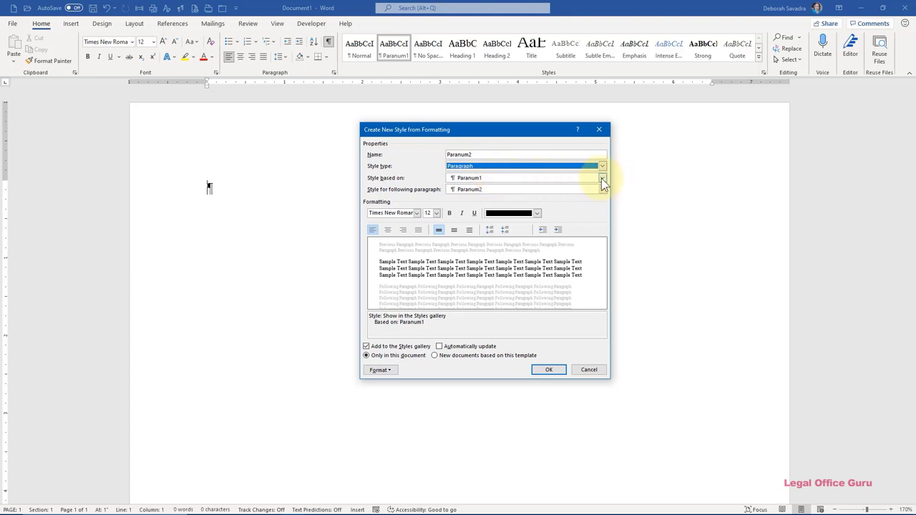
pyautogui.click(601, 178)
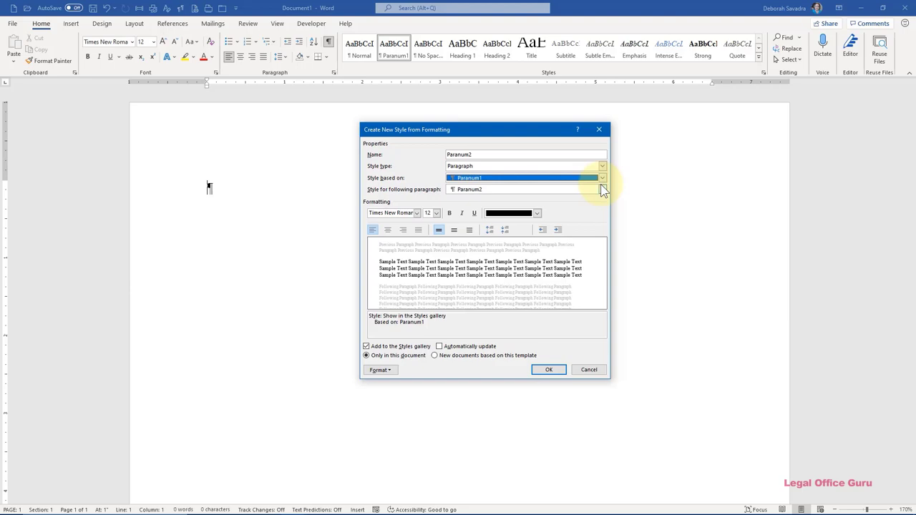
pyautogui.click(548, 369)
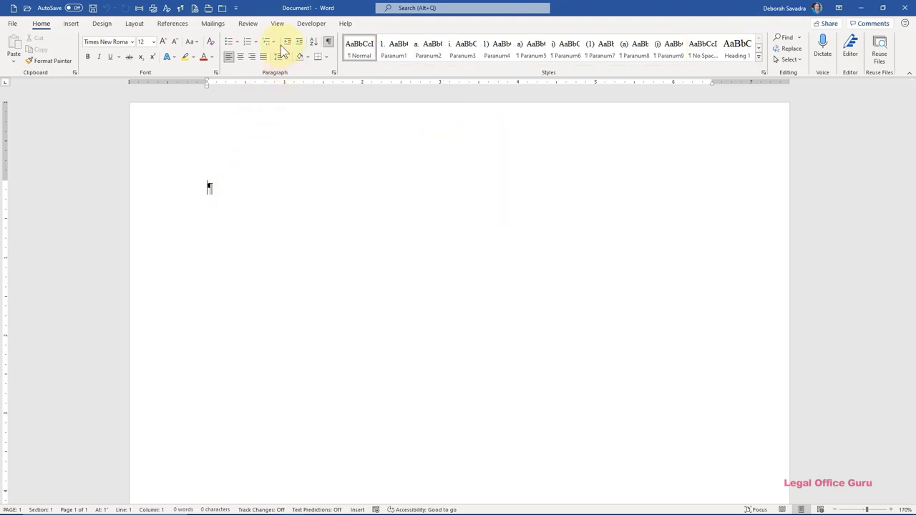
# Define a new list style named Basic Paragraph Numbering, stored for new documents from the template
pyautogui.click(269, 42)
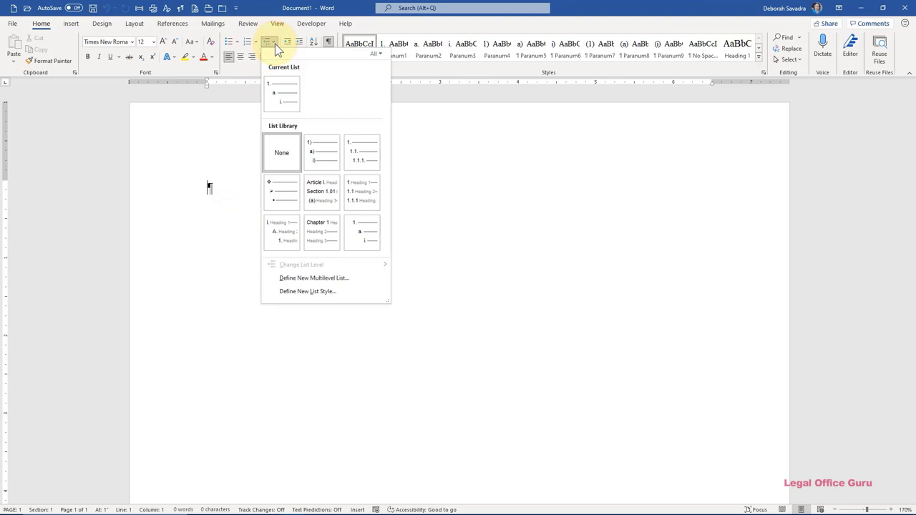
pyautogui.moveTo(306, 292)
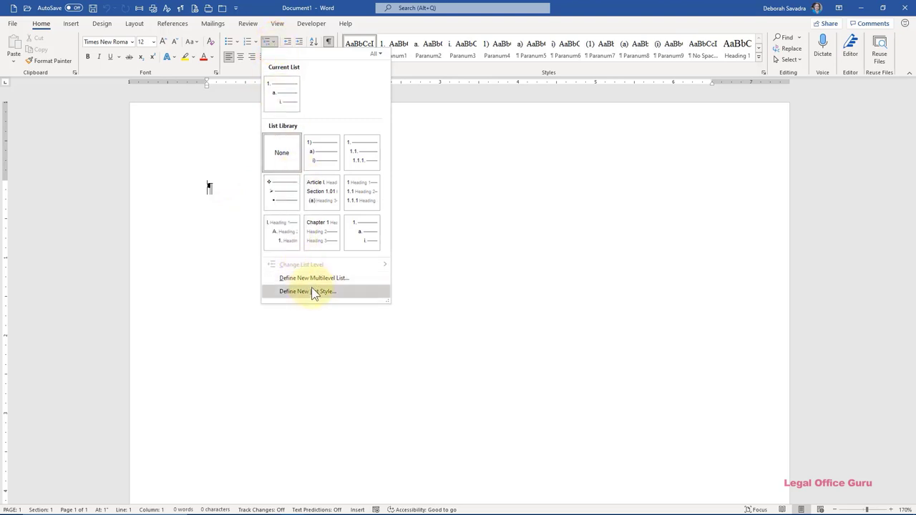
pyautogui.moveTo(342, 295)
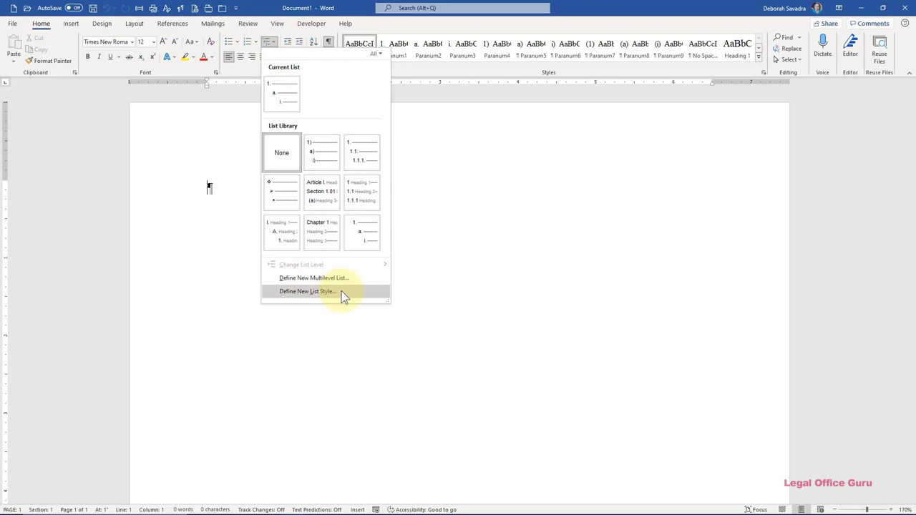
pyautogui.click(306, 293)
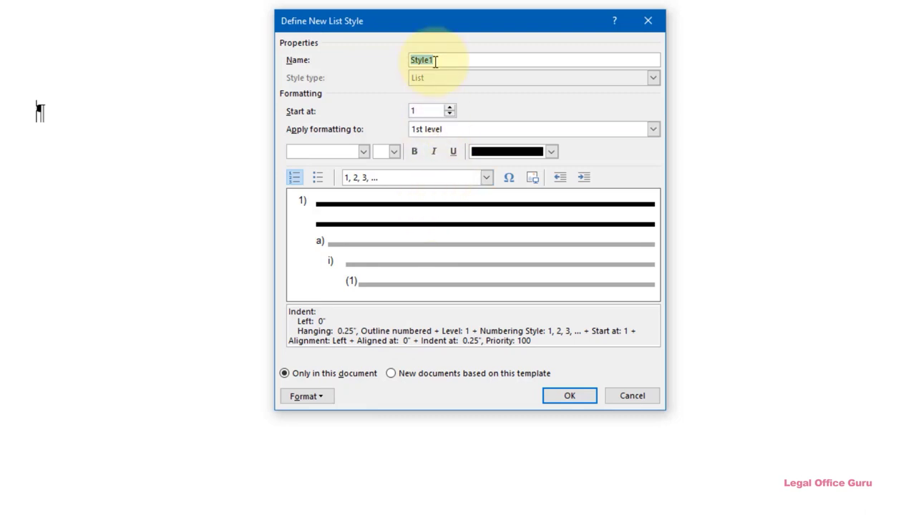
pyautogui.write('Basic Paragraph Numbering')
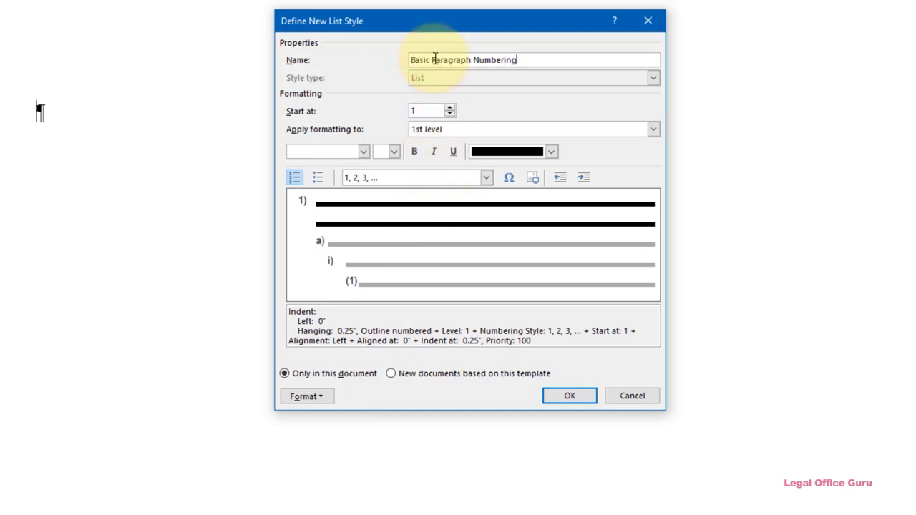
pyautogui.moveTo(393, 367)
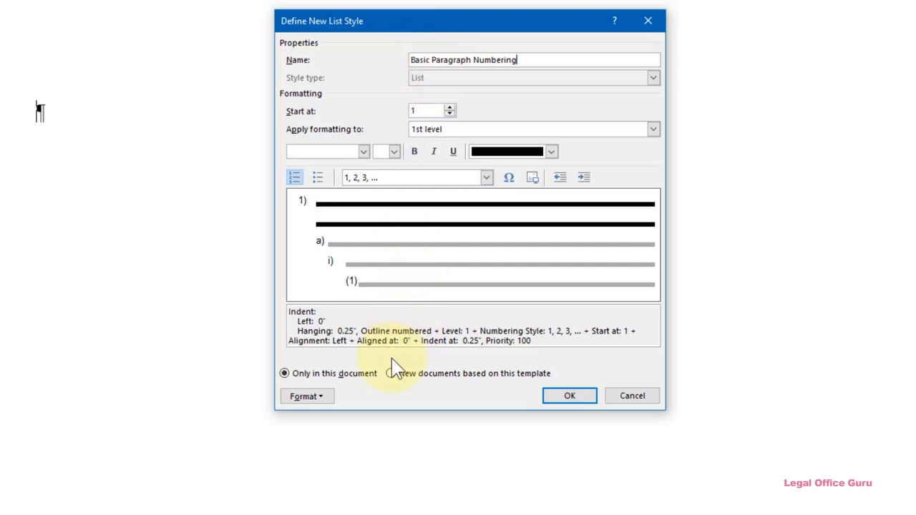
pyautogui.click(391, 372)
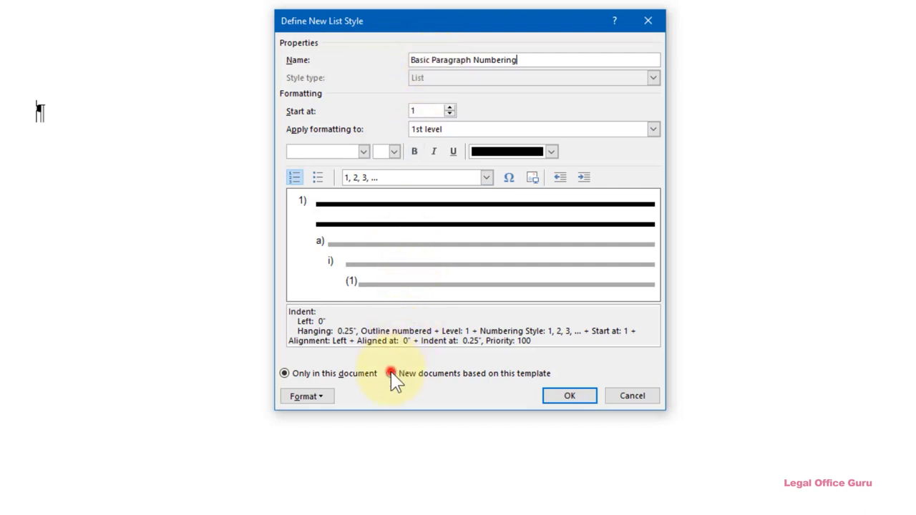
pyautogui.click(390, 372)
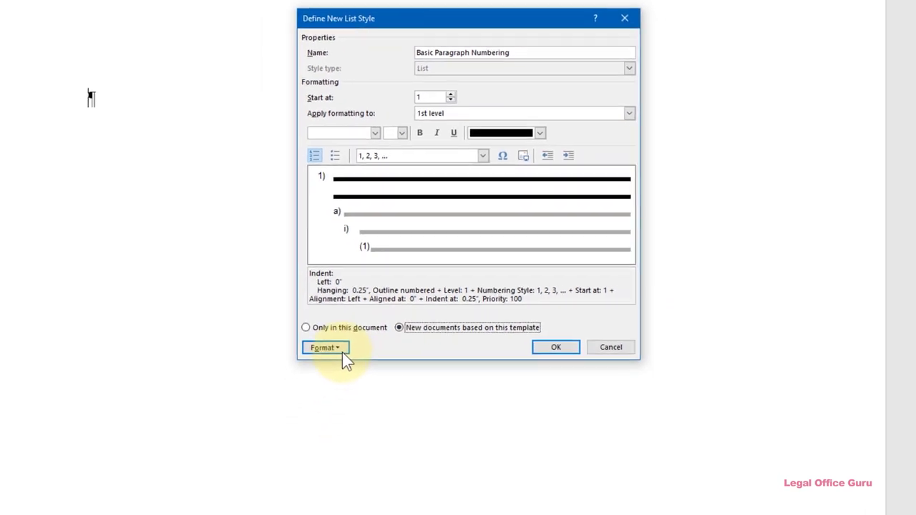
# Go into the list style's numbering settings and expand the additional level options
pyautogui.click(325, 348)
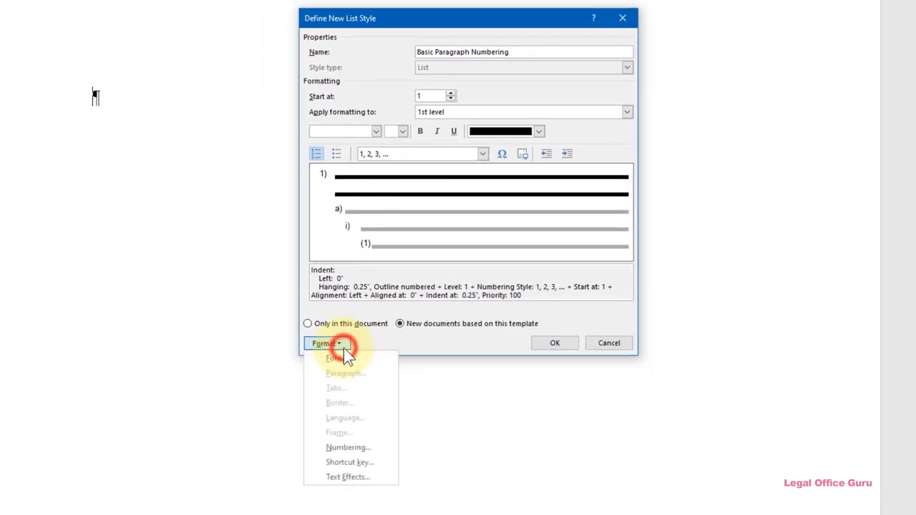
pyautogui.moveTo(348, 446)
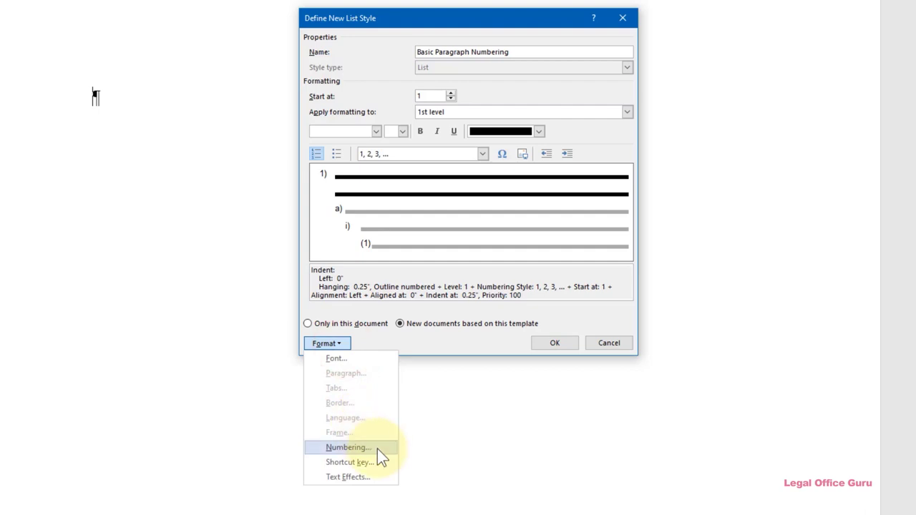
pyautogui.click(348, 447)
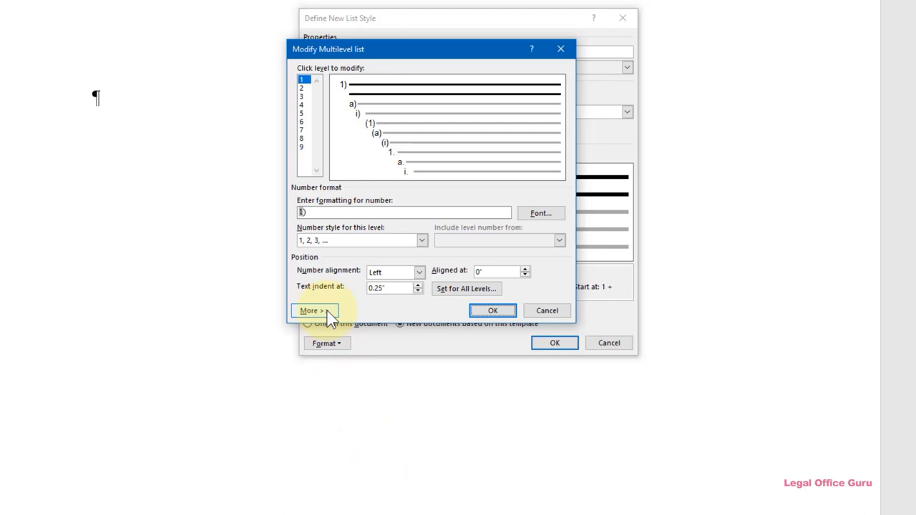
pyautogui.click(312, 311)
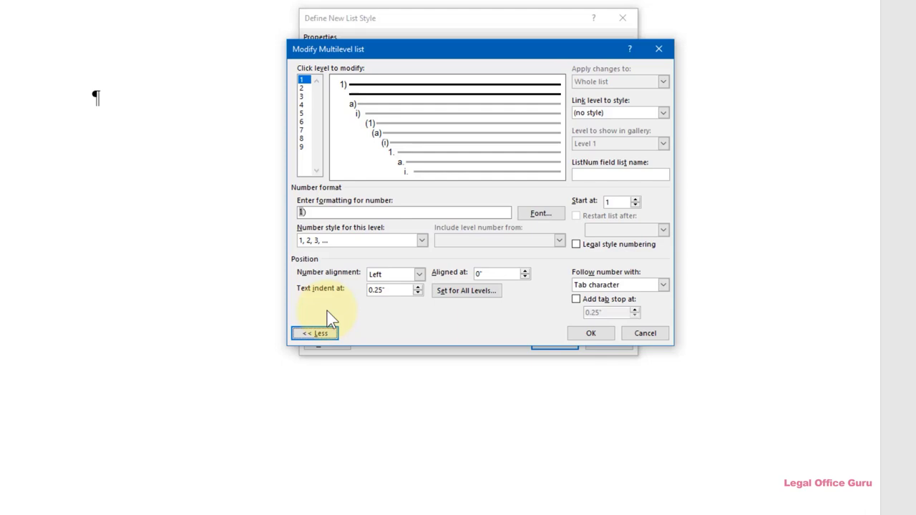
pyautogui.moveTo(395, 306)
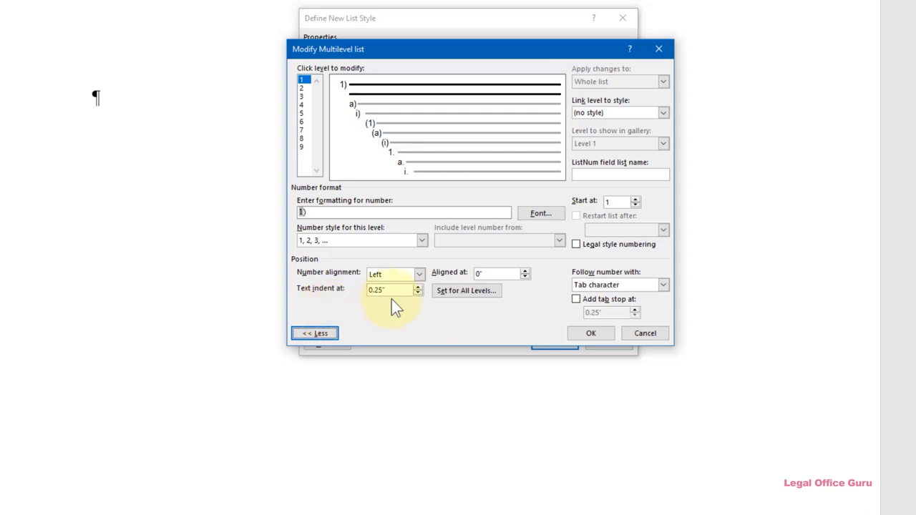
pyautogui.moveTo(636, 146)
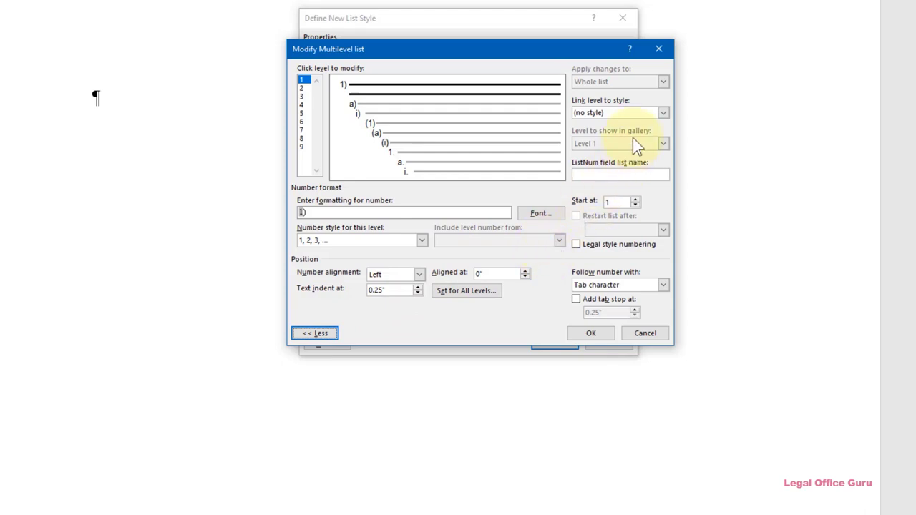
pyautogui.moveTo(667, 115)
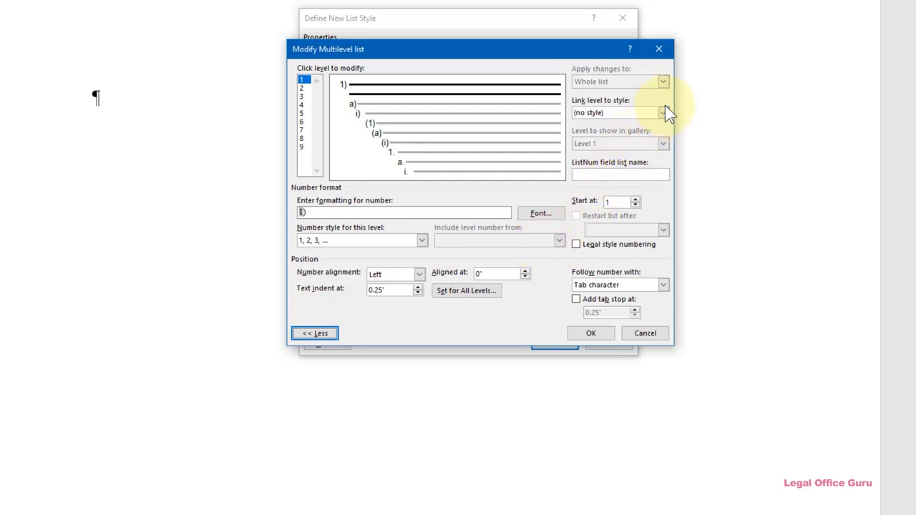
# Link list level 1 to the Paranum1 style
pyautogui.click(663, 111)
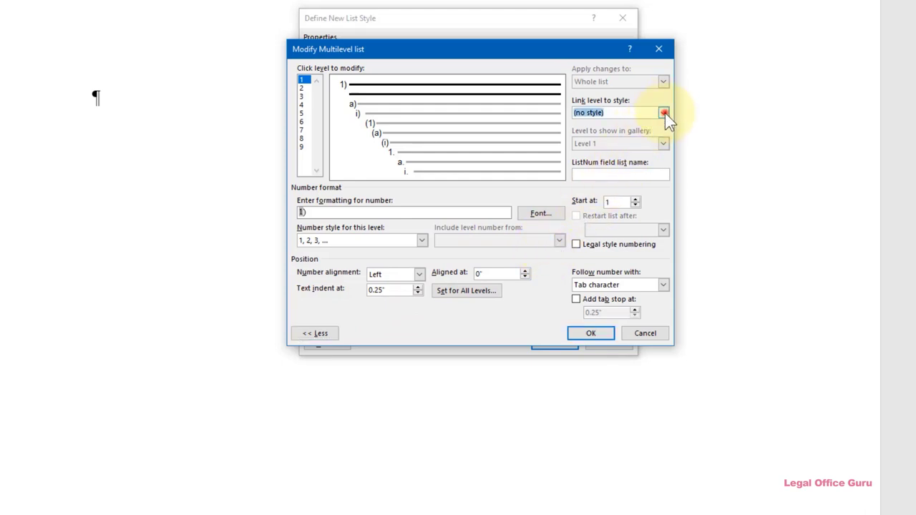
pyautogui.click(663, 112)
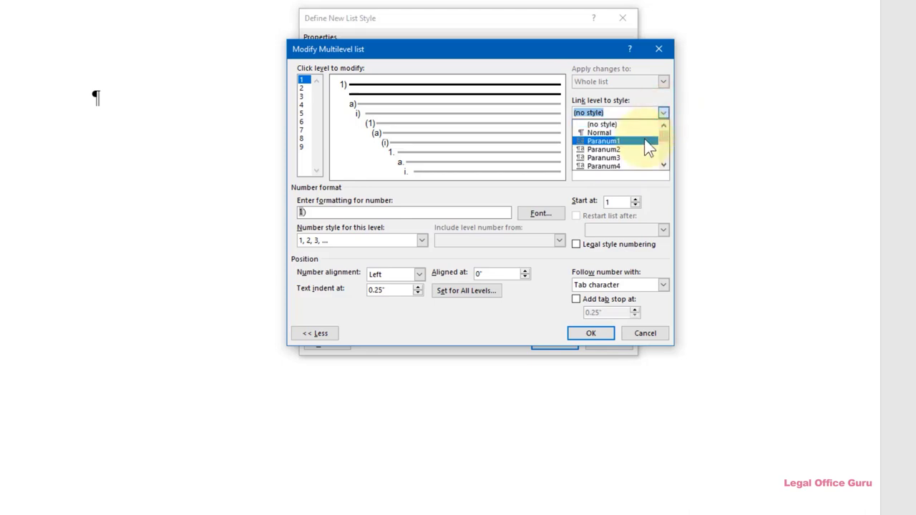
pyautogui.click(604, 141)
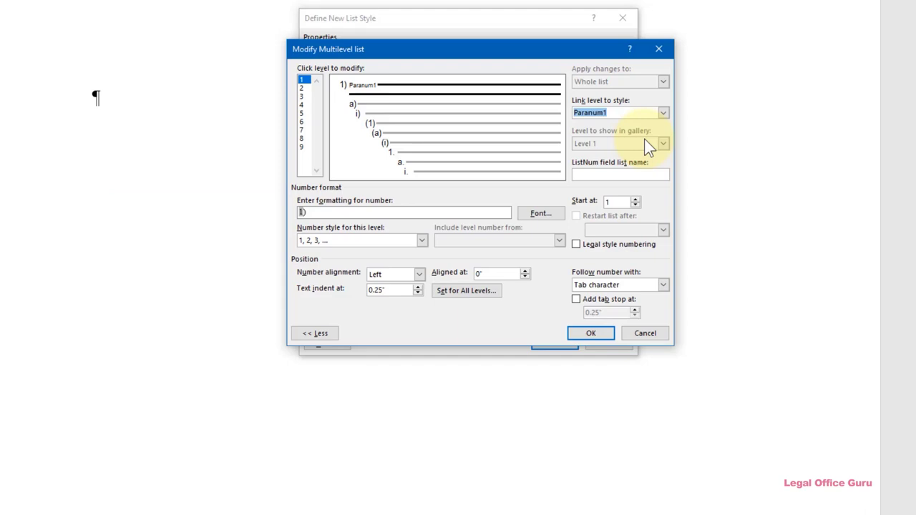
pyautogui.moveTo(648, 169)
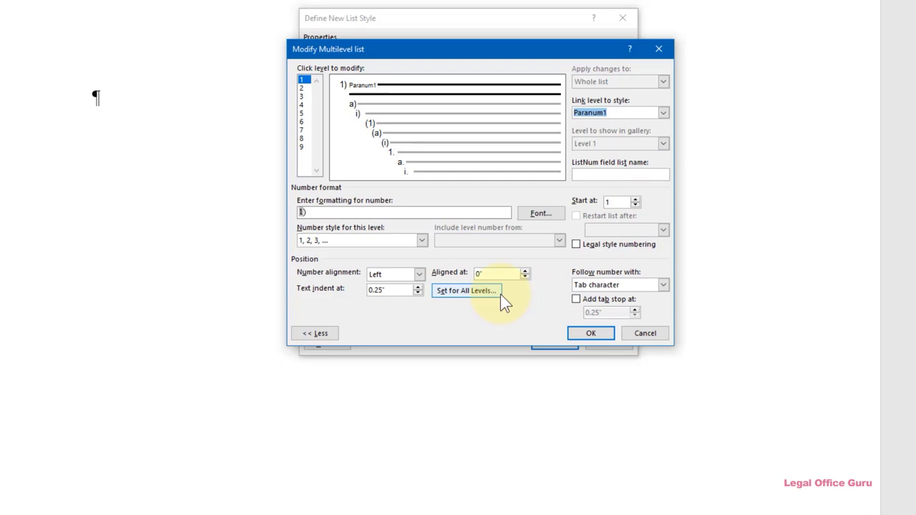
pyautogui.moveTo(490, 278)
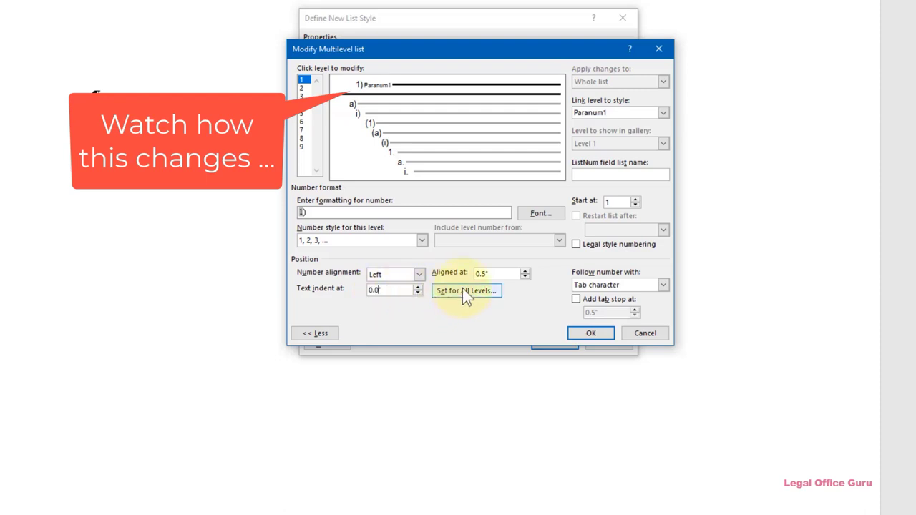
# Set all levels to 0.5" position with 0.5" additional indent per level, then move to level 2
pyautogui.click(467, 291)
pyautogui.write('0.5')
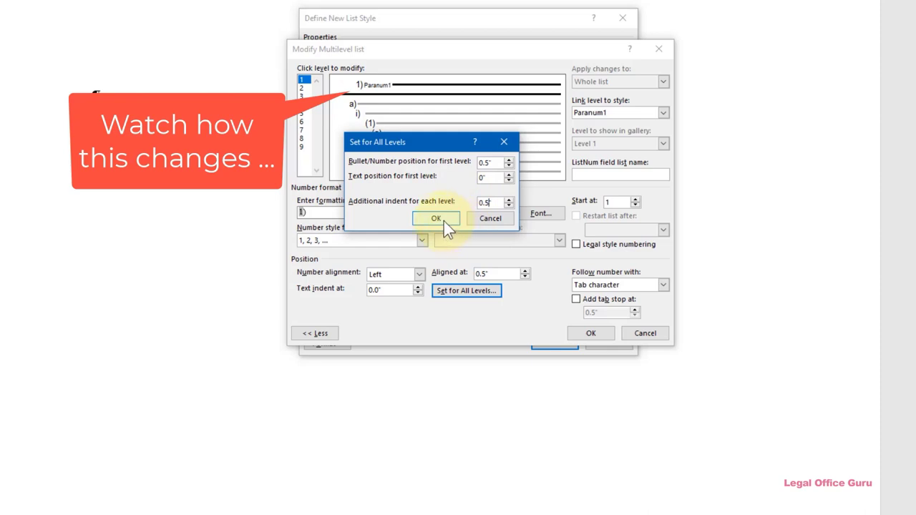
pyautogui.click(435, 218)
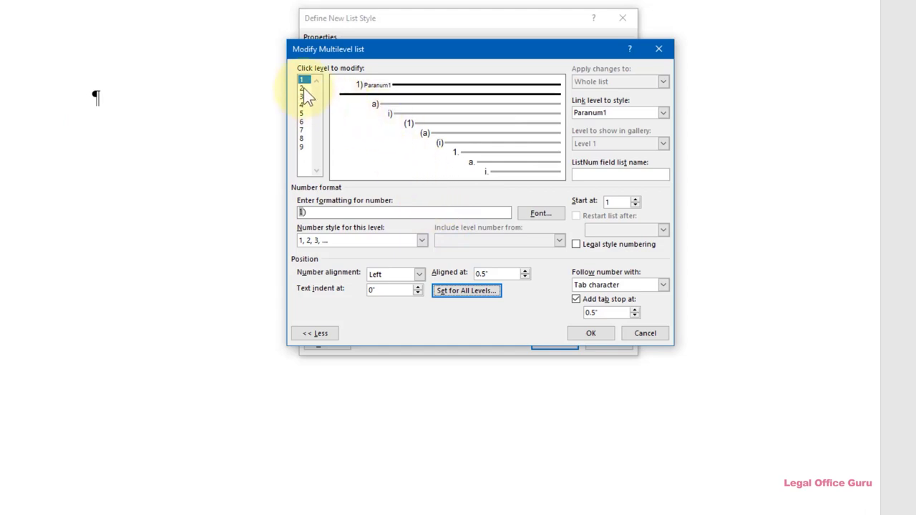
pyautogui.click(302, 89)
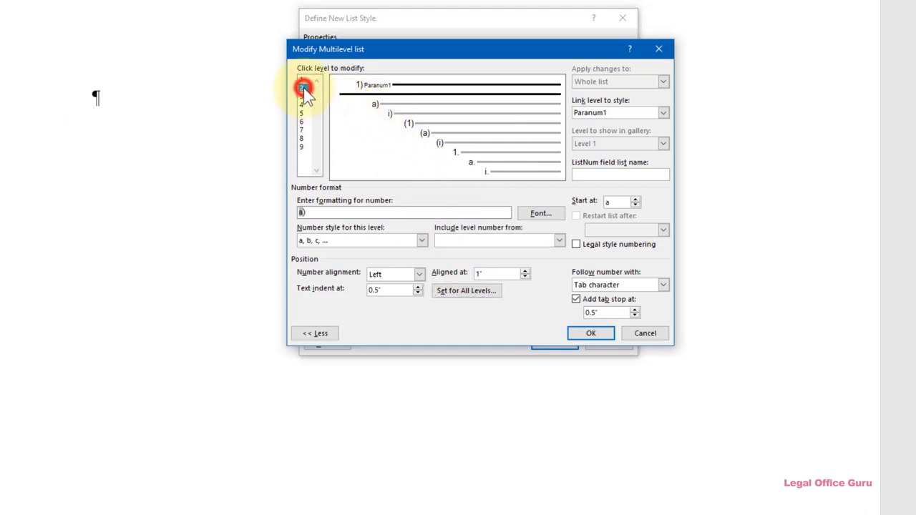
# Link level 2 to Paranum2 and level 3 to Paranum3, then move to level 4
pyautogui.click(301, 95)
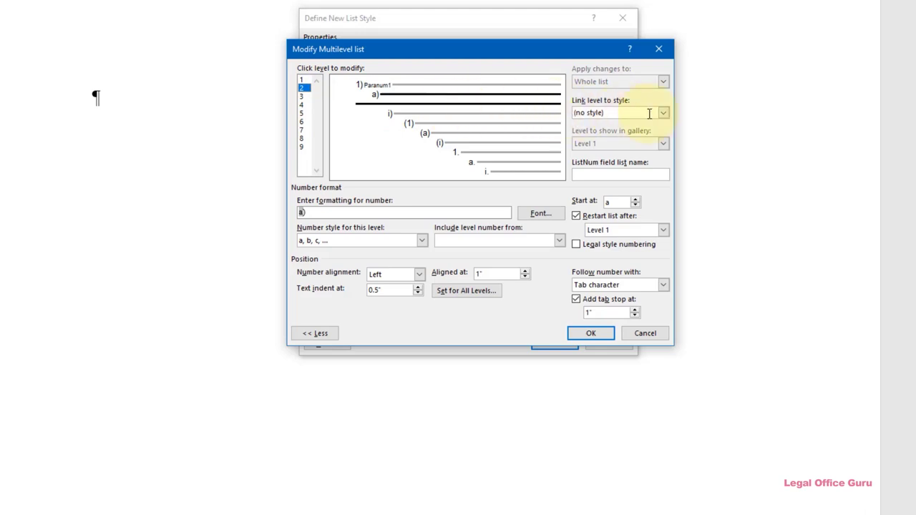
pyautogui.click(662, 111)
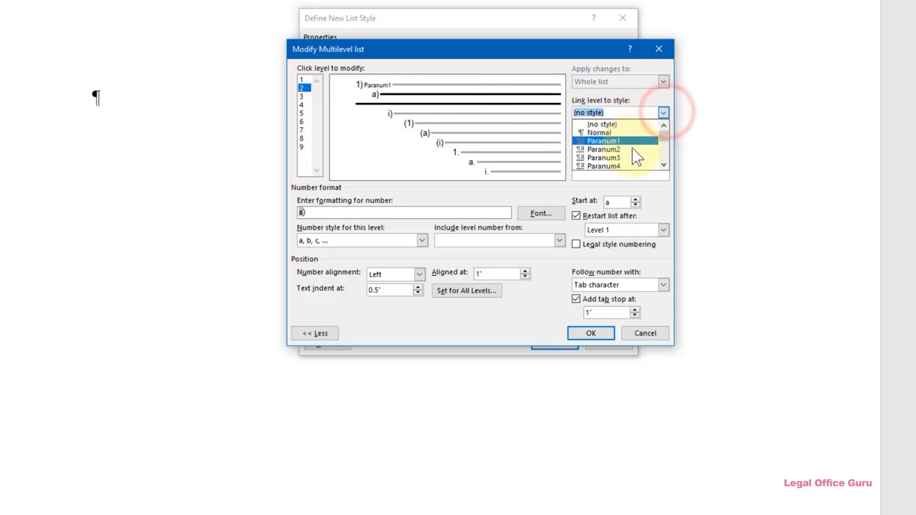
pyautogui.moveTo(616, 149)
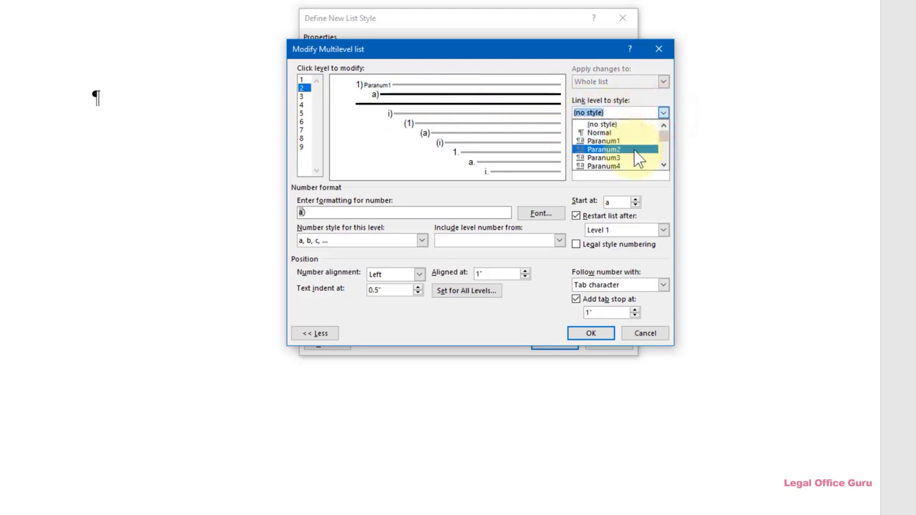
pyautogui.click(603, 149)
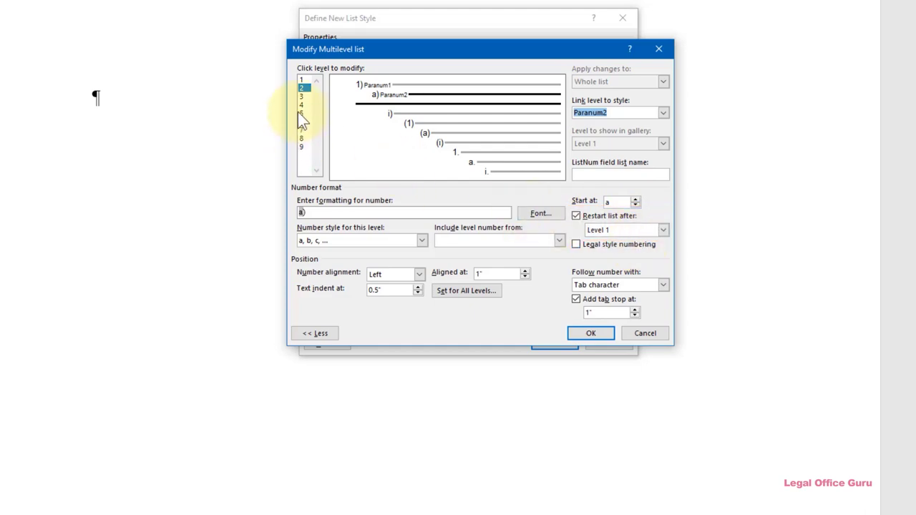
pyautogui.click(301, 95)
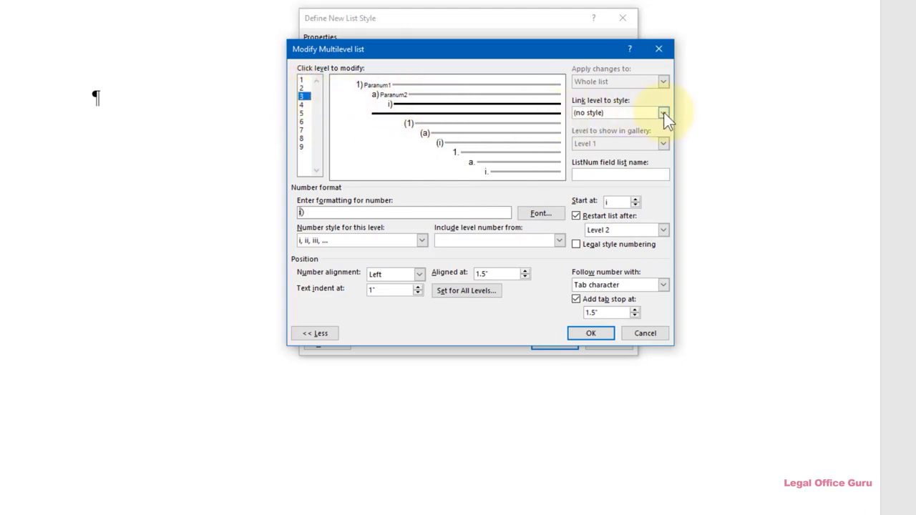
pyautogui.click(661, 112)
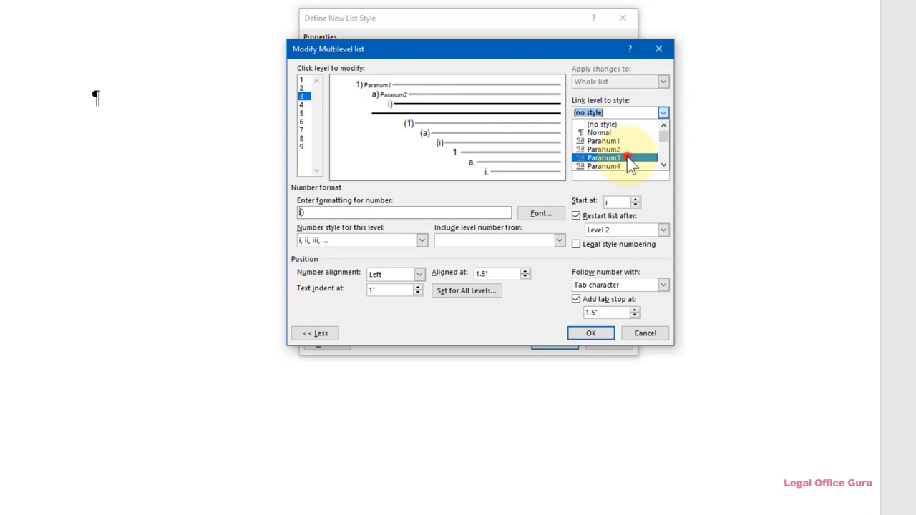
pyautogui.click(604, 158)
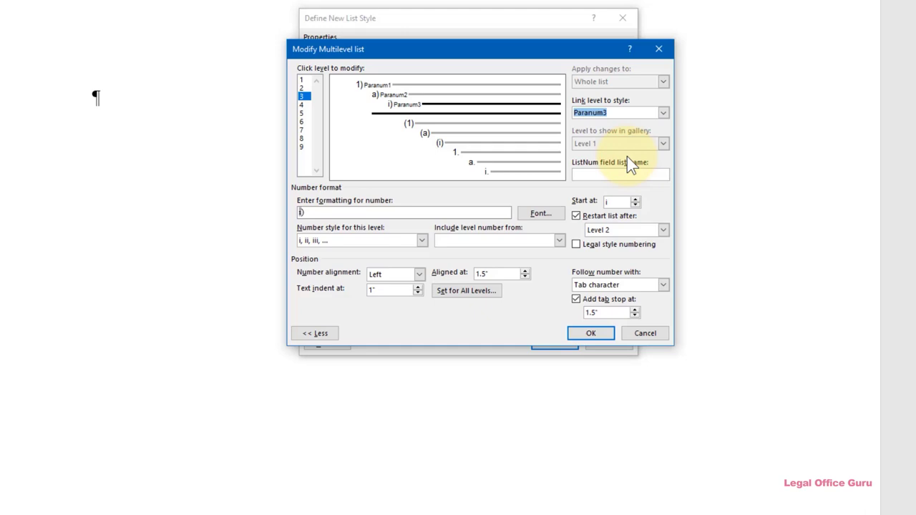
pyautogui.moveTo(400, 159)
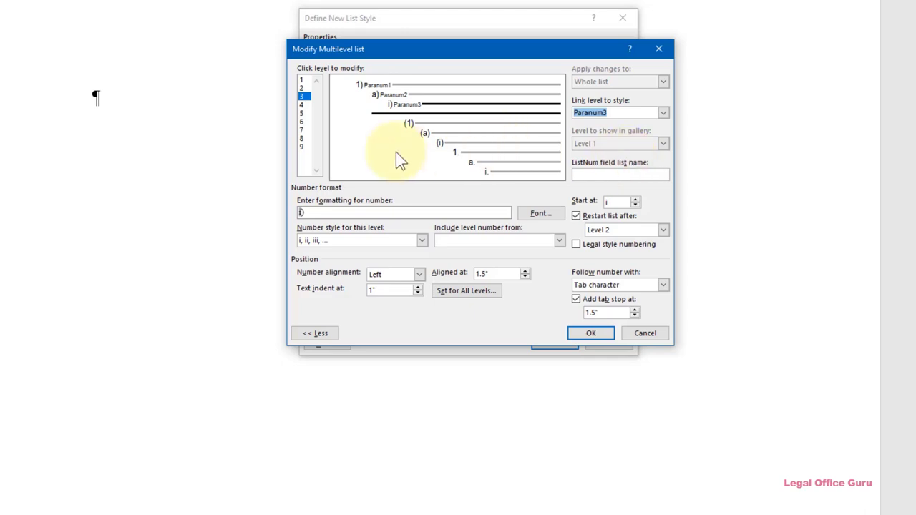
pyautogui.click(301, 104)
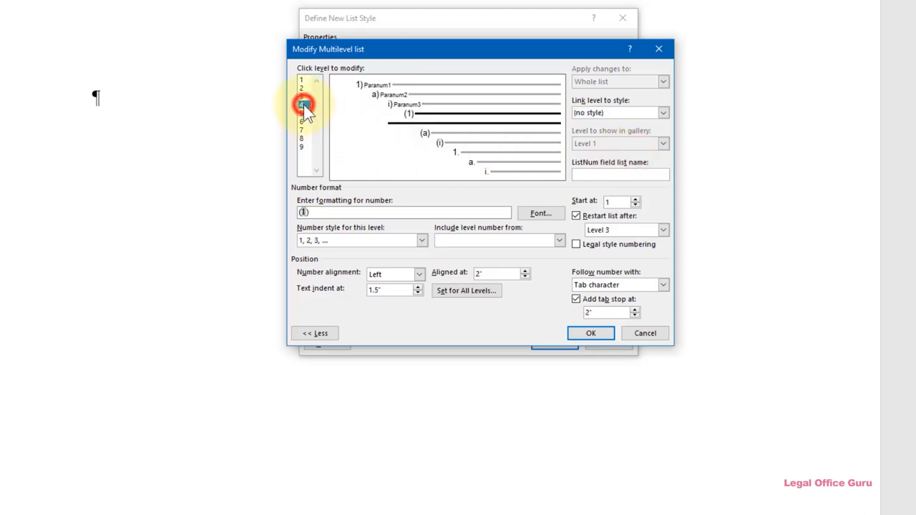
# Link levels 4 through 9 to the matching Paranum4–Paranum9 styles
pyautogui.click(301, 103)
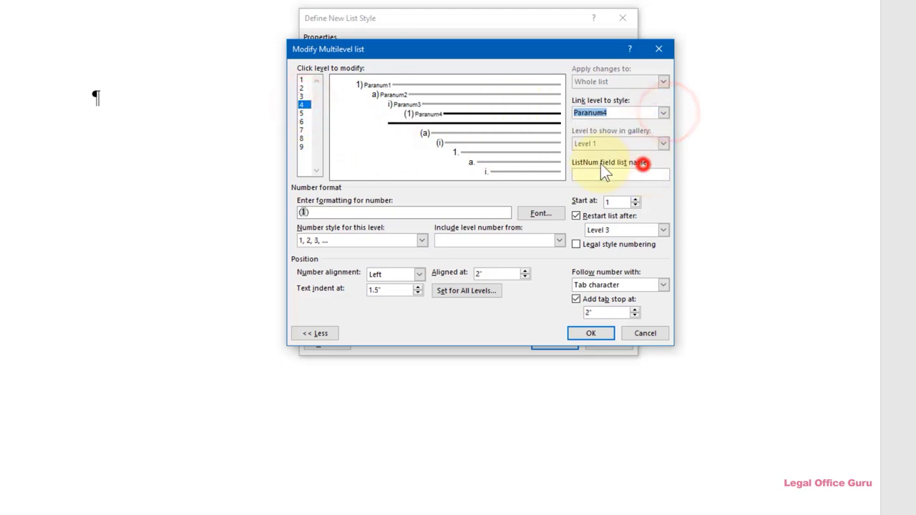
pyautogui.click(662, 112)
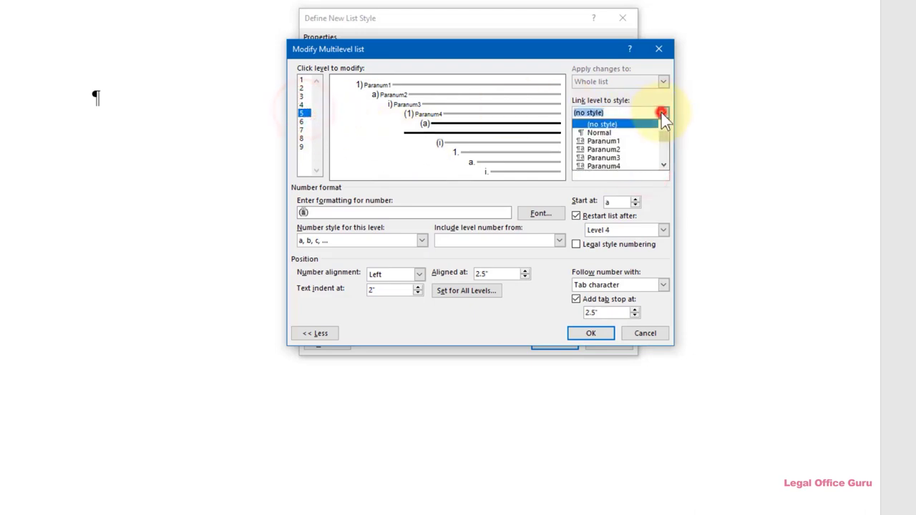
pyautogui.click(603, 166)
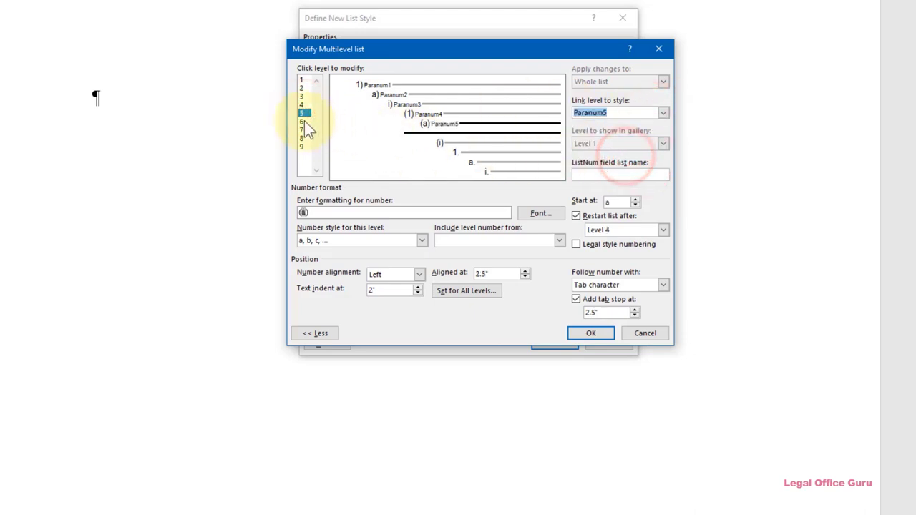
pyautogui.click(661, 112)
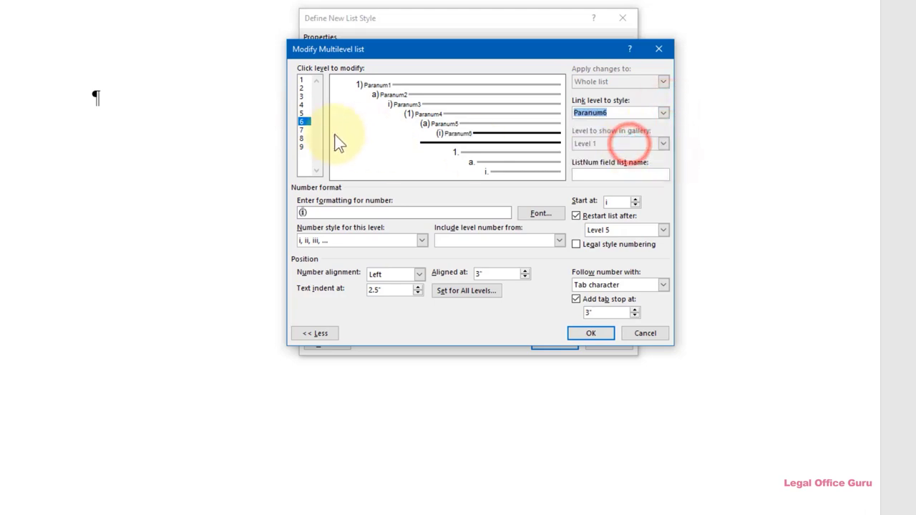
pyautogui.click(661, 111)
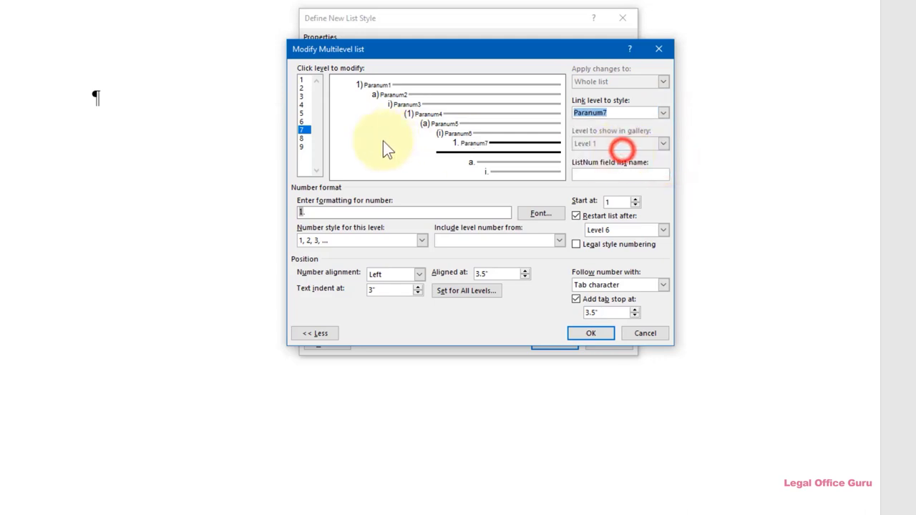
pyautogui.click(663, 111)
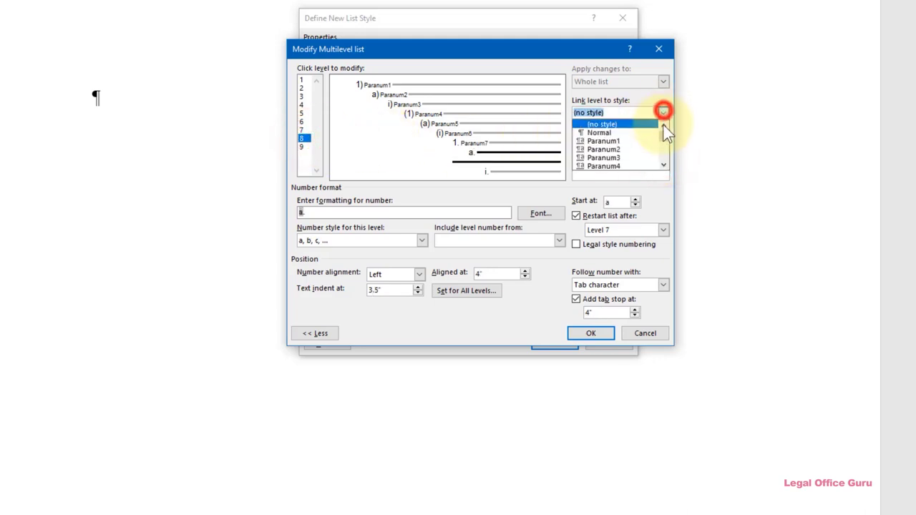
pyautogui.click(601, 166)
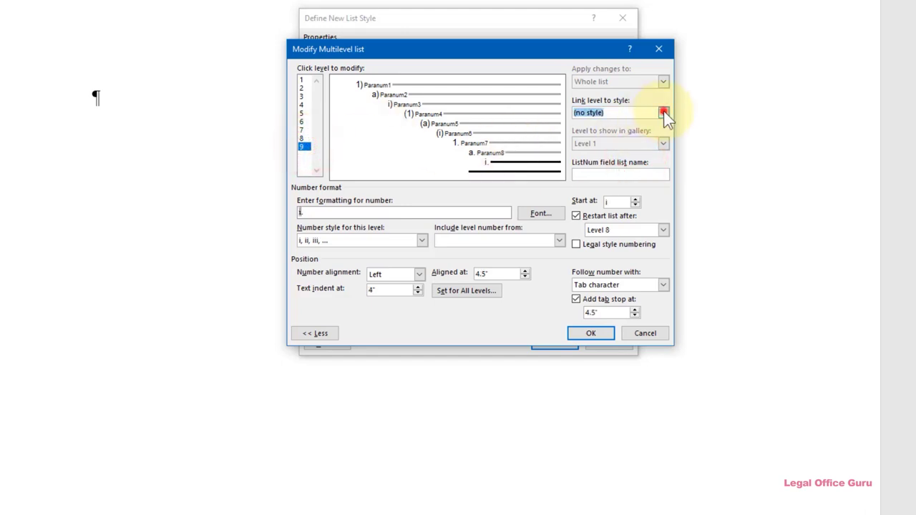
pyautogui.click(663, 111)
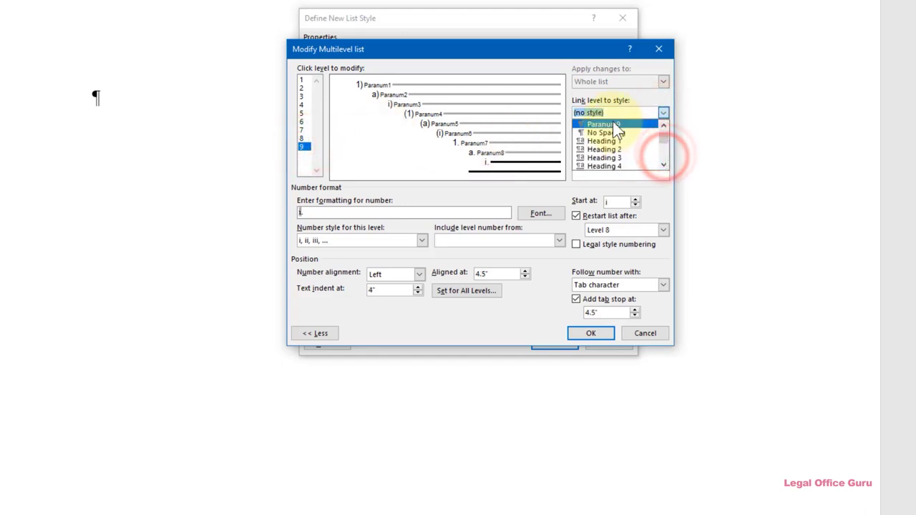
pyautogui.click(601, 123)
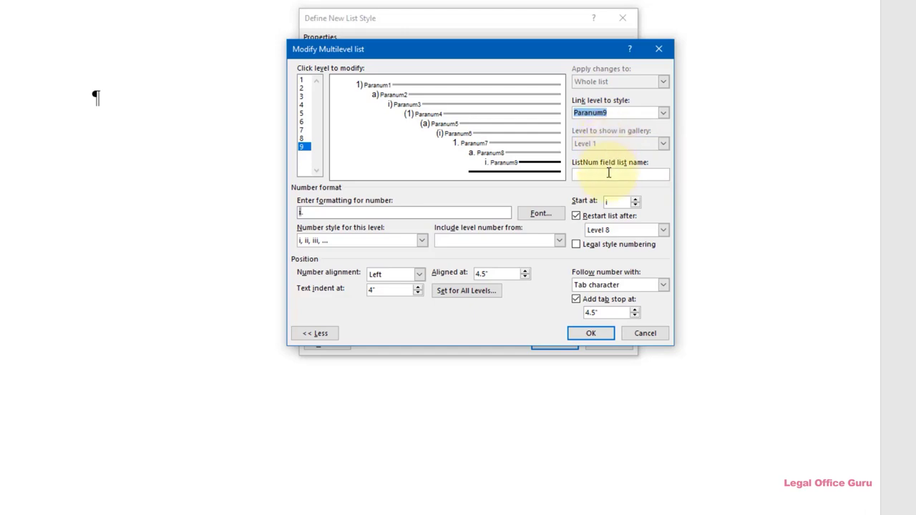
# Begin the ListNum field list name with 'Basic'
pyautogui.click(620, 174)
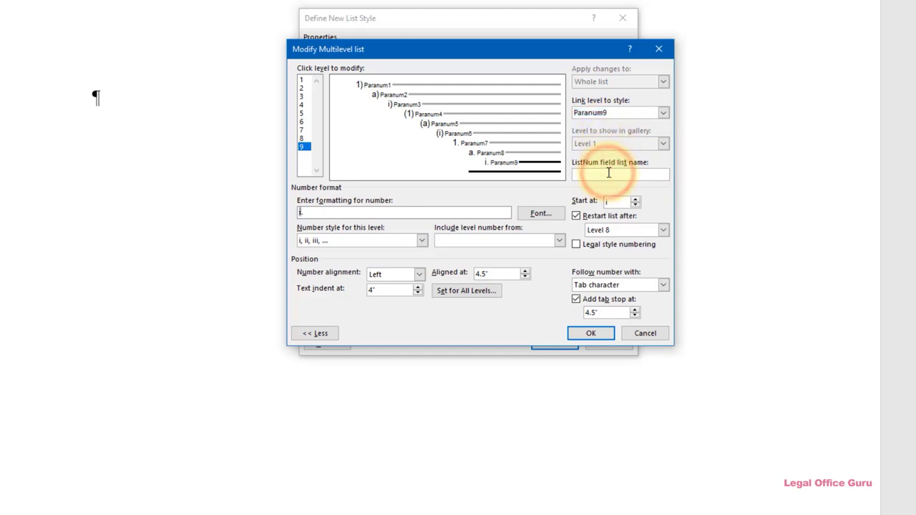
pyautogui.write('Basic')
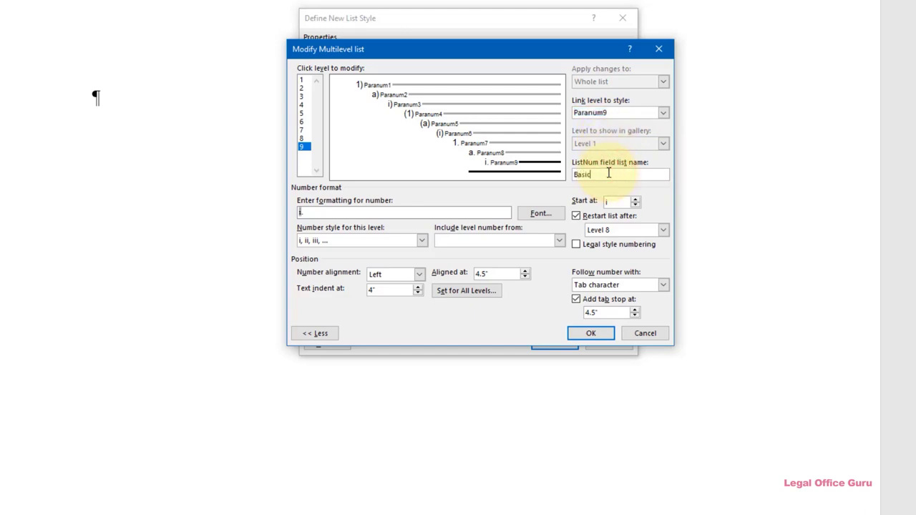
# Complete the ListNum name as BasicParanum and confirm the multilevel list settings
pyautogui.write('Paranum')
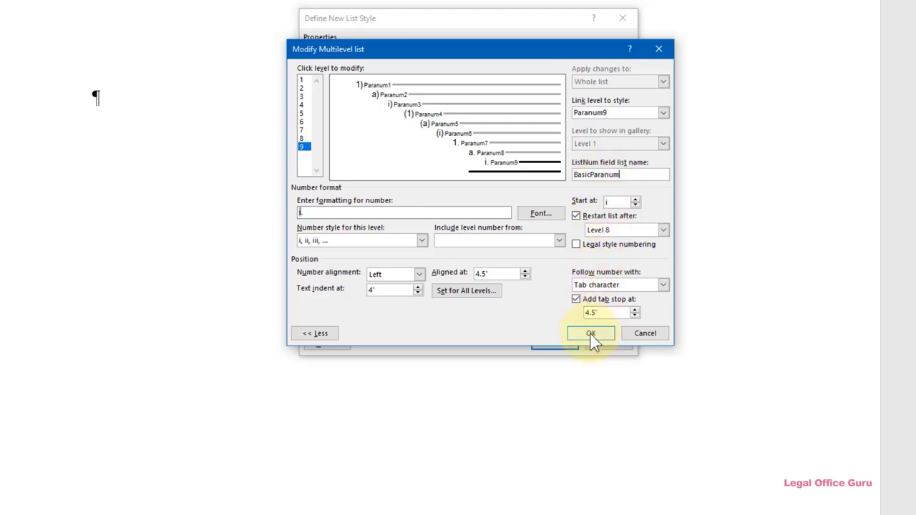
pyautogui.moveTo(379, 98)
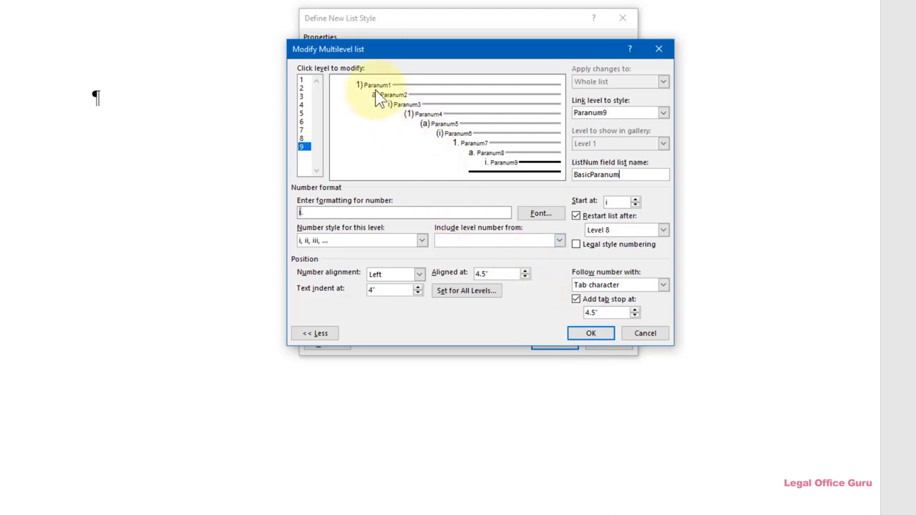
pyautogui.moveTo(412, 120)
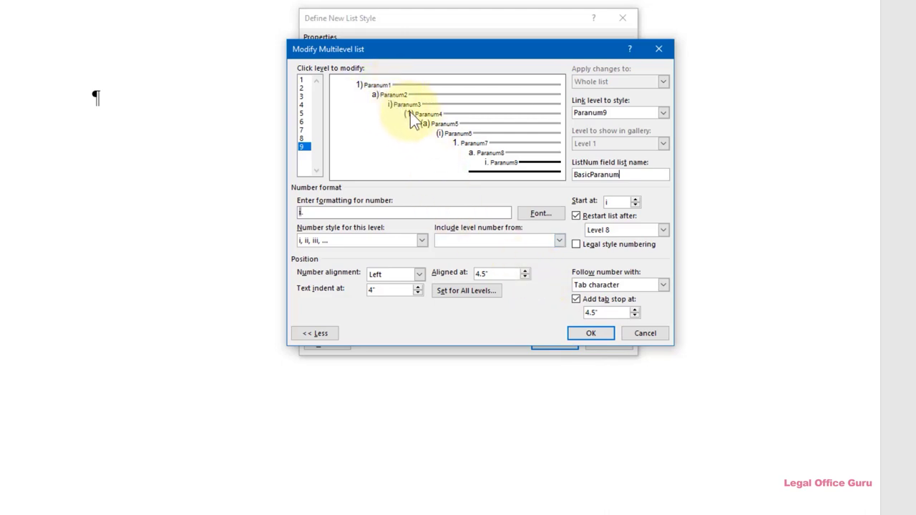
pyautogui.moveTo(466, 159)
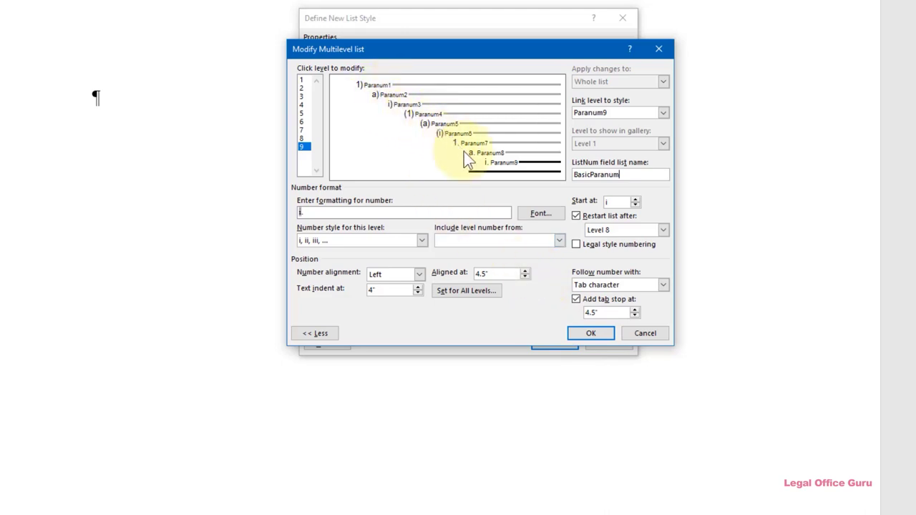
pyautogui.moveTo(459, 159)
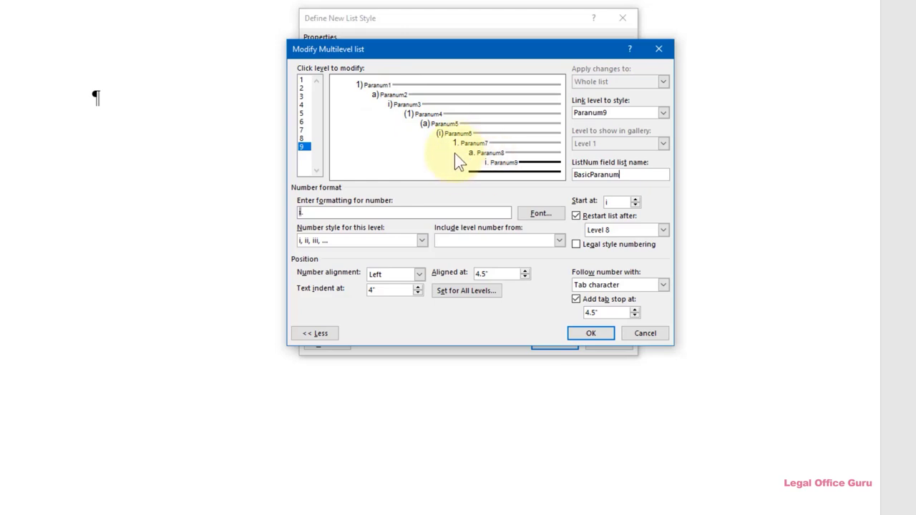
pyautogui.moveTo(507, 177)
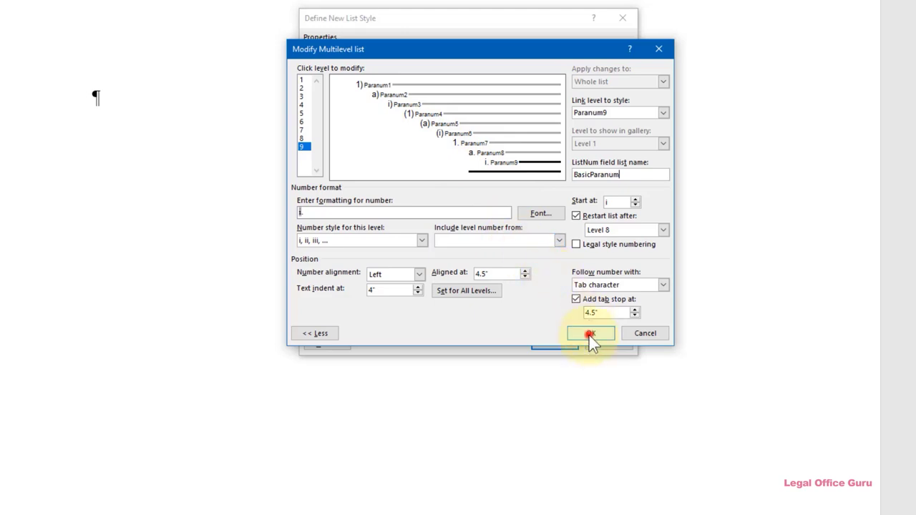
pyautogui.click(590, 332)
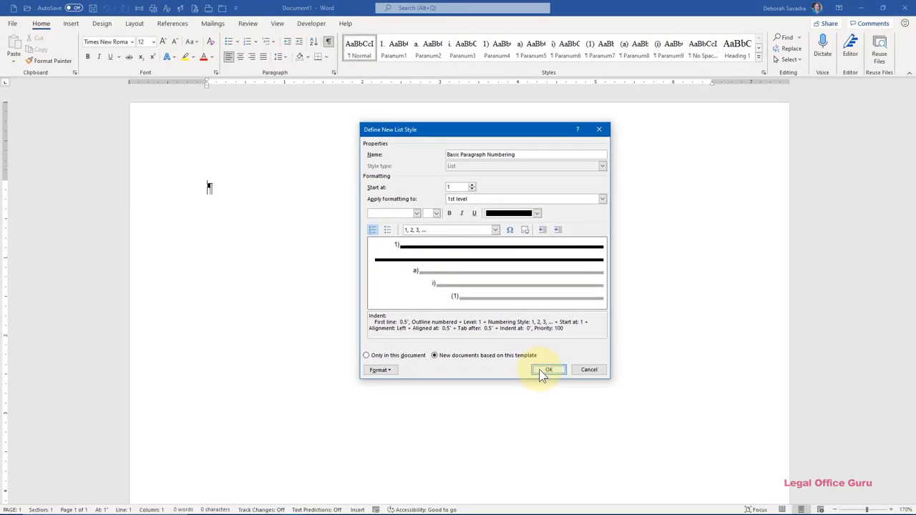
# Confirm the Define New List Style dialog, creating Basic Paragraph Numbering and a first 1) paragraph
pyautogui.click(548, 369)
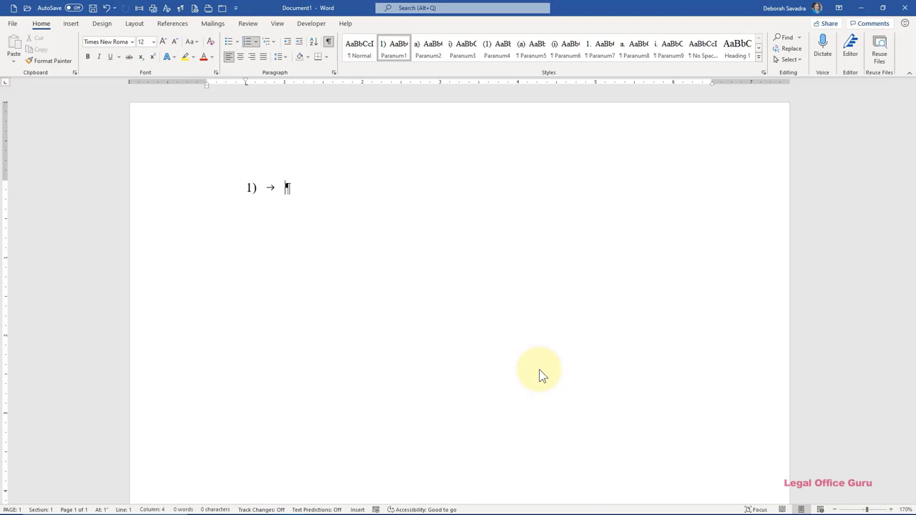
# Write 'This is some text that I've type new paragraph numbering Style i' as paragraph 1) and begin paragraph 2)
pyautogui.write("This is some text that I've typed to ensure that my")
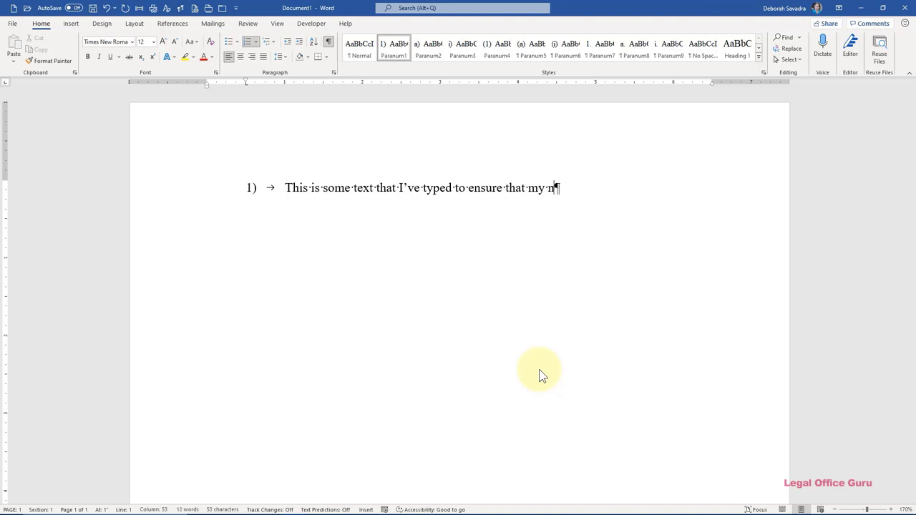
pyautogui.write('new paragraph numbering Style i')
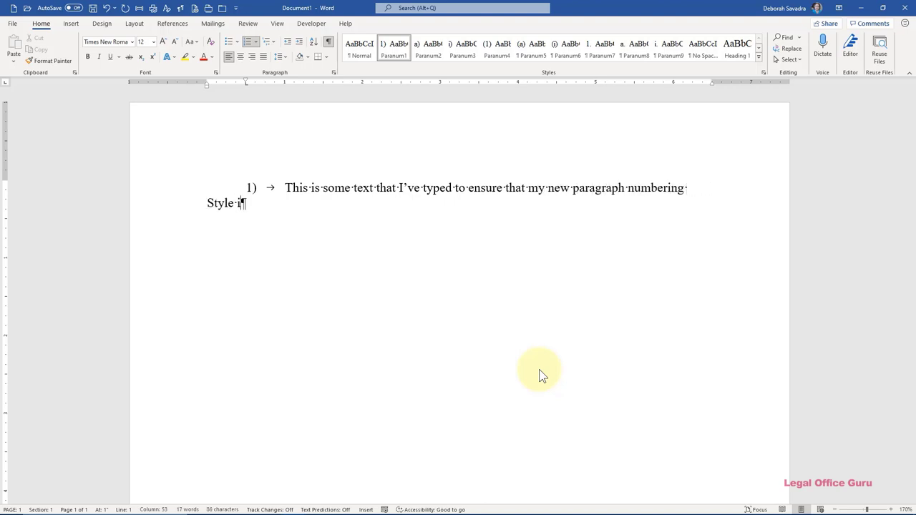
pyautogui.press('enter')
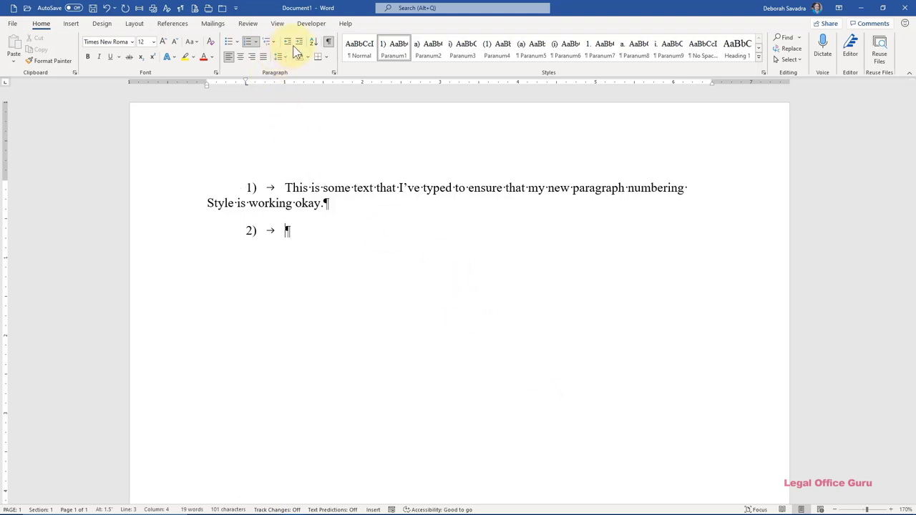
pyautogui.moveTo(298, 49)
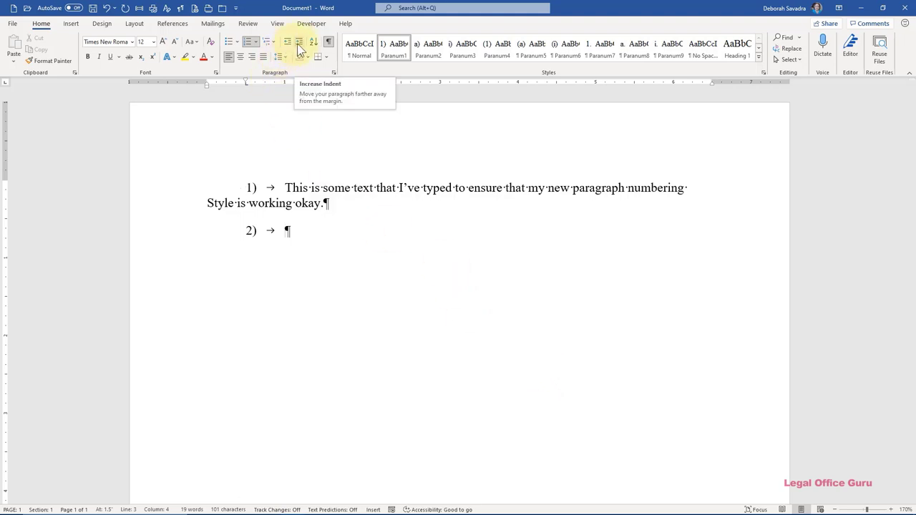
pyautogui.moveTo(288, 42)
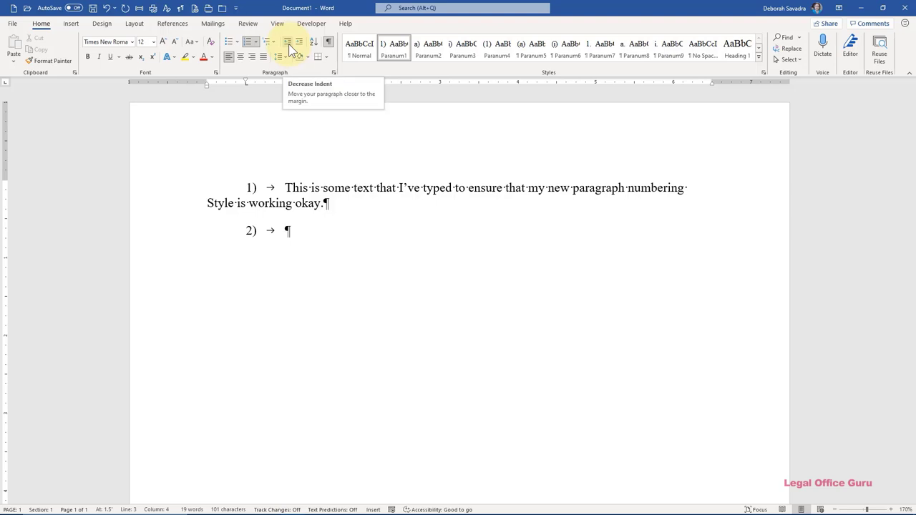
pyautogui.moveTo(298, 41)
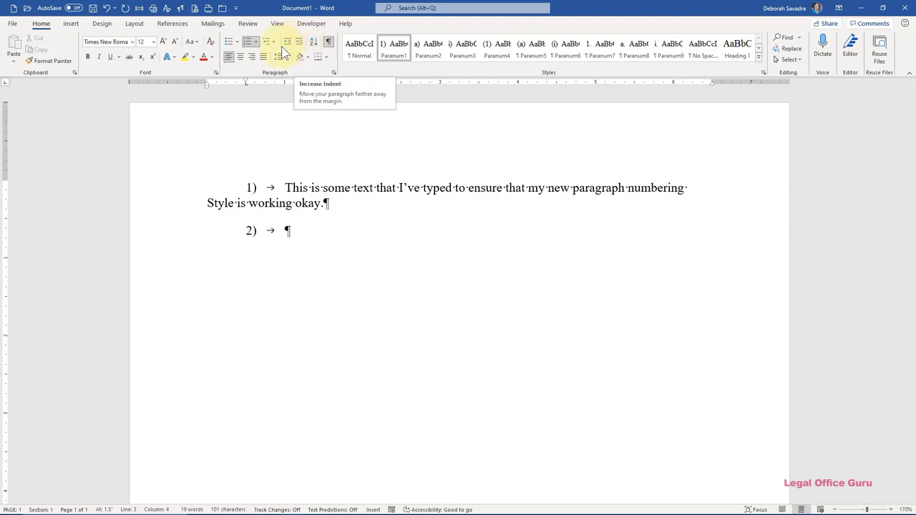
pyautogui.click(269, 41)
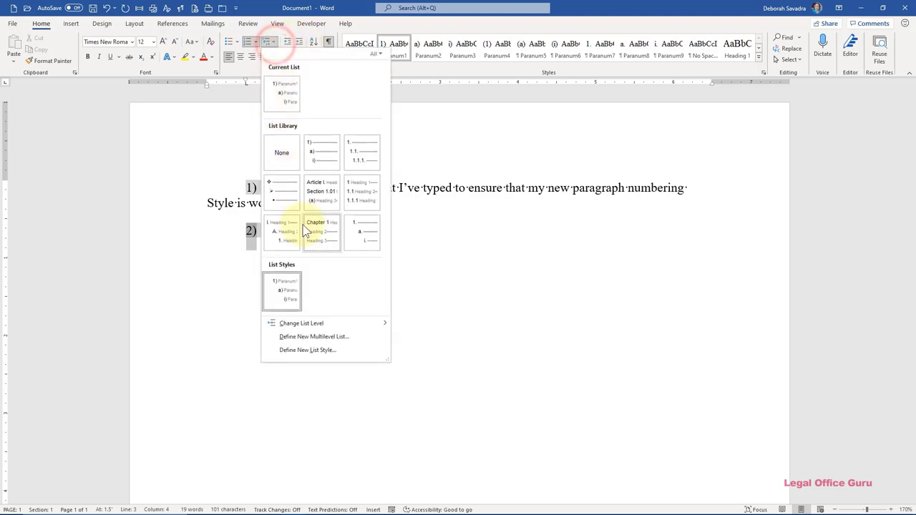
pyautogui.moveTo(301, 324)
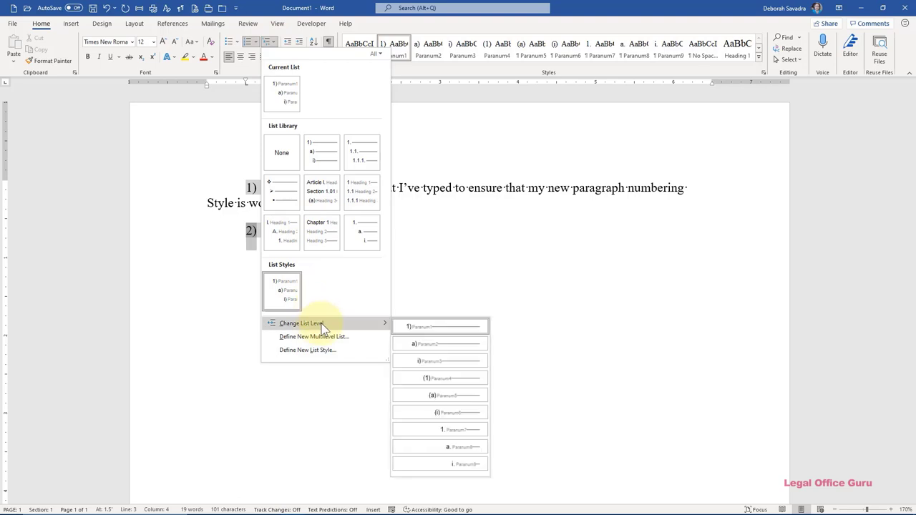
pyautogui.moveTo(426, 345)
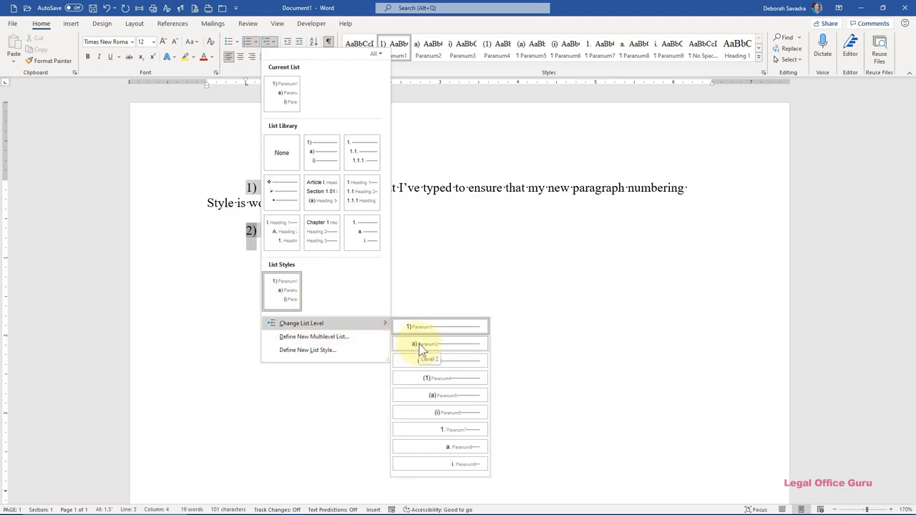
# Step Etc. paragraphs down through the a), i), (1) and deeper levels, then return the empty paragraph to 2)
pyautogui.click(440, 344)
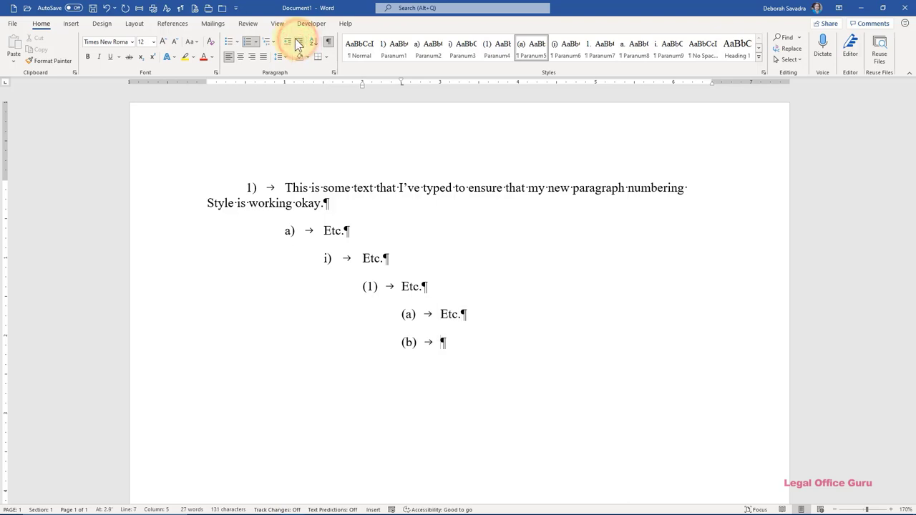
pyautogui.click(288, 42)
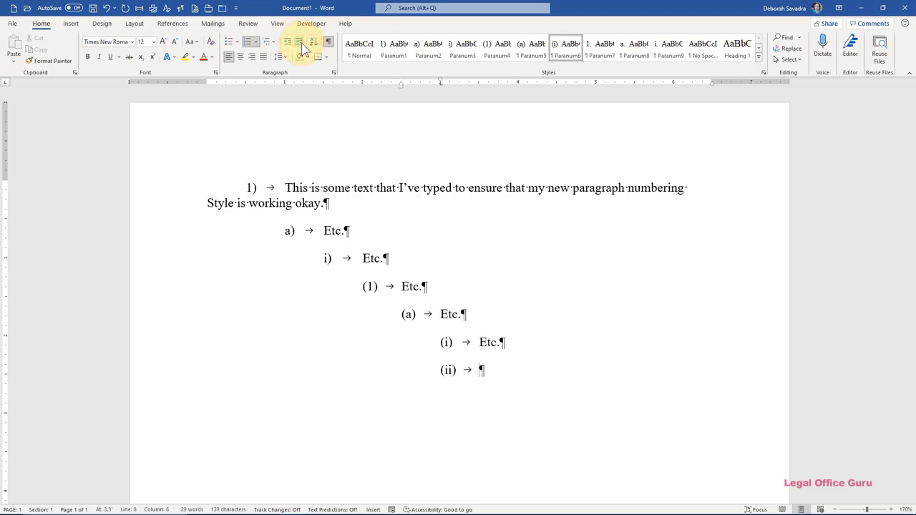
pyautogui.click(302, 42)
pyautogui.write('Etc.')
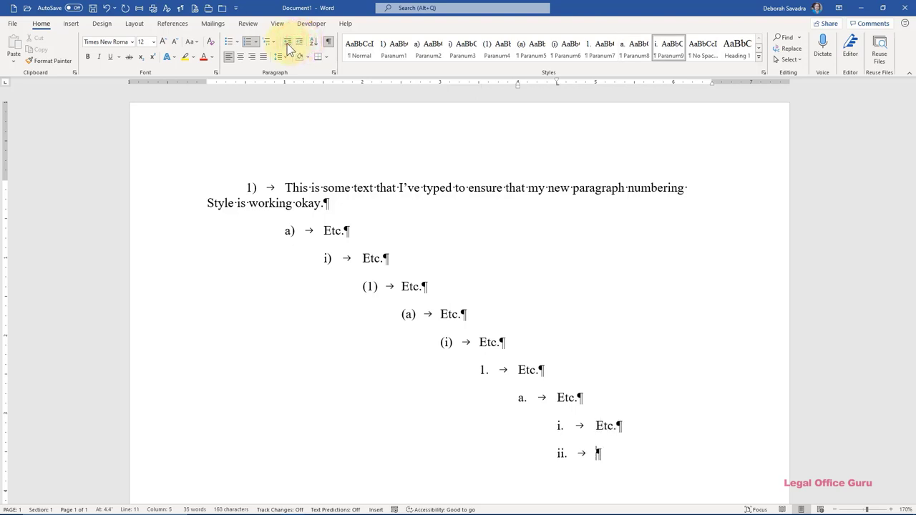
pyautogui.click(285, 40)
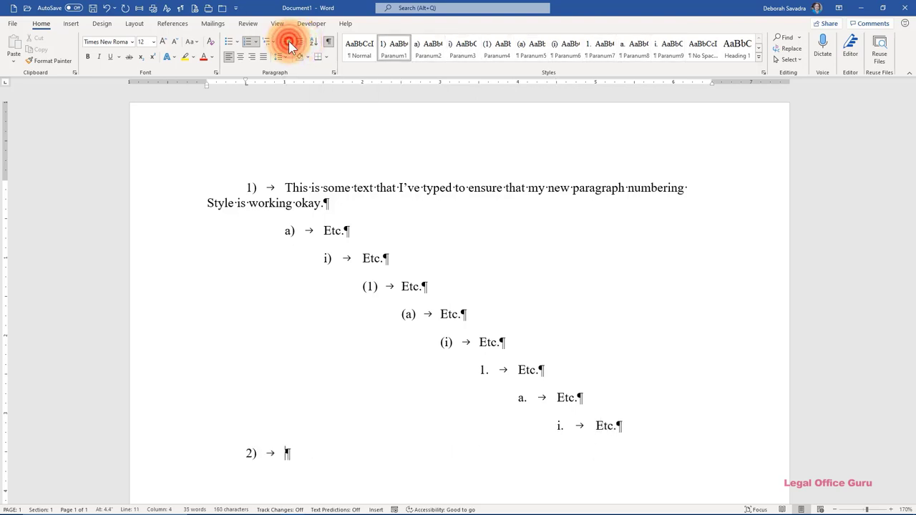
# Write 'Here is some more text.' as paragraph 2) and indent the next empty paragraph to a)
pyautogui.write('Here is some more text.')
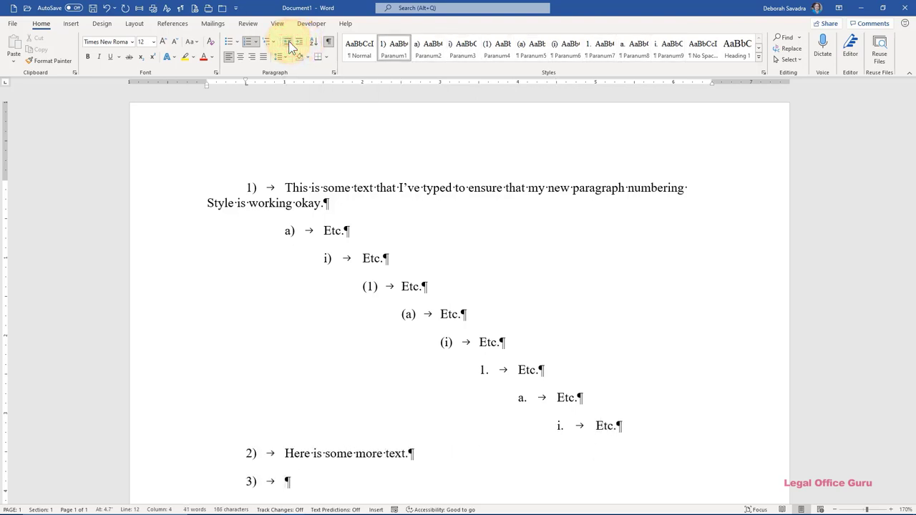
pyautogui.click(289, 42)
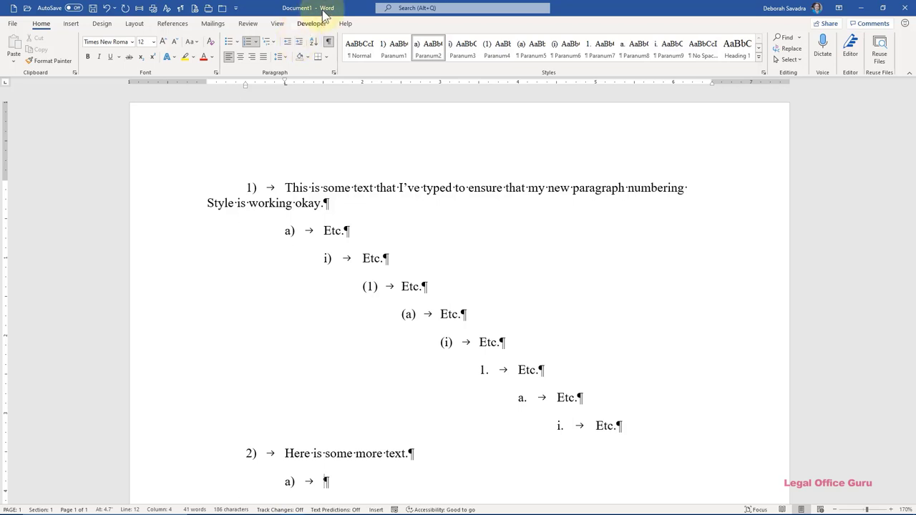
# Review the Paranum2 style's paragraph settings via Modify and cancel without changes
pyautogui.rightClick(428, 45)
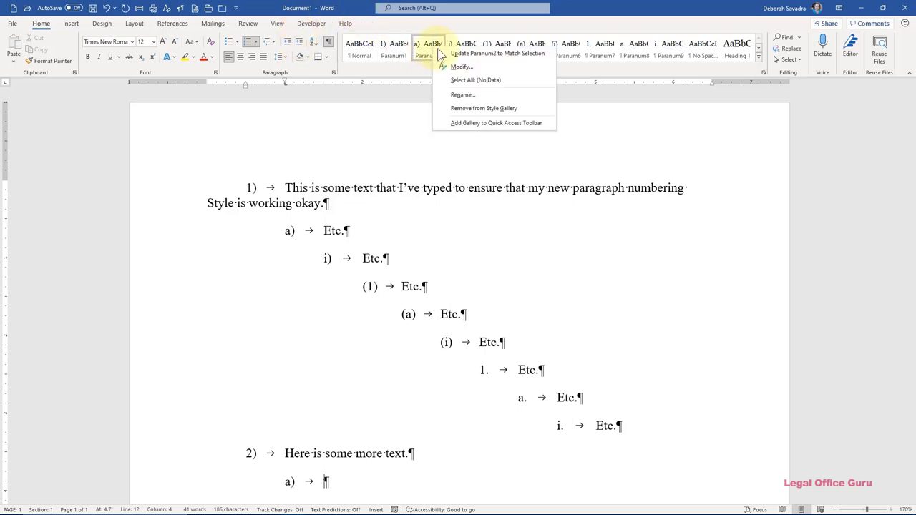
pyautogui.click(461, 68)
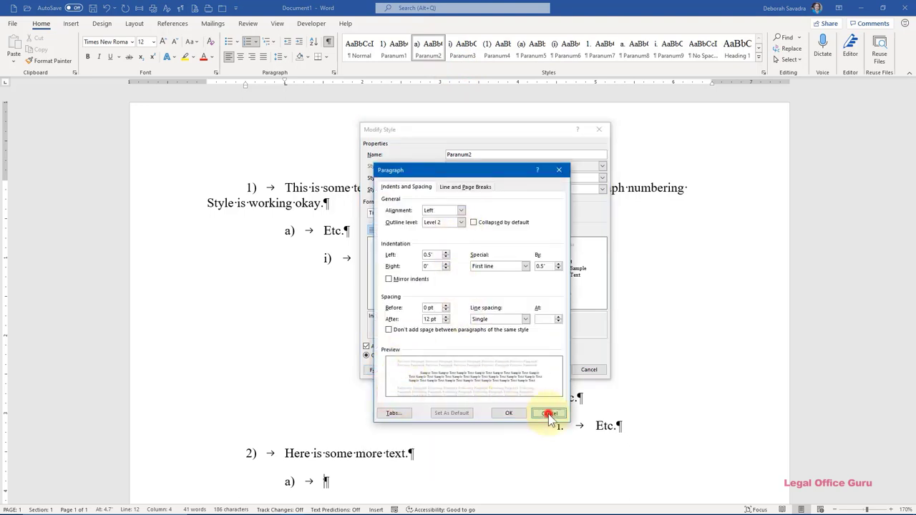
pyautogui.click(549, 412)
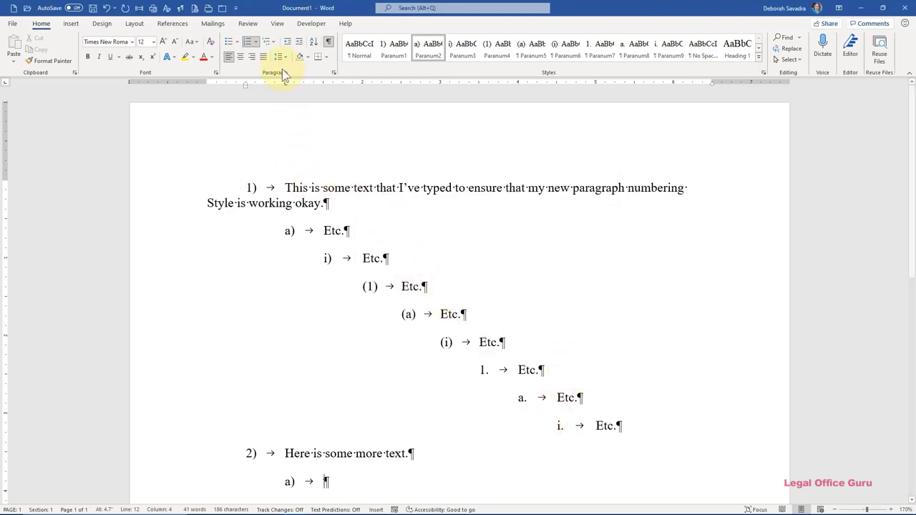
# Create a new blank document, which carries the Paranum styles in its gallery
pyautogui.click(277, 23)
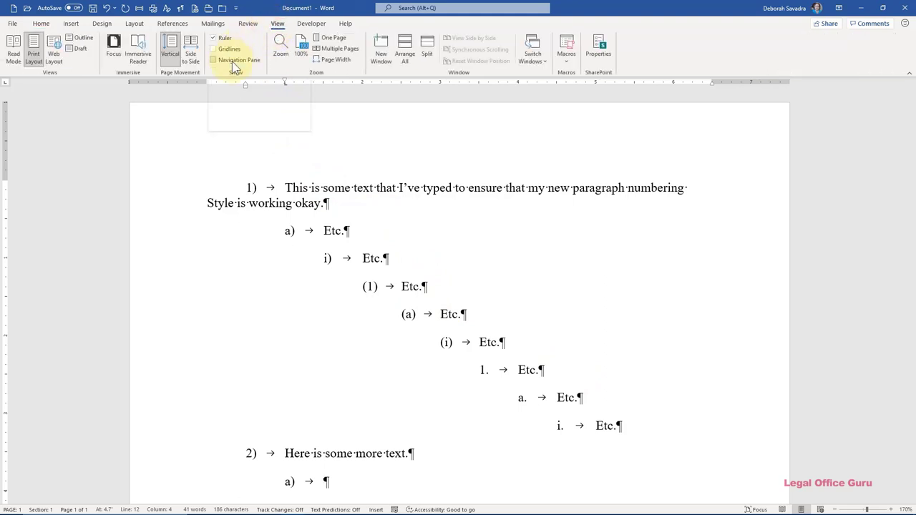
pyautogui.click(212, 60)
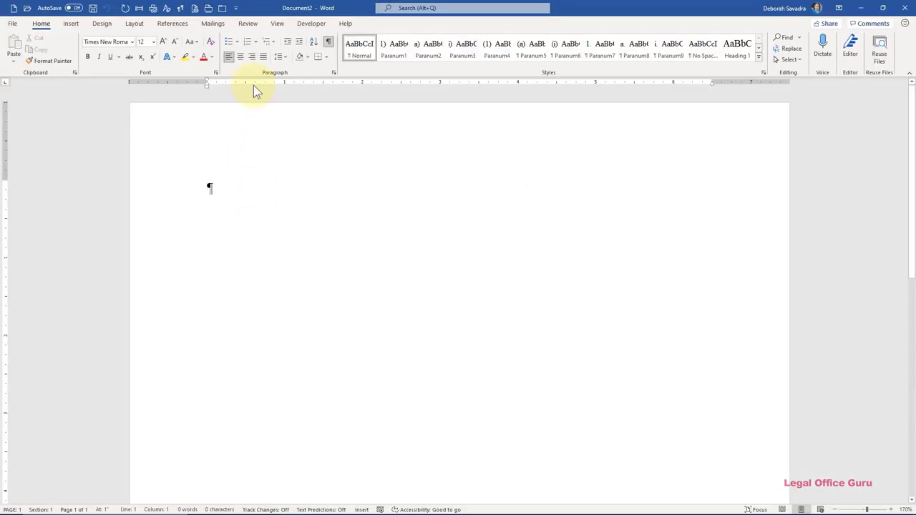
# Filter the Multilevel List gallery to List Styles and apply Basic Paragraph Numbering, numbering the paragraph 1)
pyautogui.click(275, 42)
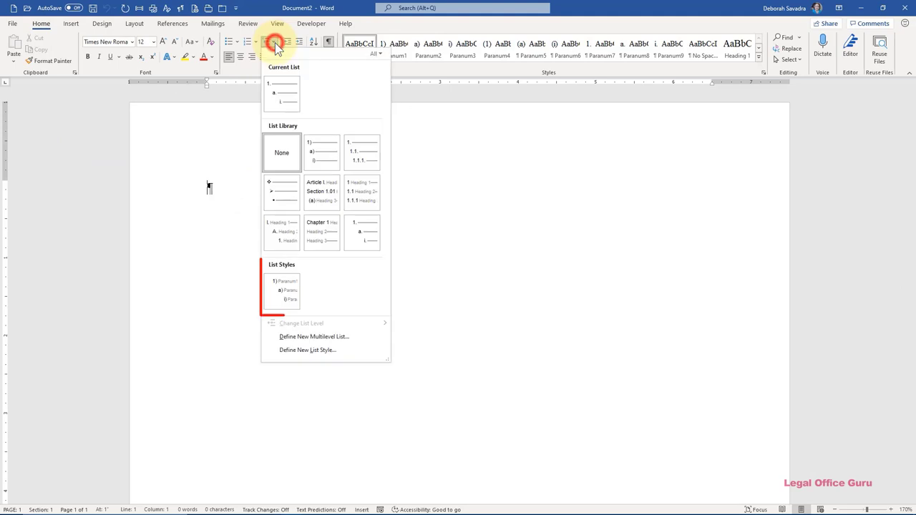
pyautogui.moveTo(277, 194)
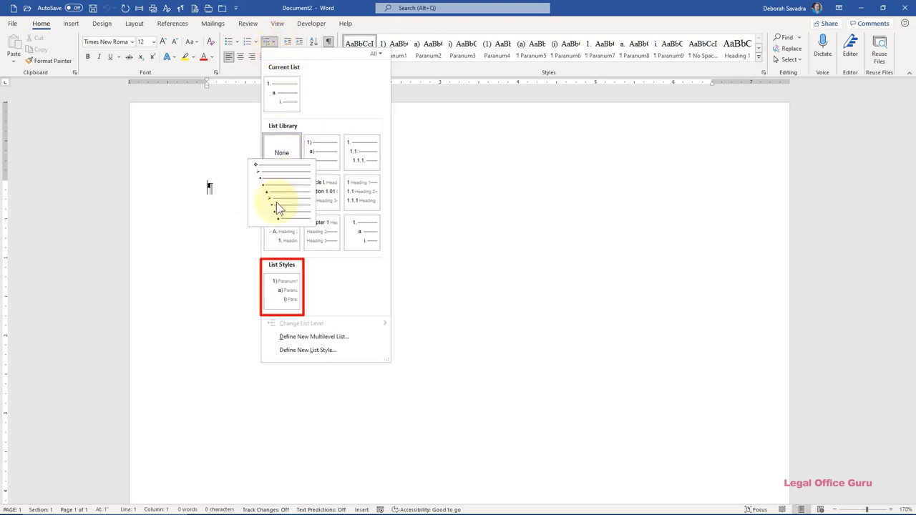
pyautogui.moveTo(318, 290)
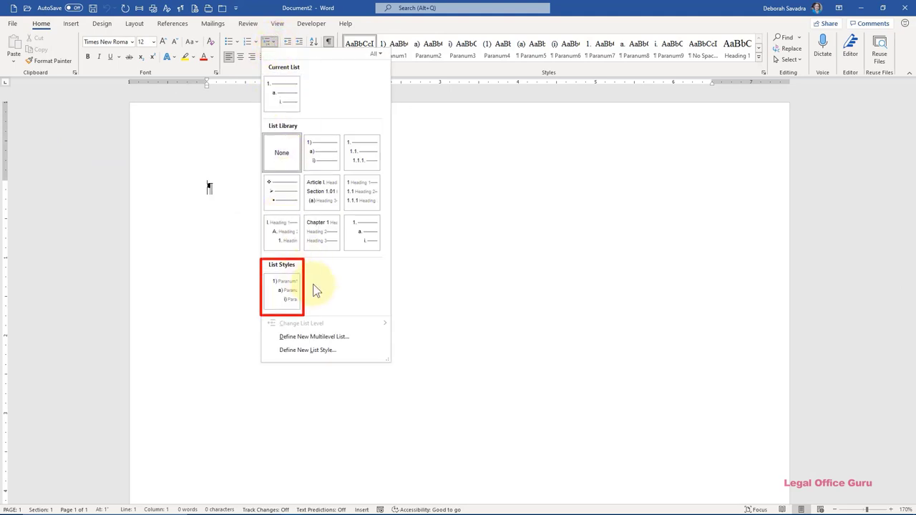
pyautogui.moveTo(378, 60)
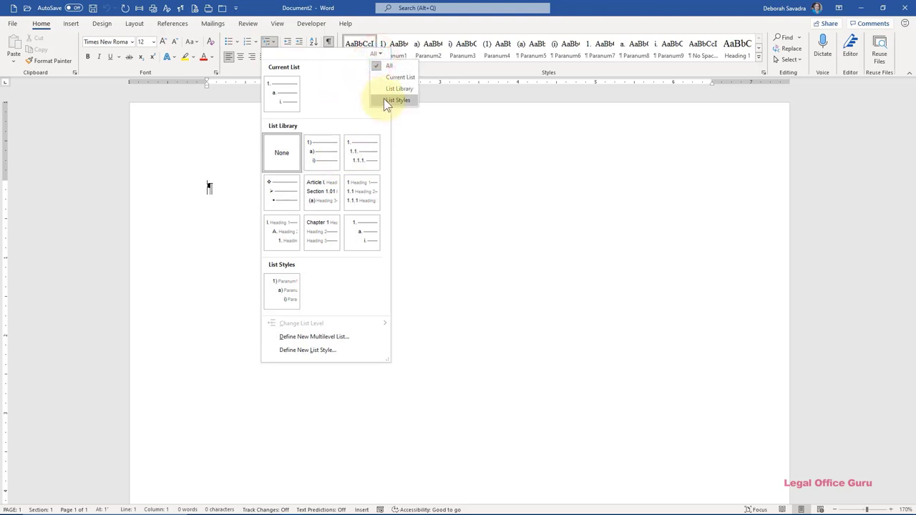
pyautogui.click(398, 100)
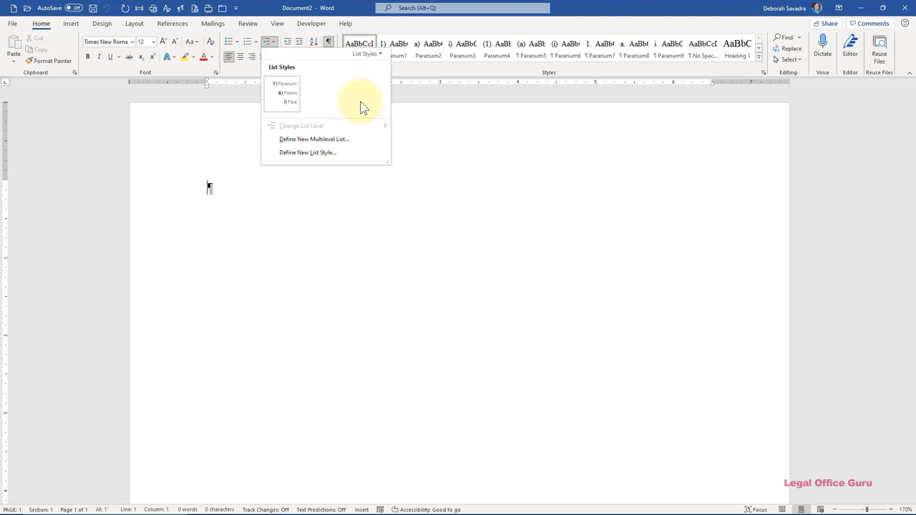
pyautogui.click(292, 100)
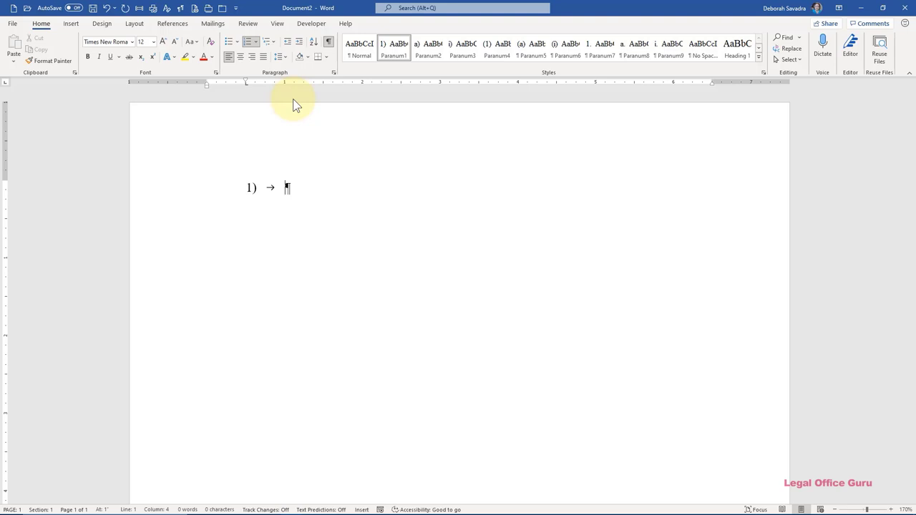
pyautogui.moveTo(292, 97)
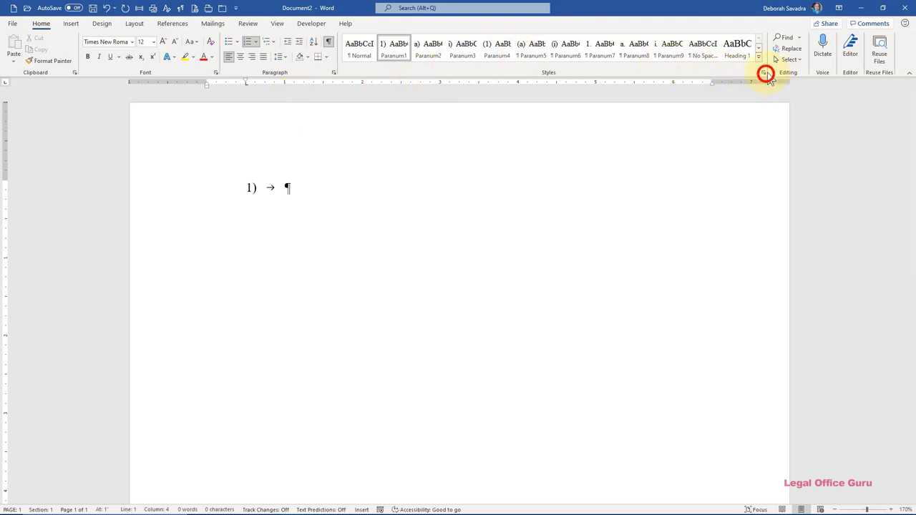
pyautogui.moveTo(767, 74)
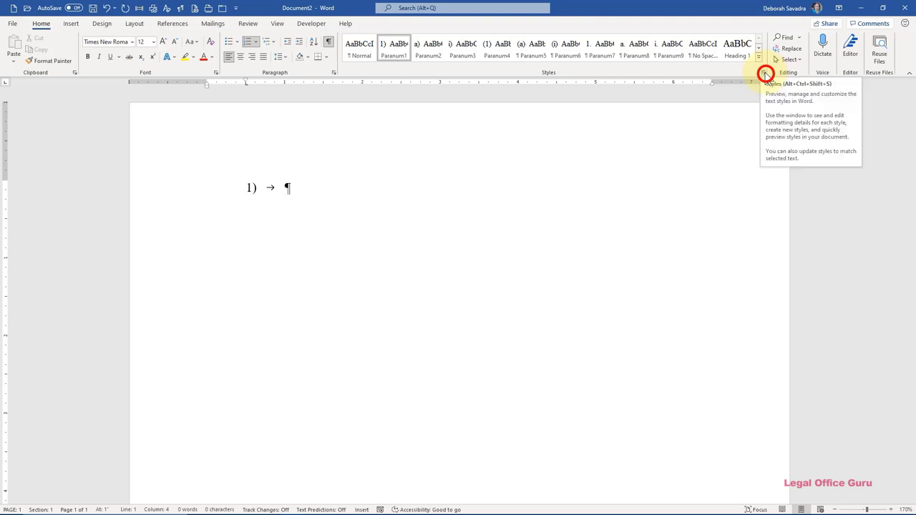
# Sort Manage Styles by type and select the Basic Paragraph Numbering list style
pyautogui.click(766, 75)
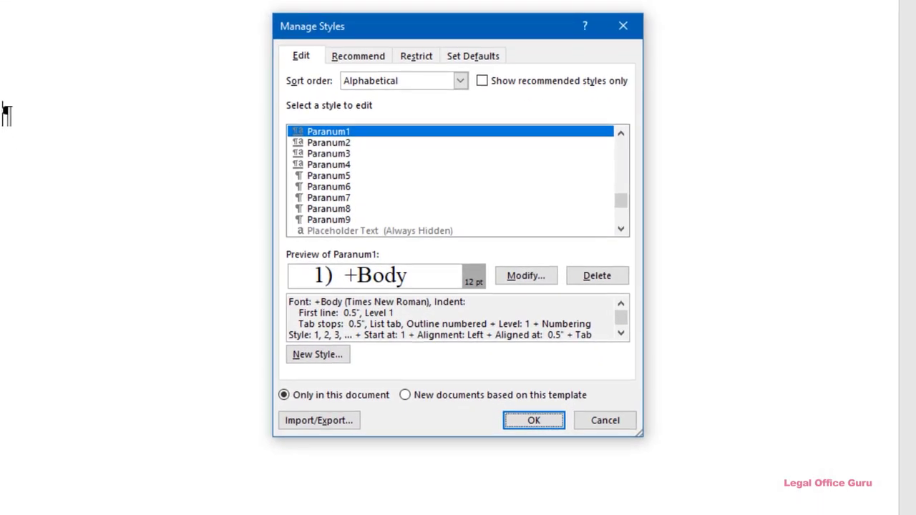
pyautogui.moveTo(641, 294)
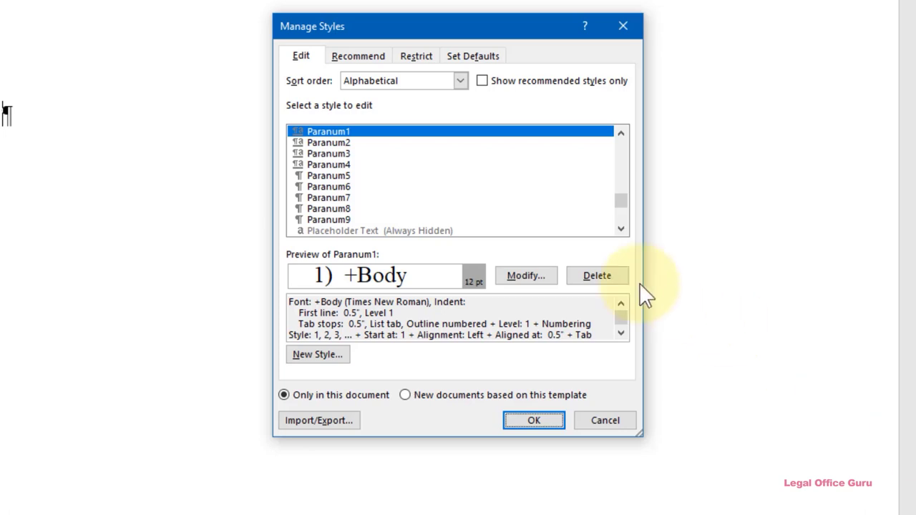
pyautogui.moveTo(461, 81)
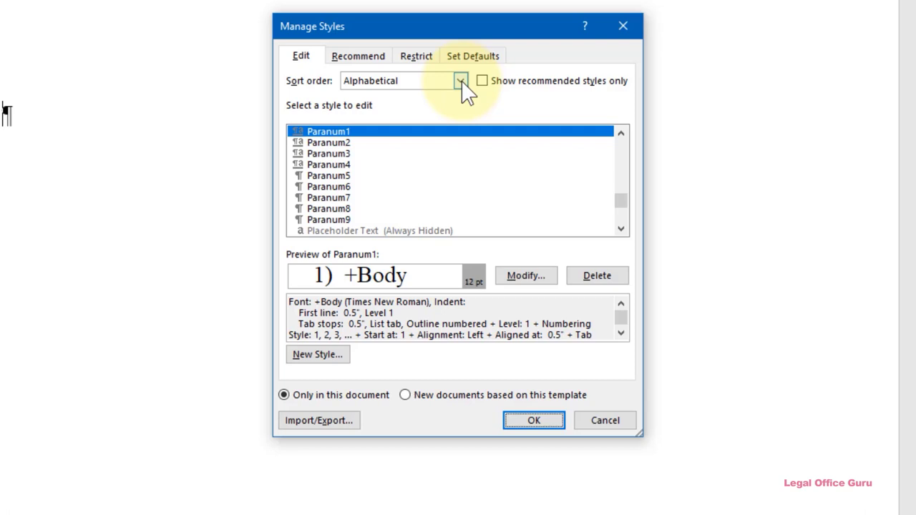
pyautogui.click(461, 80)
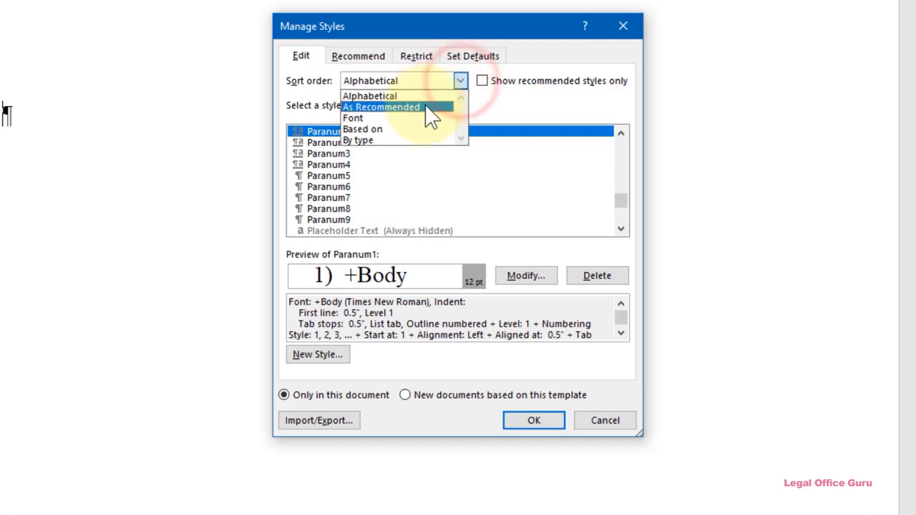
pyautogui.click(369, 96)
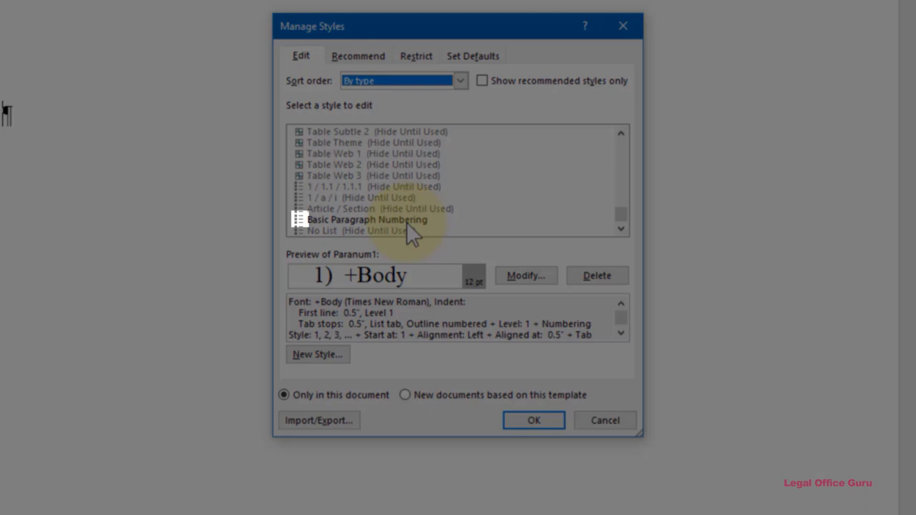
pyautogui.moveTo(418, 230)
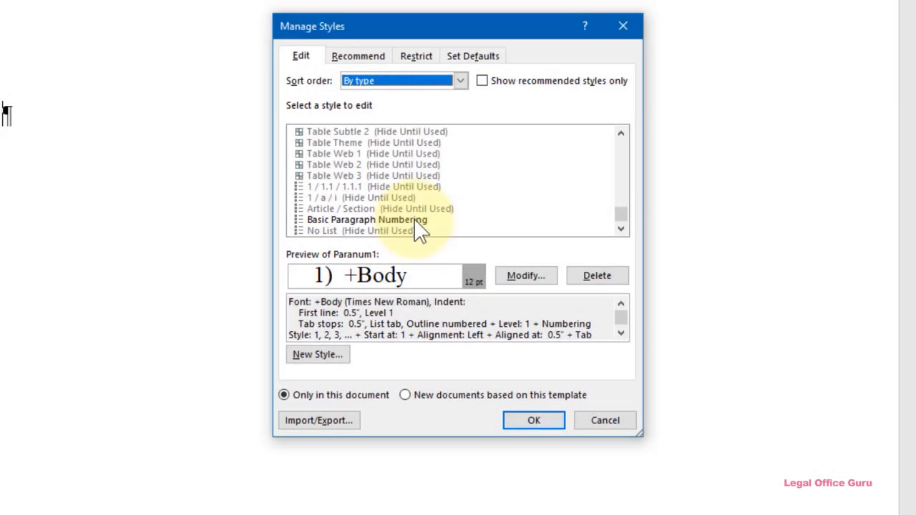
pyautogui.click(370, 219)
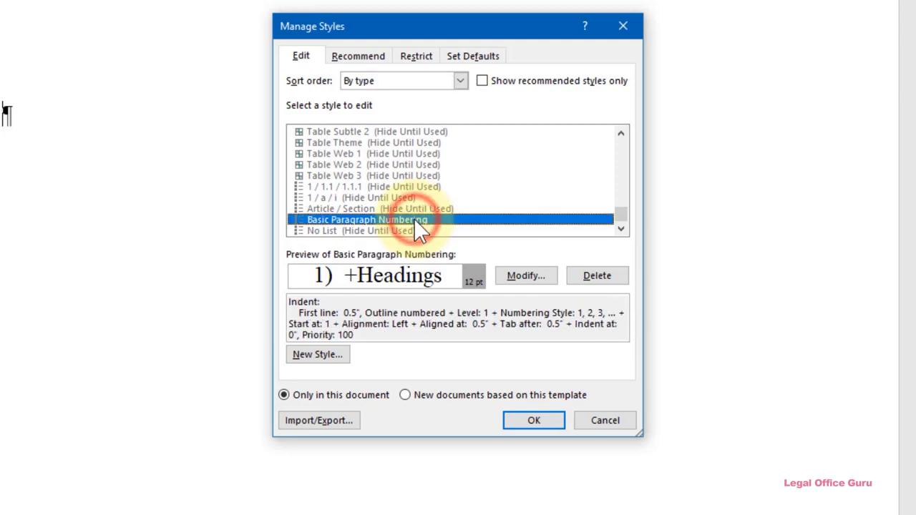
pyautogui.moveTo(527, 275)
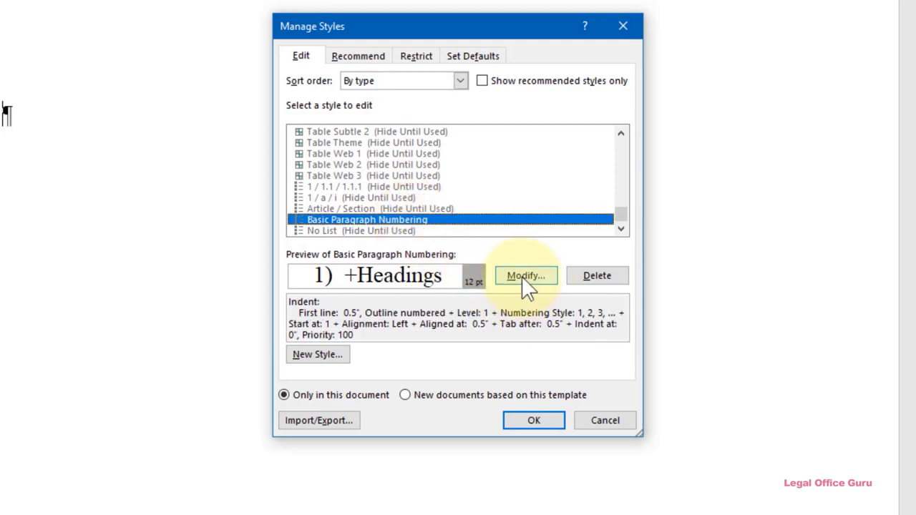
# Review Basic Paragraph Numbering's levels linked to Paranum1–Paranum9 via Modify > Format > Numbering, then cancel
pyautogui.click(526, 275)
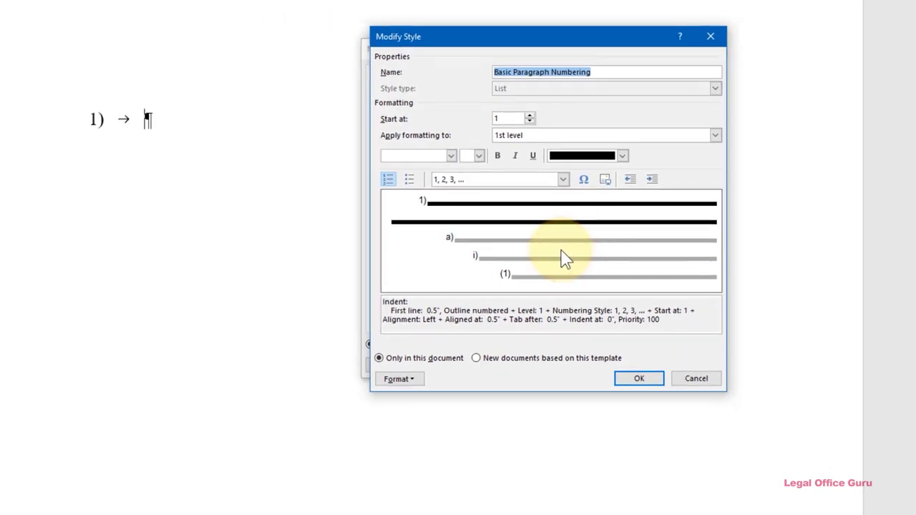
pyautogui.click(400, 378)
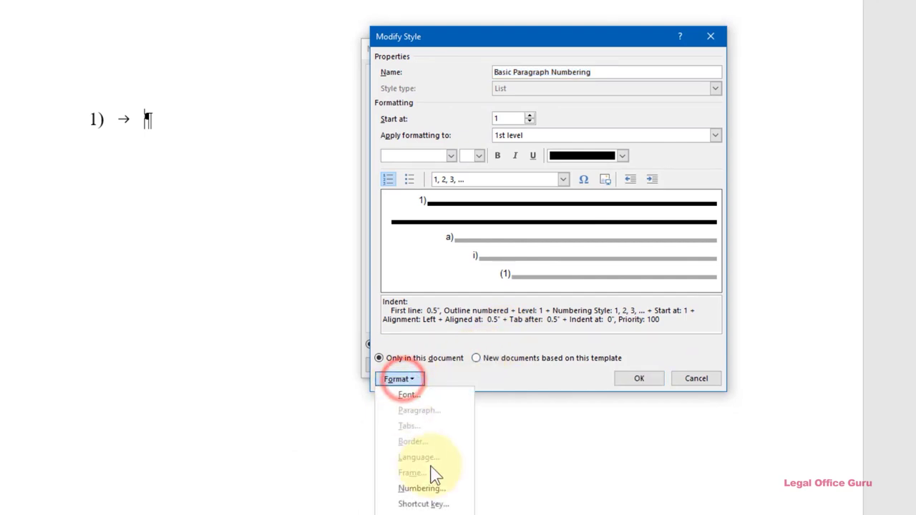
pyautogui.click(421, 488)
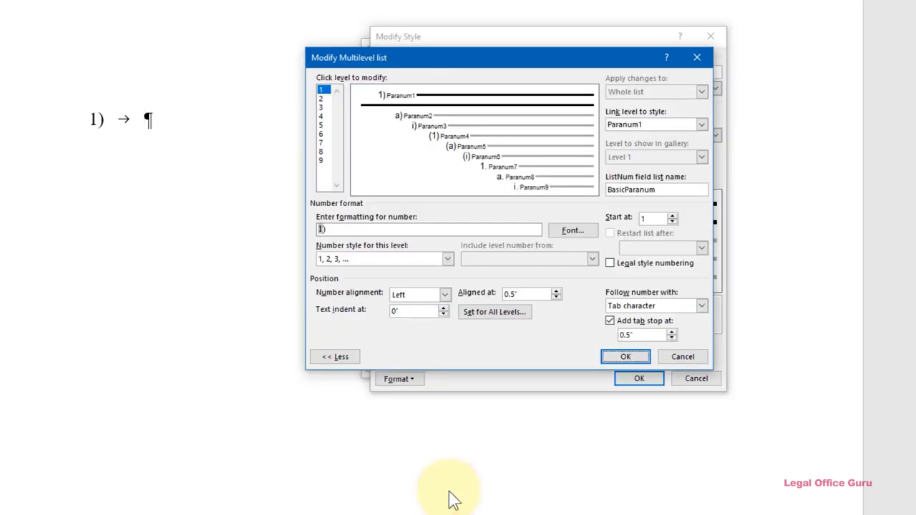
pyautogui.moveTo(681, 358)
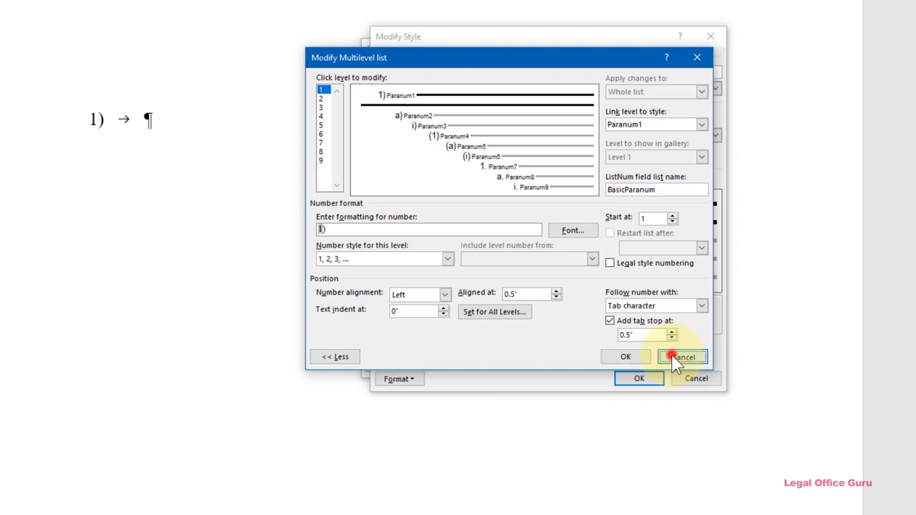
pyautogui.click(682, 358)
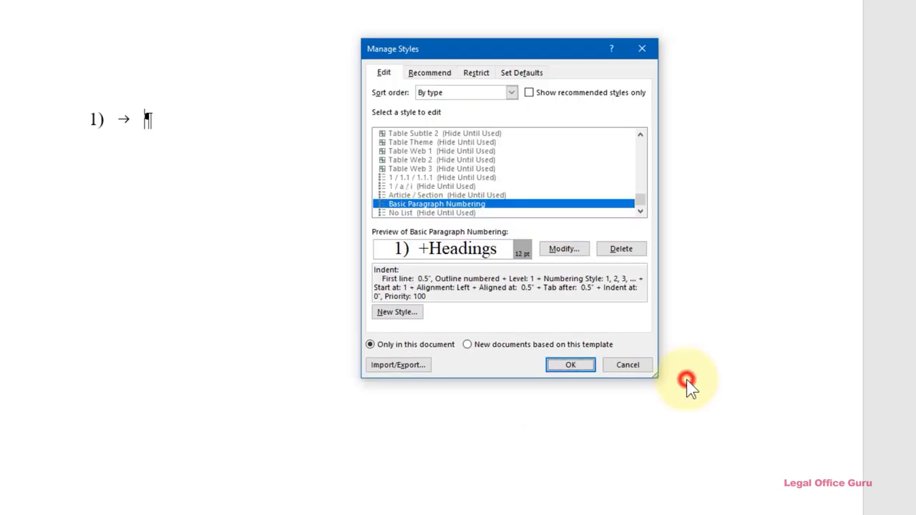
pyautogui.moveTo(613, 279)
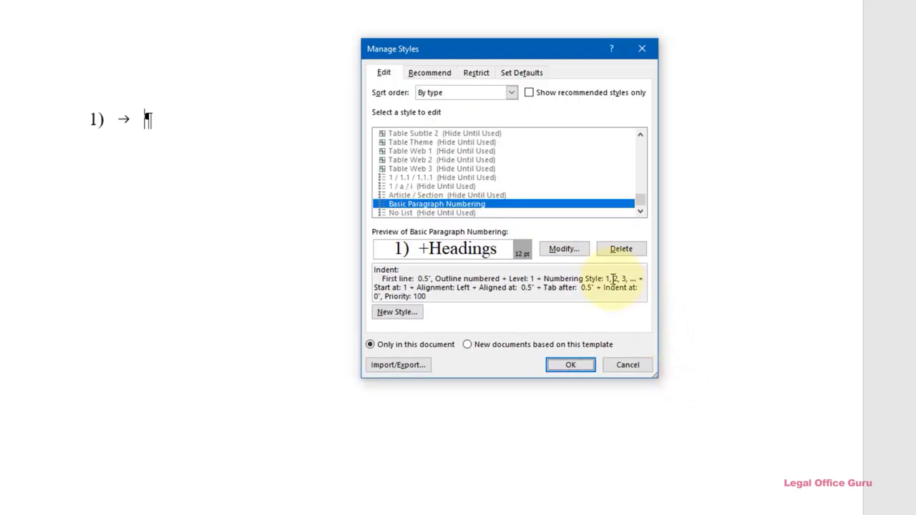
pyautogui.moveTo(621, 250)
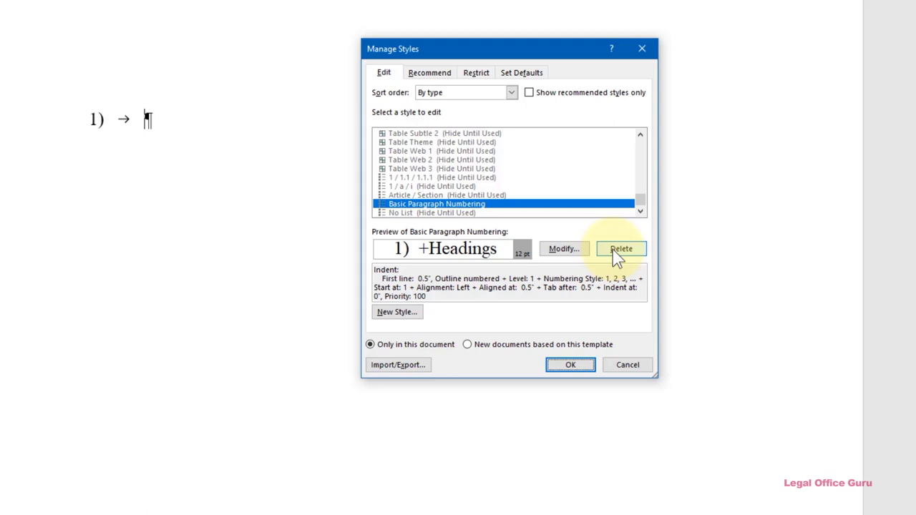
pyautogui.moveTo(429, 373)
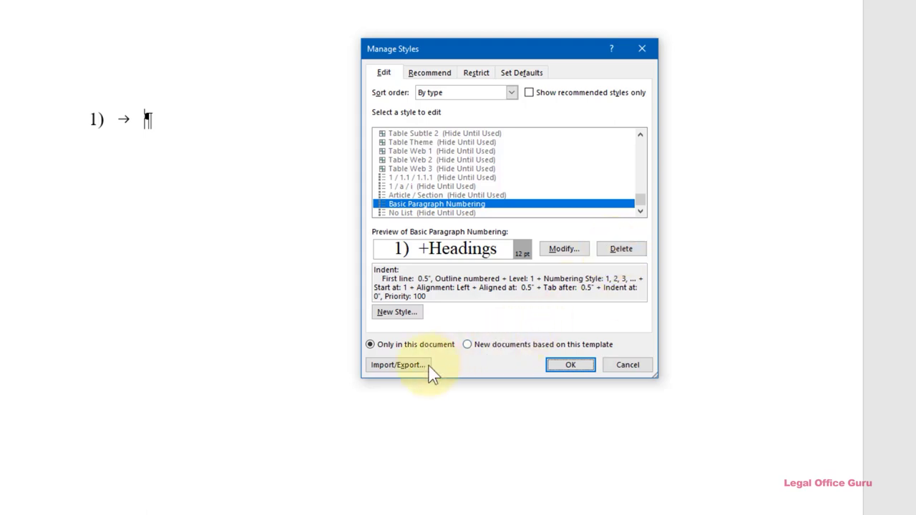
# In the Organizer from Import/Export, select Basic Paragraph Numbering in the Normal.dotm list
pyautogui.click(398, 365)
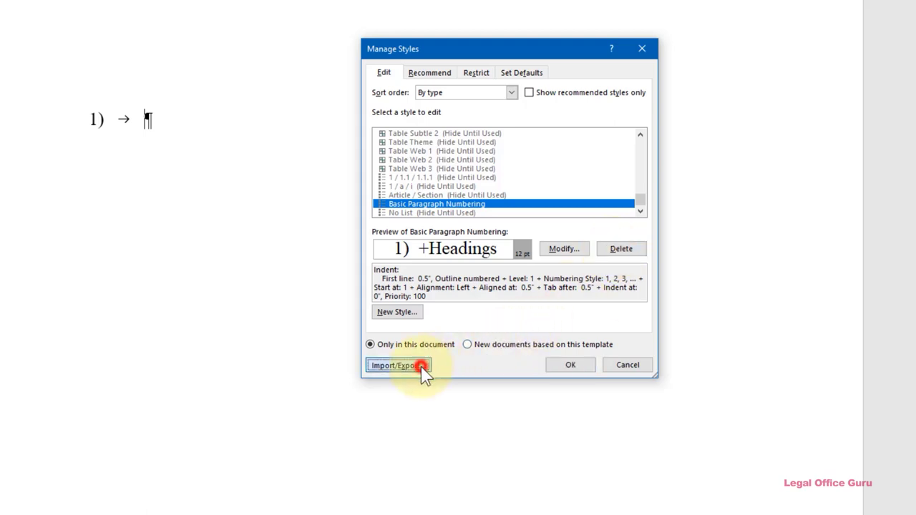
pyautogui.click(398, 365)
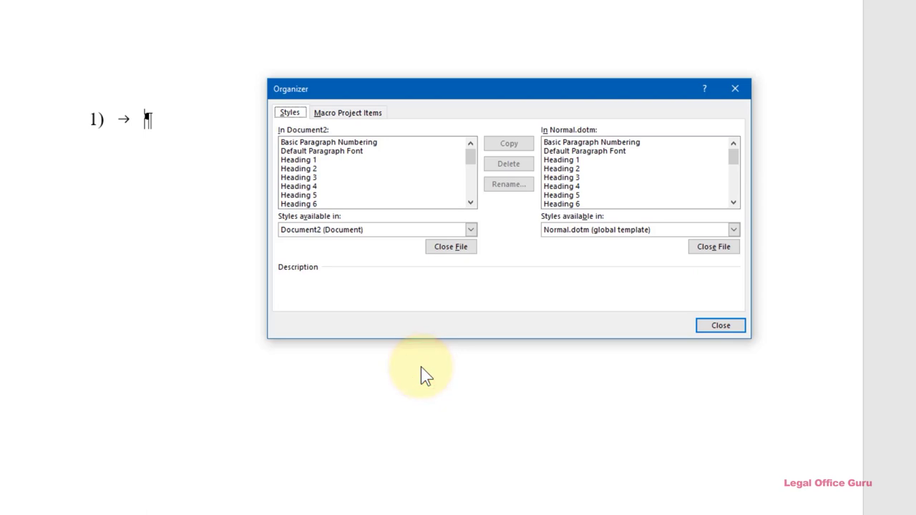
pyautogui.moveTo(579, 152)
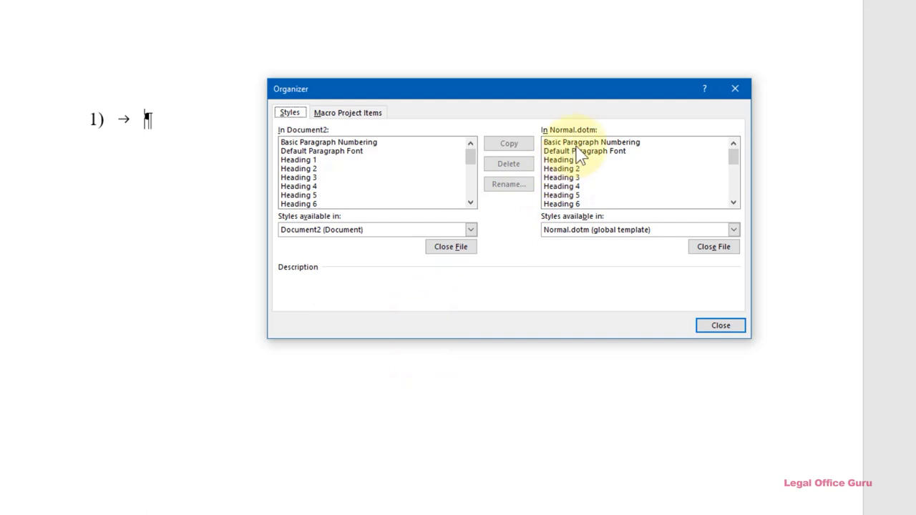
pyautogui.click(591, 142)
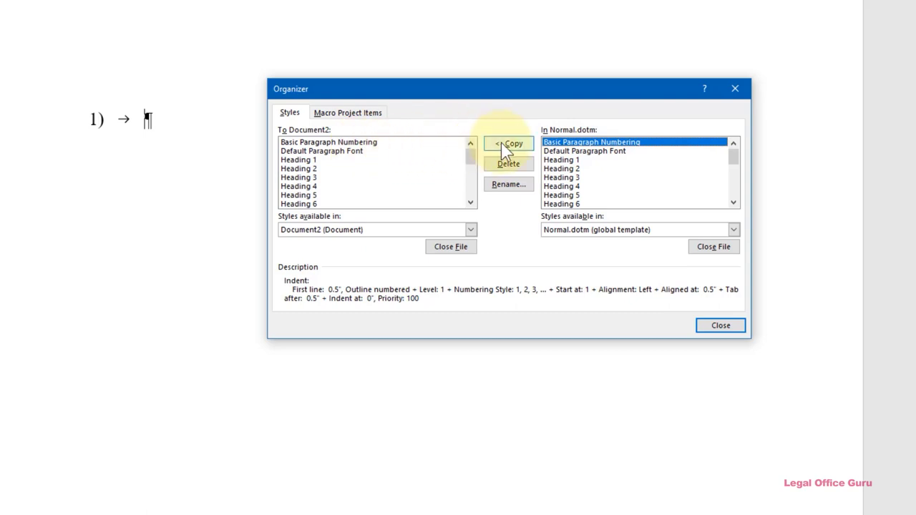
pyautogui.moveTo(418, 156)
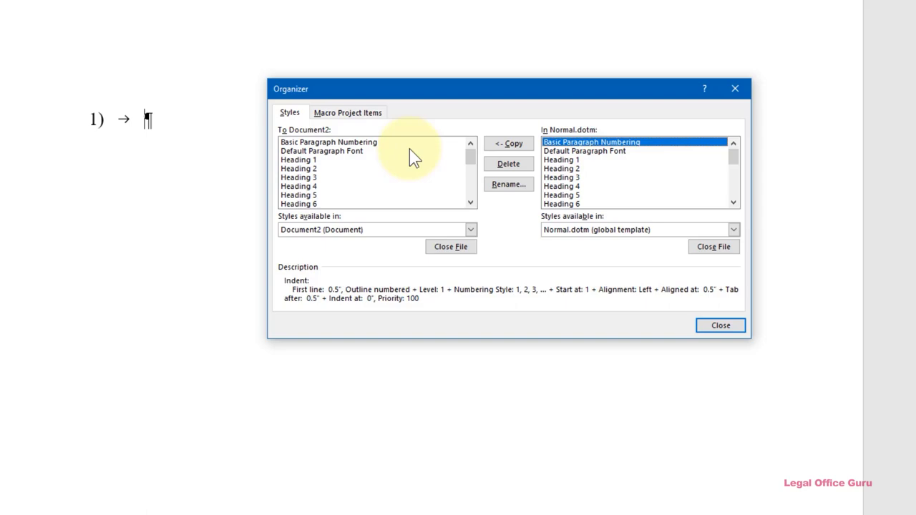
pyautogui.click(720, 325)
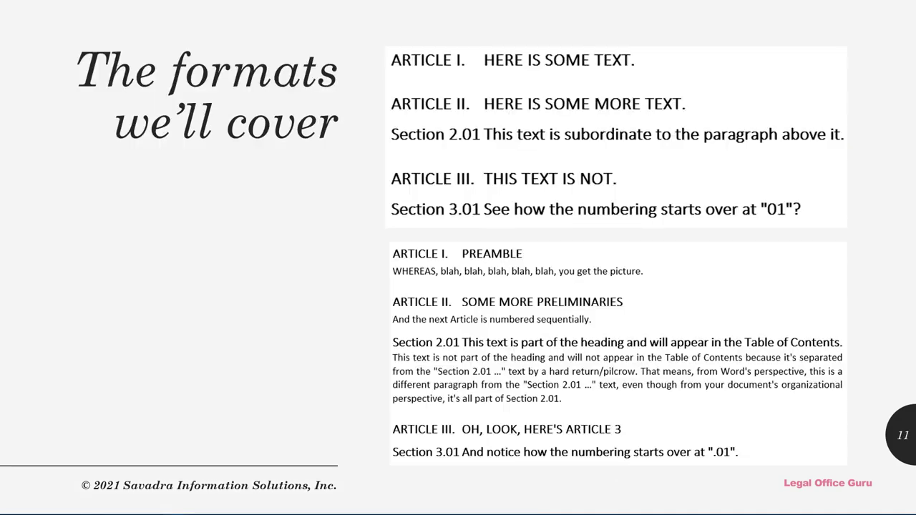